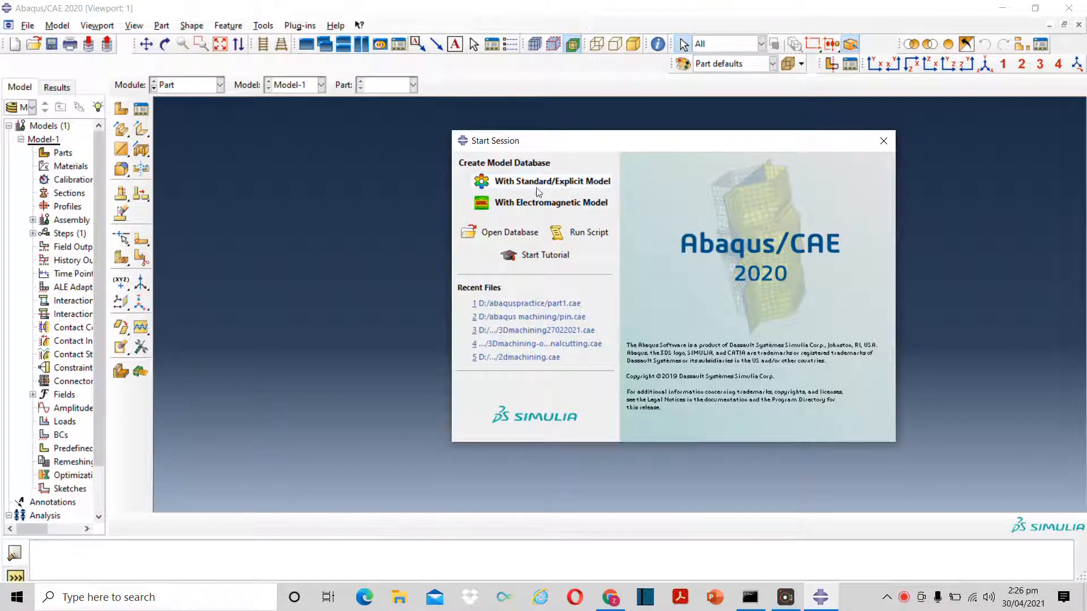
{"action": "mouse_move", "coordinate": [506, 193]}
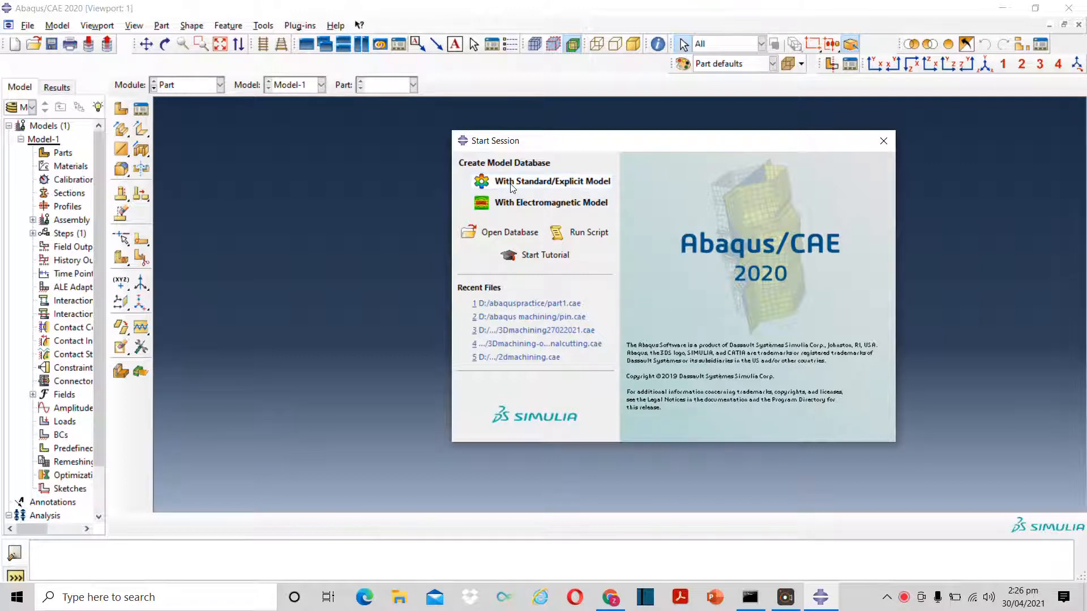
{"action": "mouse_move", "coordinate": [510, 211]}
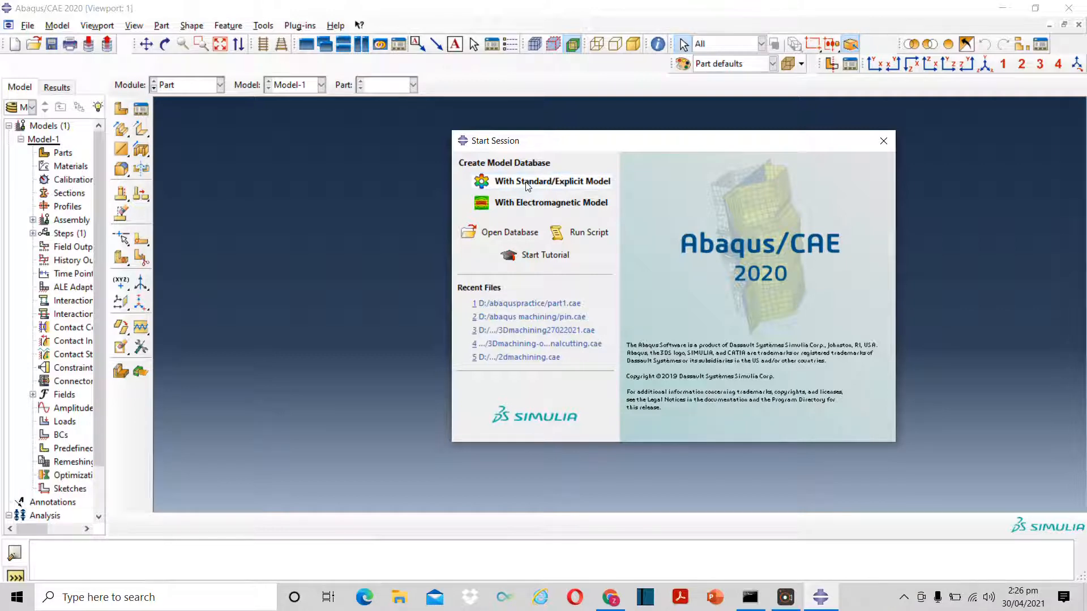
Start a Standard/Explicit model database and browse the module list, keeping Part active
{"action": "left_click", "coordinate": [552, 181]}
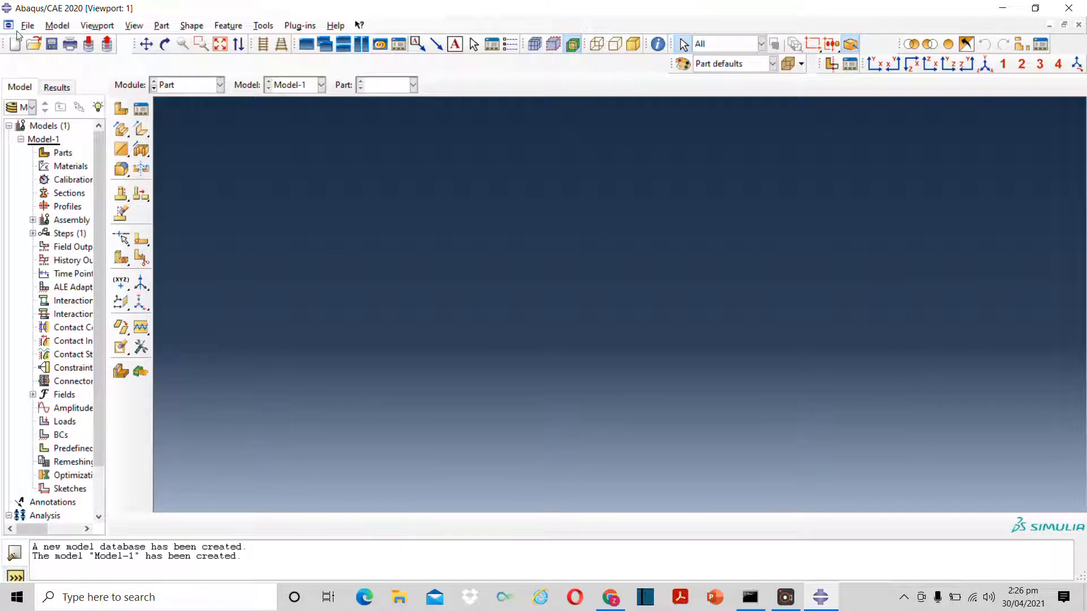
{"action": "mouse_move", "coordinate": [413, 241]}
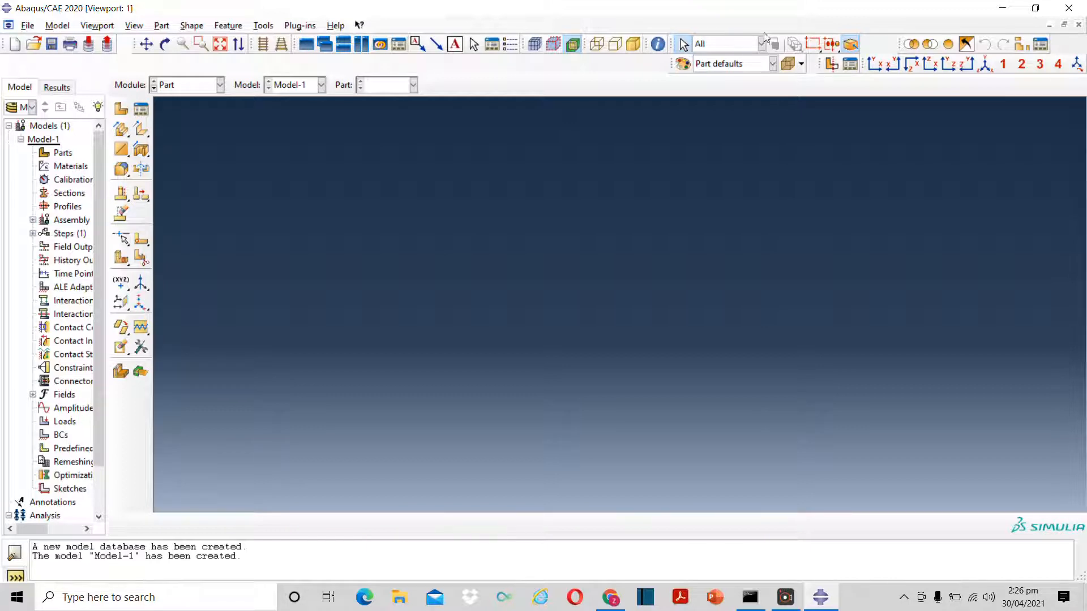
{"action": "mouse_move", "coordinate": [190, 344]}
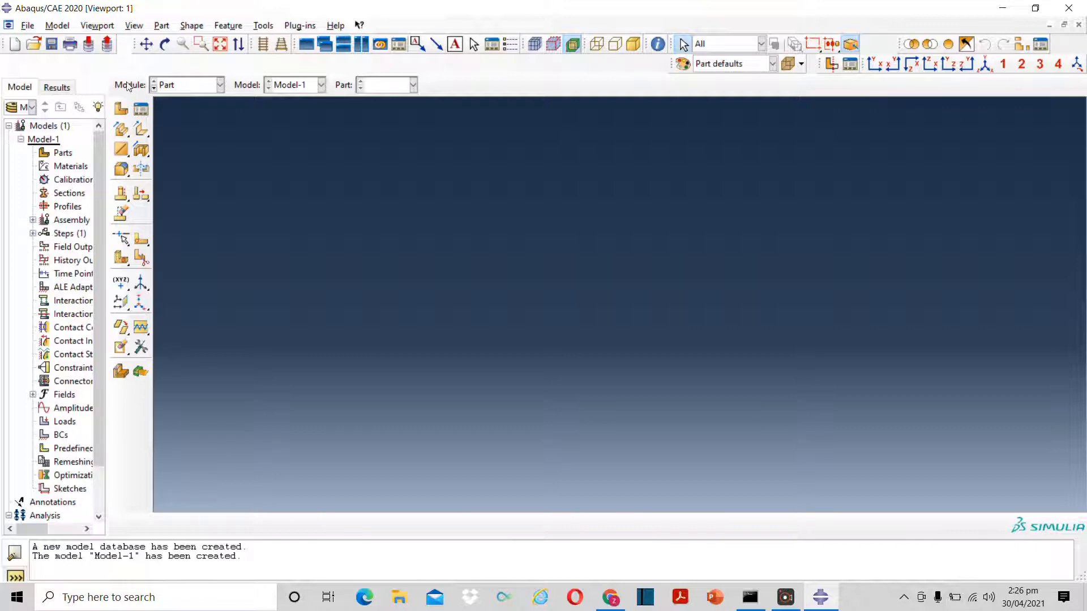
{"action": "left_click", "coordinate": [219, 85]}
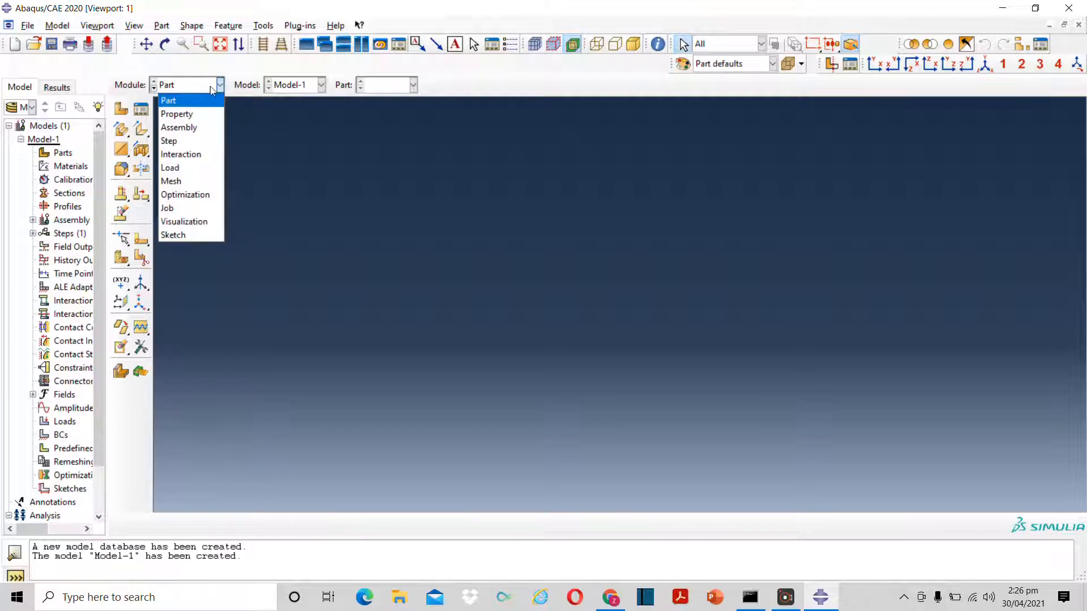
{"action": "mouse_move", "coordinate": [168, 142]}
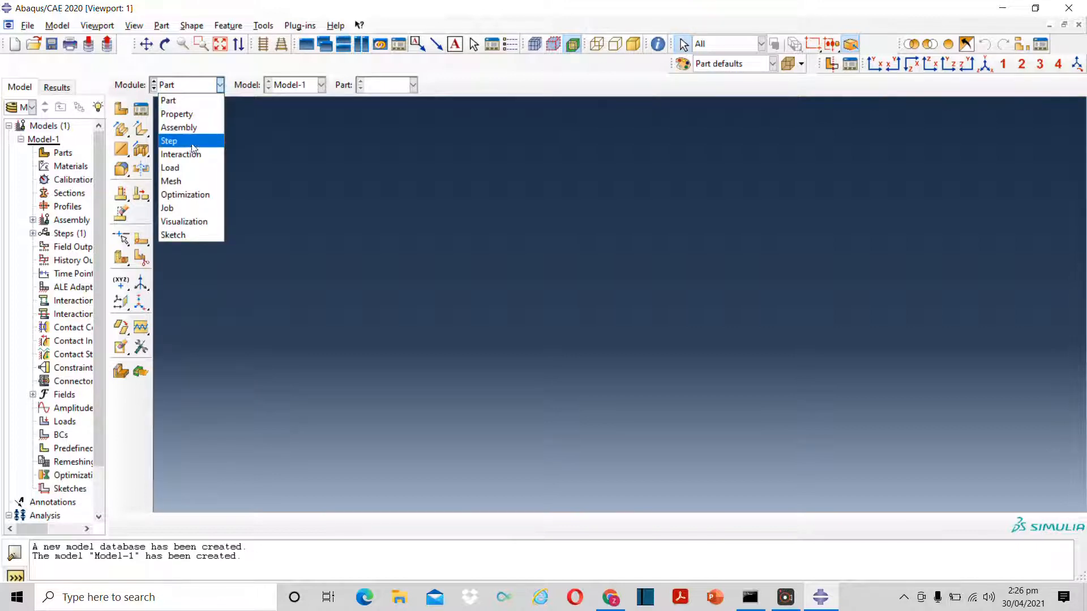
{"action": "mouse_move", "coordinate": [200, 234]}
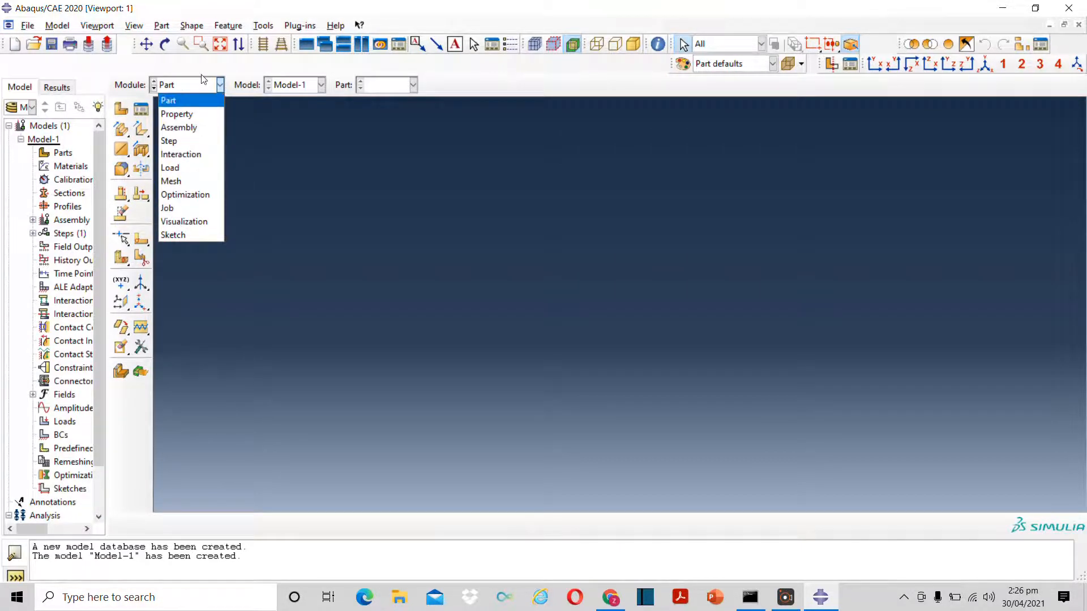
{"action": "left_click", "coordinate": [167, 100]}
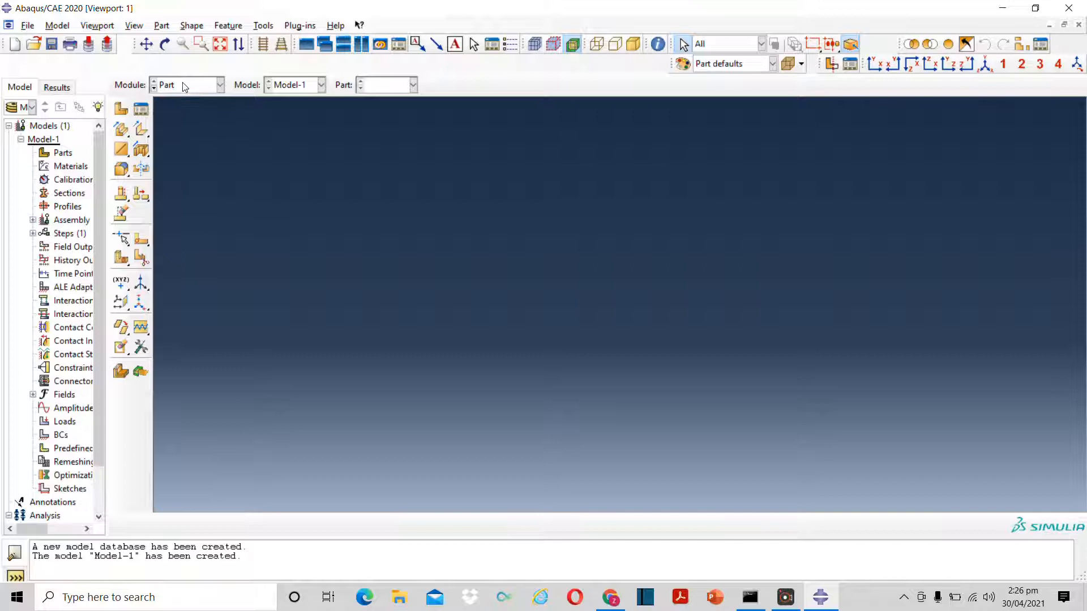
Save the model database as 'cant' in the abaquspractice folder on drive D:
{"action": "left_click", "coordinate": [51, 44]}
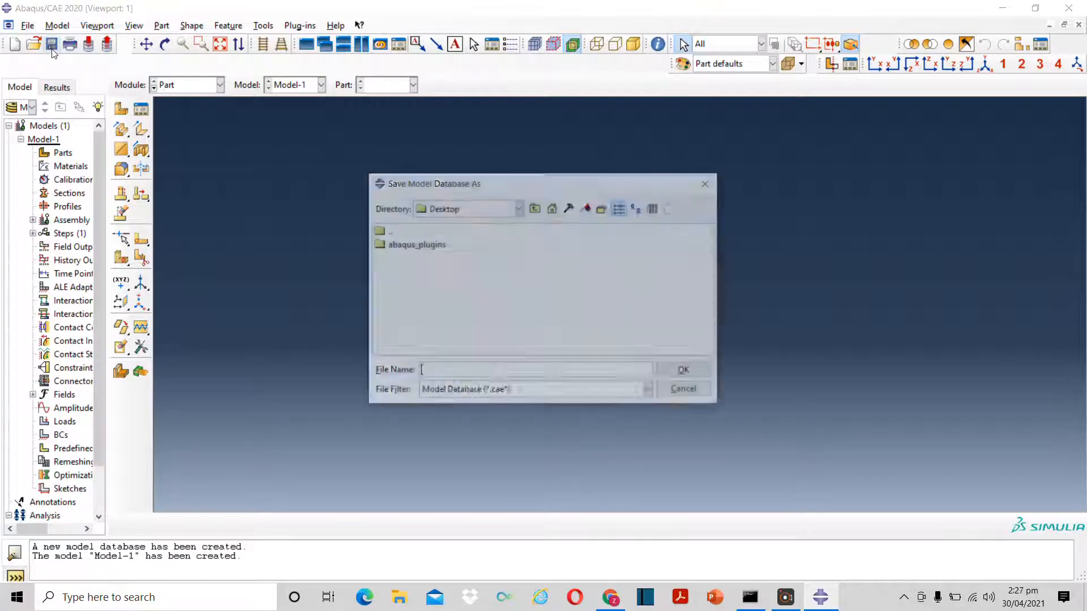
{"action": "left_click", "coordinate": [517, 207]}
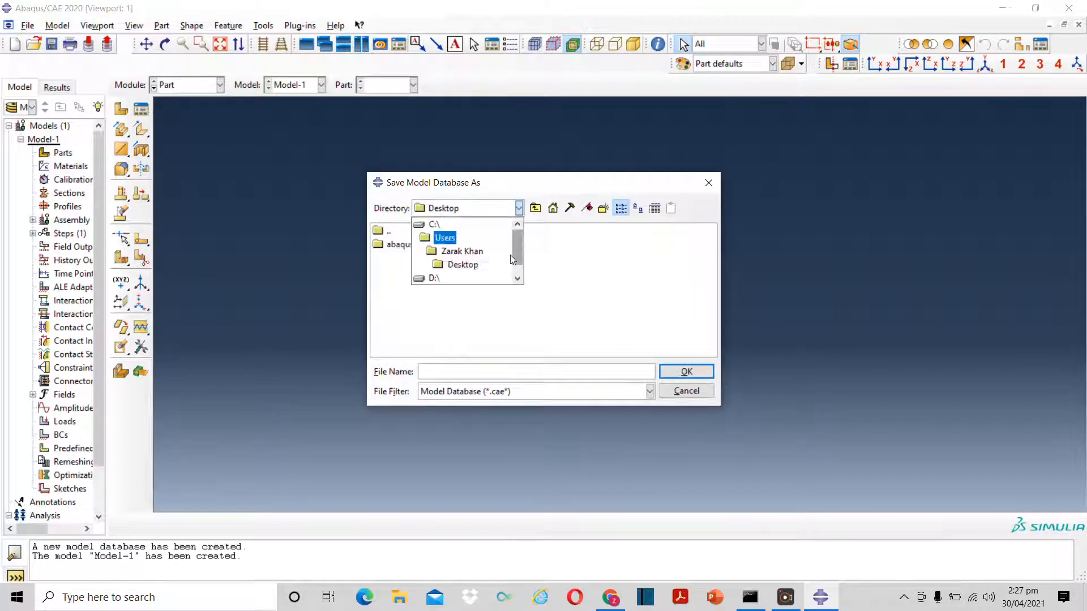
{"action": "left_click", "coordinate": [434, 277]}
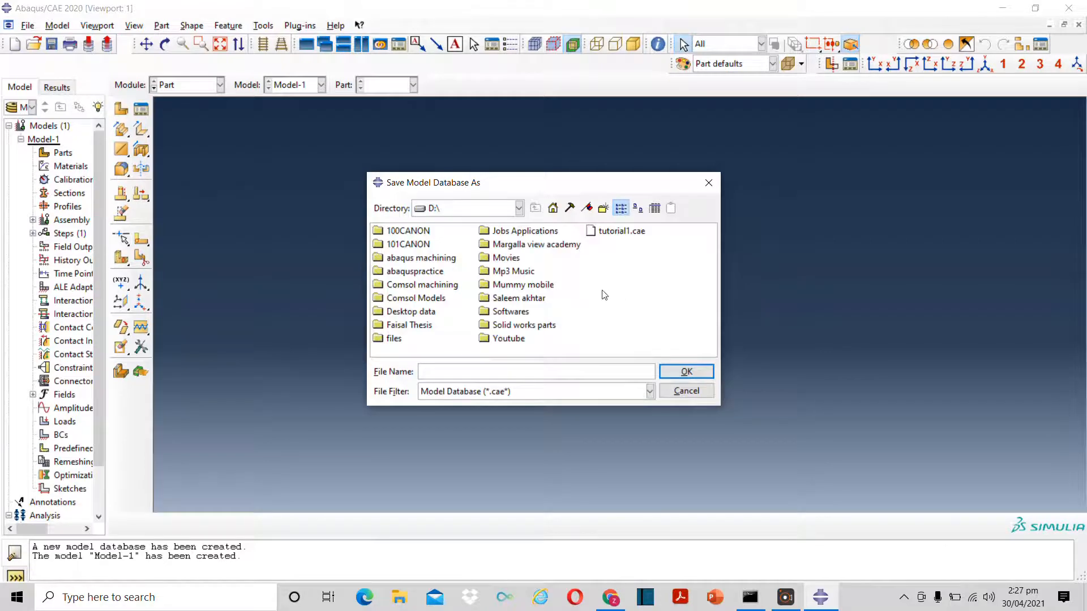
{"action": "left_click", "coordinate": [415, 271]}
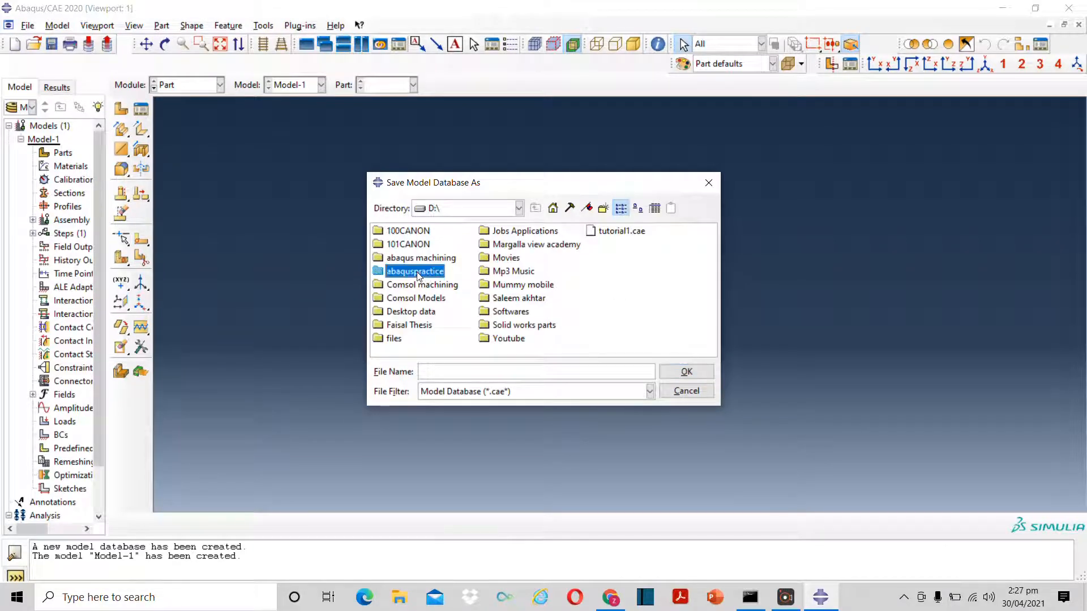
{"action": "double_click", "coordinate": [415, 272]}
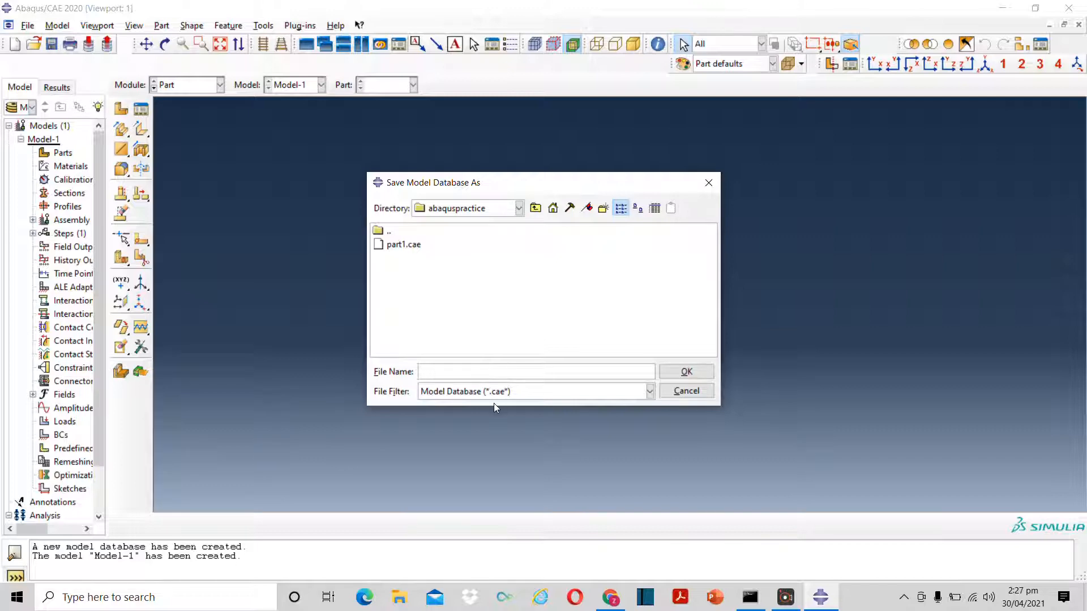
{"action": "type", "text": "cant"}
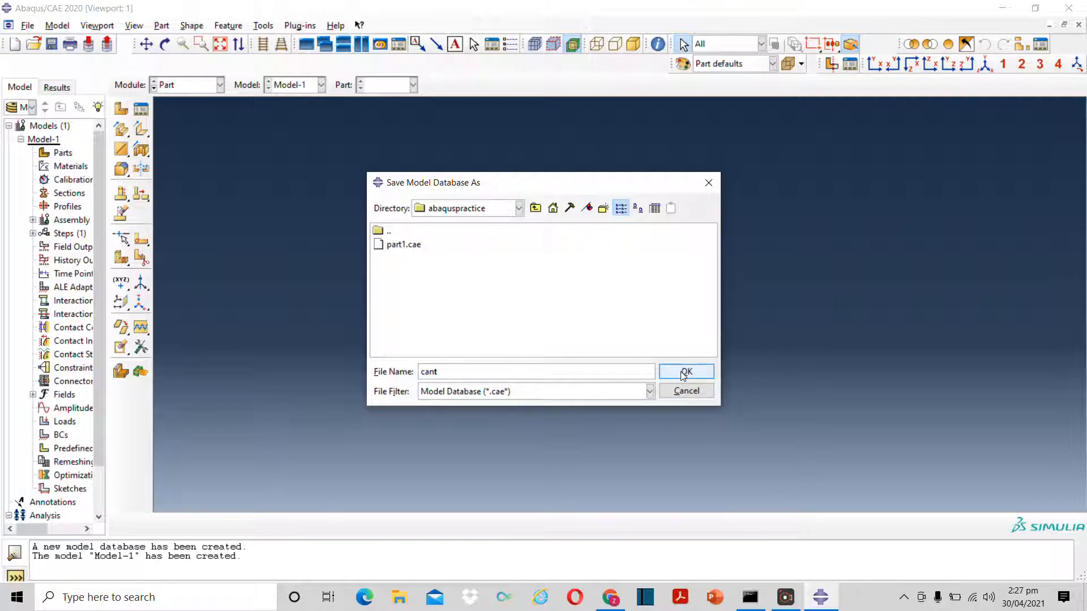
{"action": "left_click", "coordinate": [685, 372]}
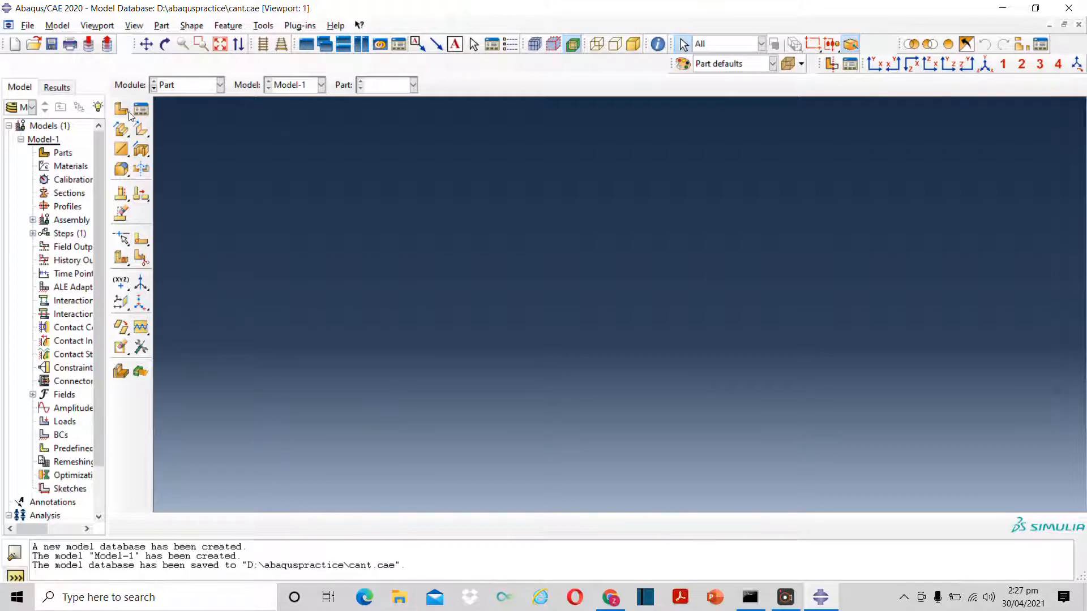
{"action": "mouse_move", "coordinate": [120, 109]}
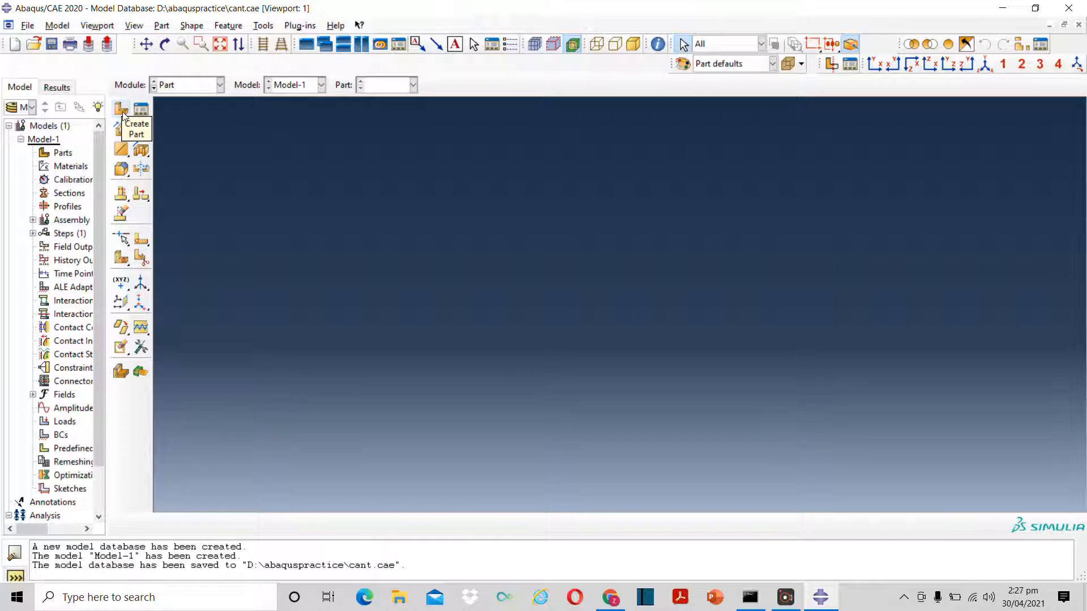
Define part 'cant' as a 3D deformable solid extrusion with approximate size 200
{"action": "left_click", "coordinate": [121, 109]}
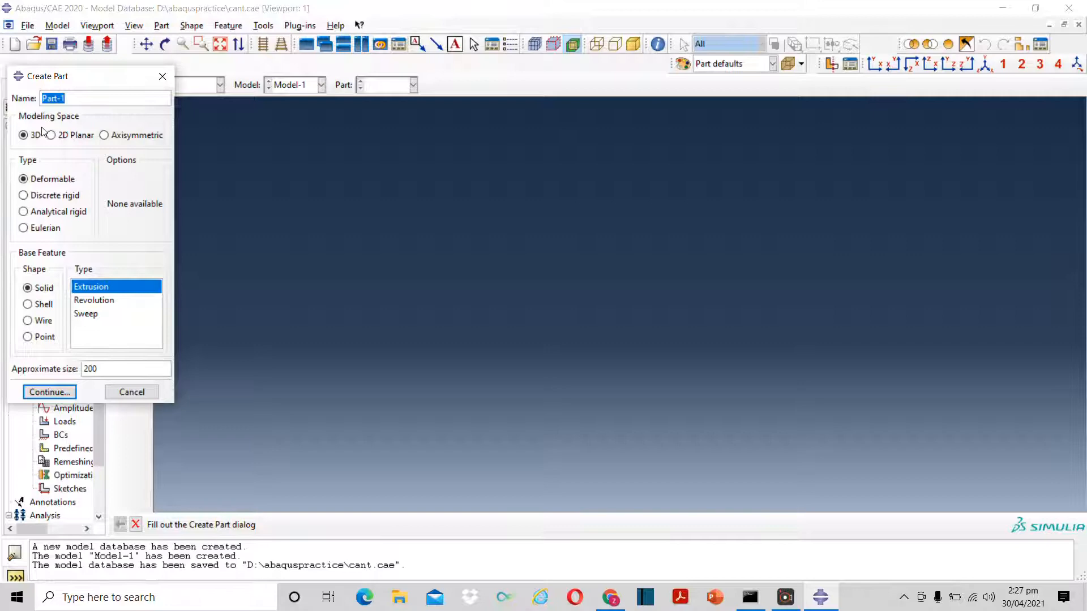
{"action": "type", "text": "cant"}
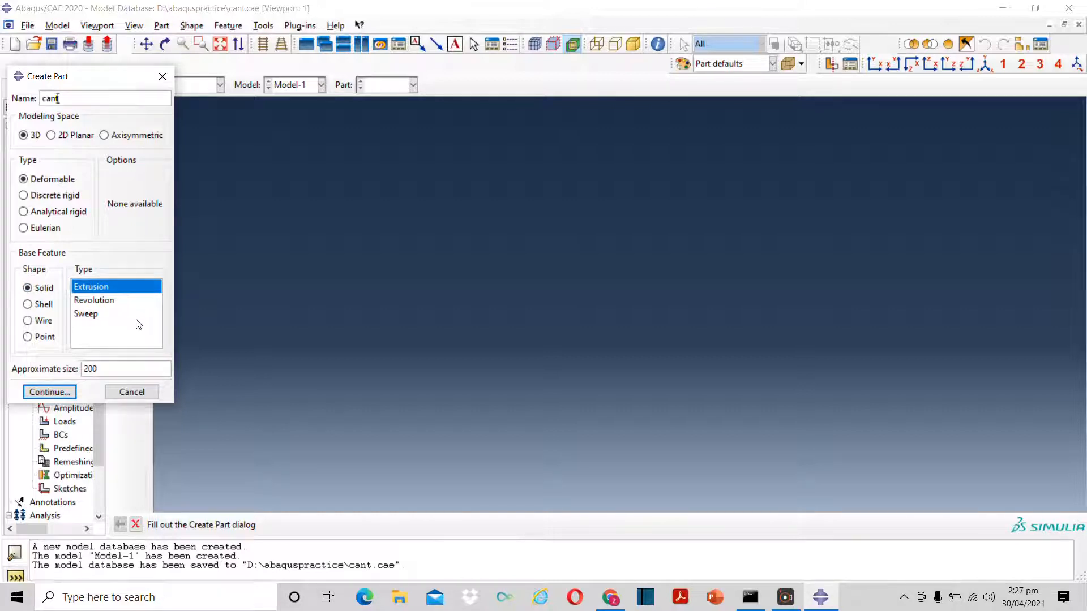
{"action": "mouse_move", "coordinate": [109, 317]}
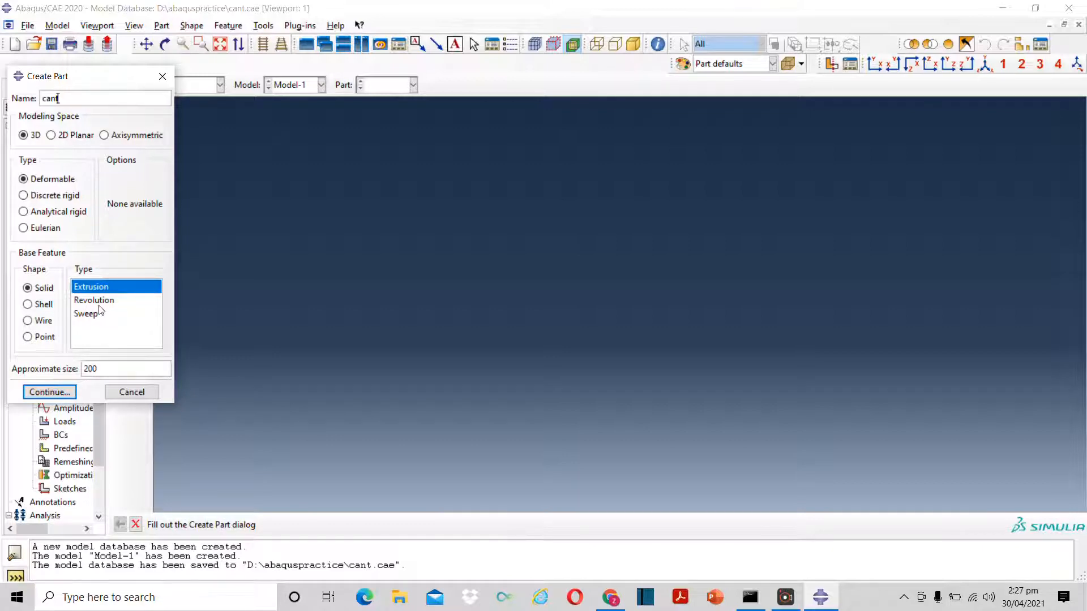
{"action": "mouse_move", "coordinate": [89, 313]}
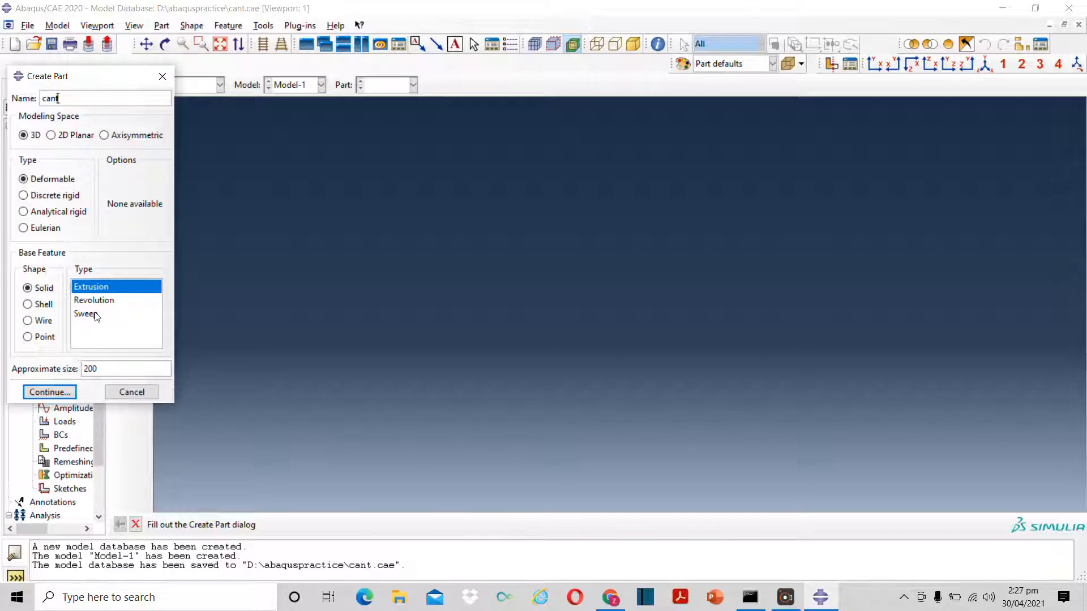
{"action": "mouse_move", "coordinate": [85, 313]}
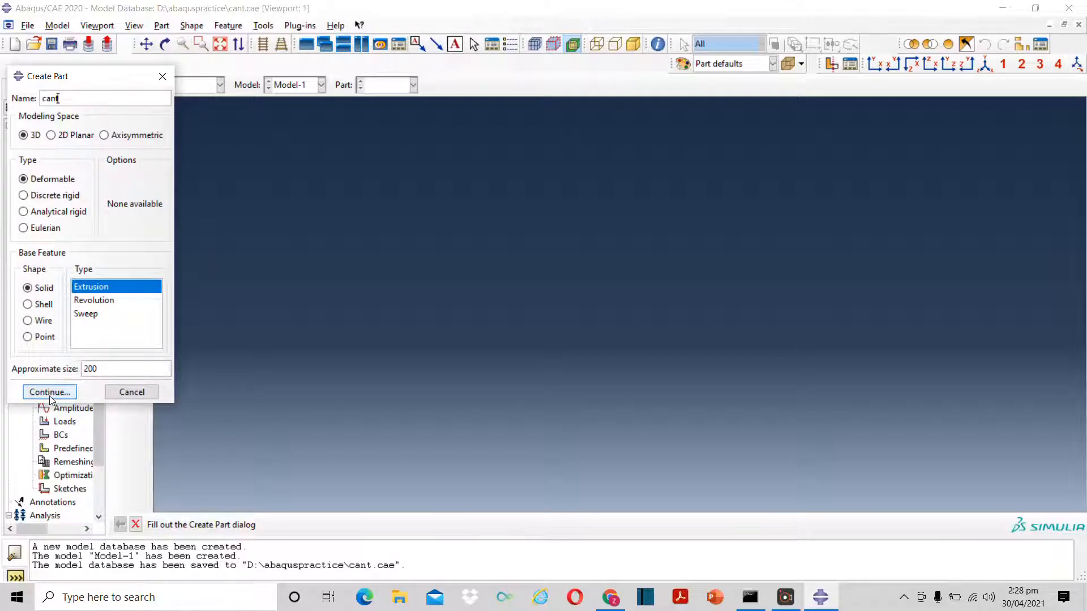
{"action": "left_click", "coordinate": [49, 392]}
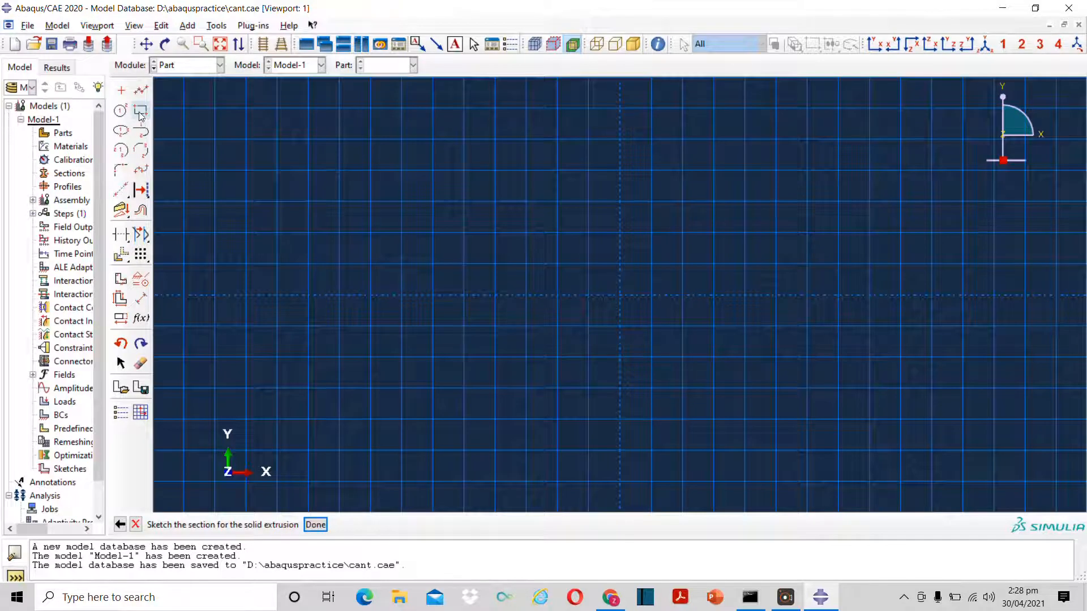
Sketch a rectangle and dimension it 100 long by 10 high
{"action": "left_click", "coordinate": [140, 111]}
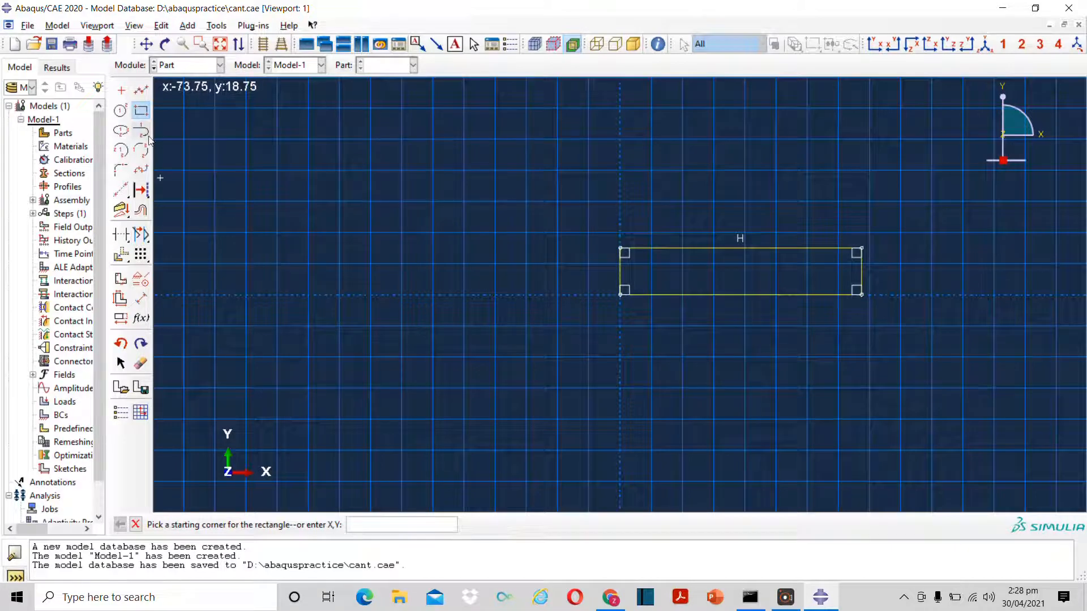
{"action": "mouse_move", "coordinate": [141, 299]}
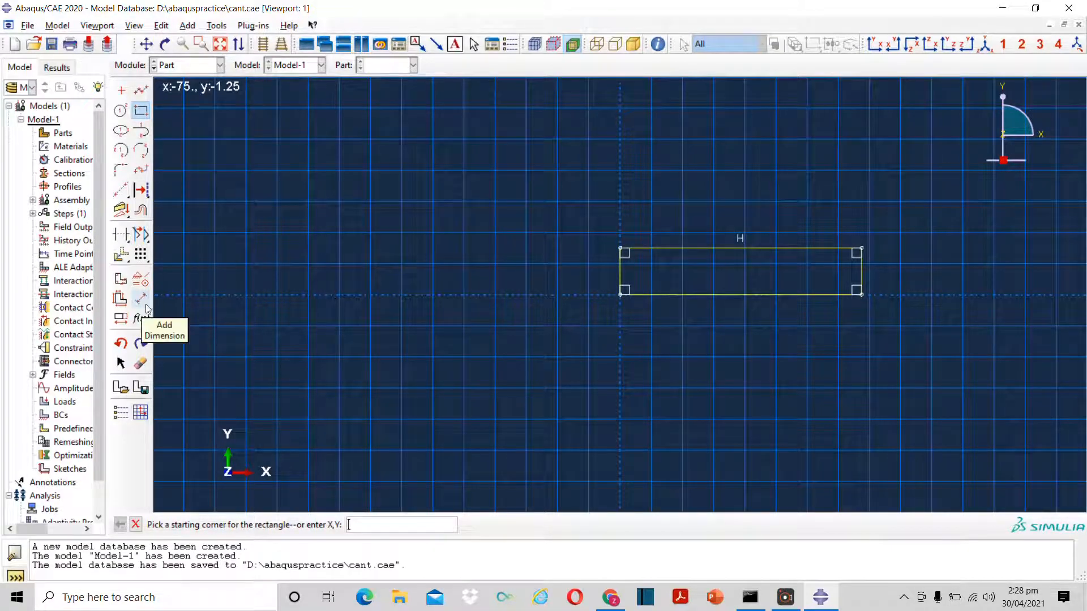
{"action": "left_click", "coordinate": [140, 299]}
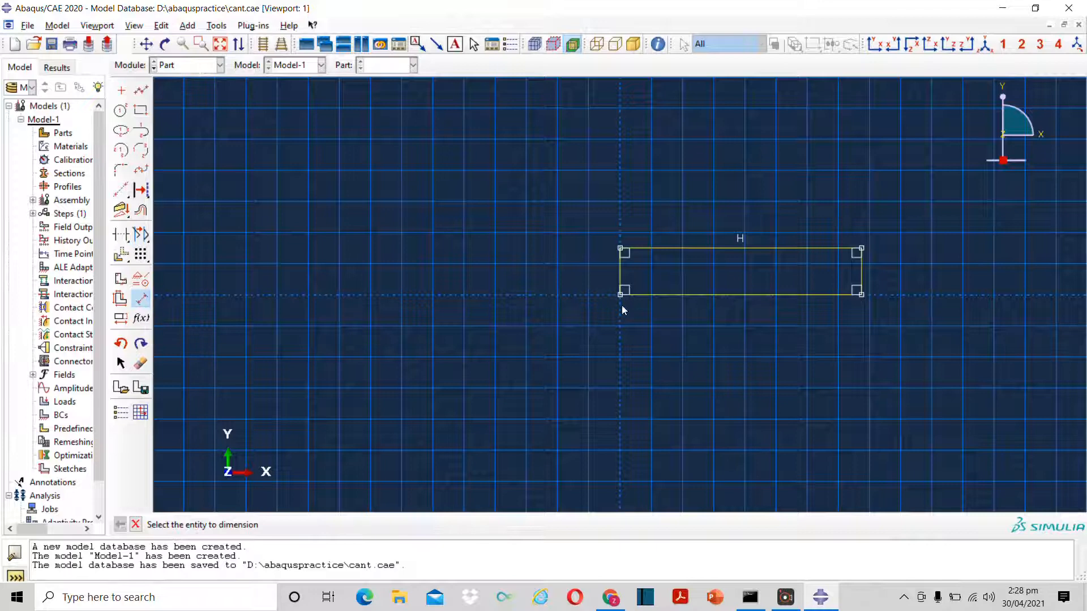
{"action": "left_click", "coordinate": [601, 271]}
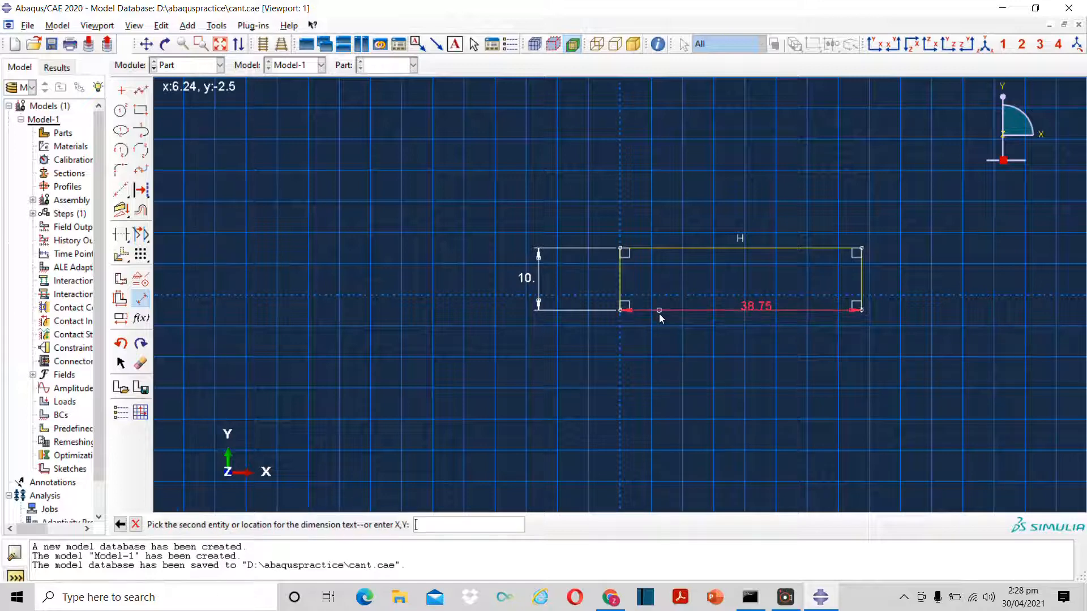
{"action": "left_click", "coordinate": [664, 382]}
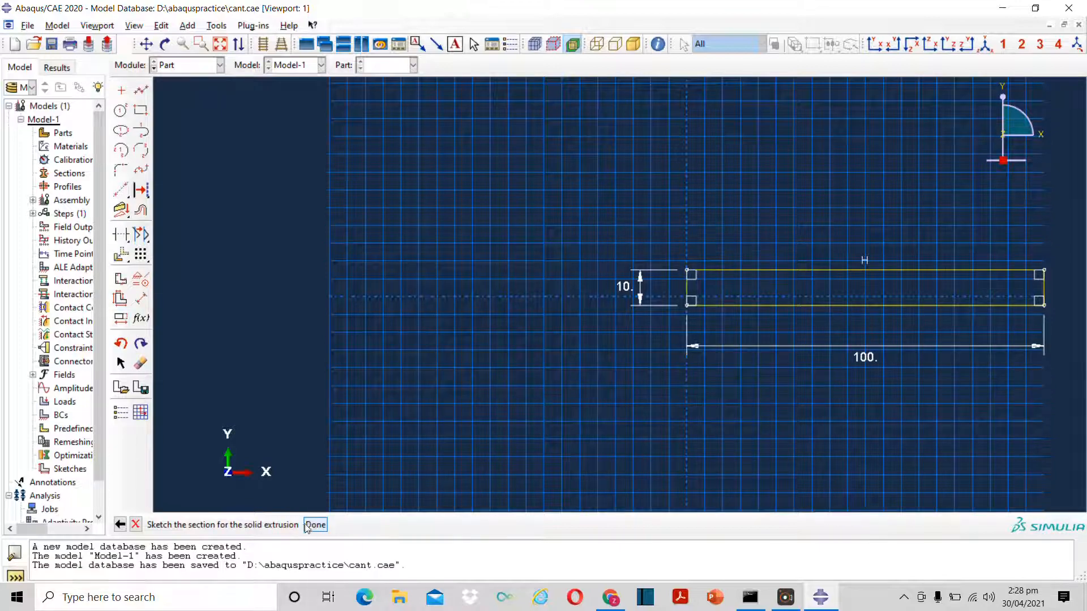
Extrude the 100 by 10 profile 20 deep and orbit the block to inspect it
{"action": "left_click", "coordinate": [315, 524]}
{"action": "type", "text": "20"}
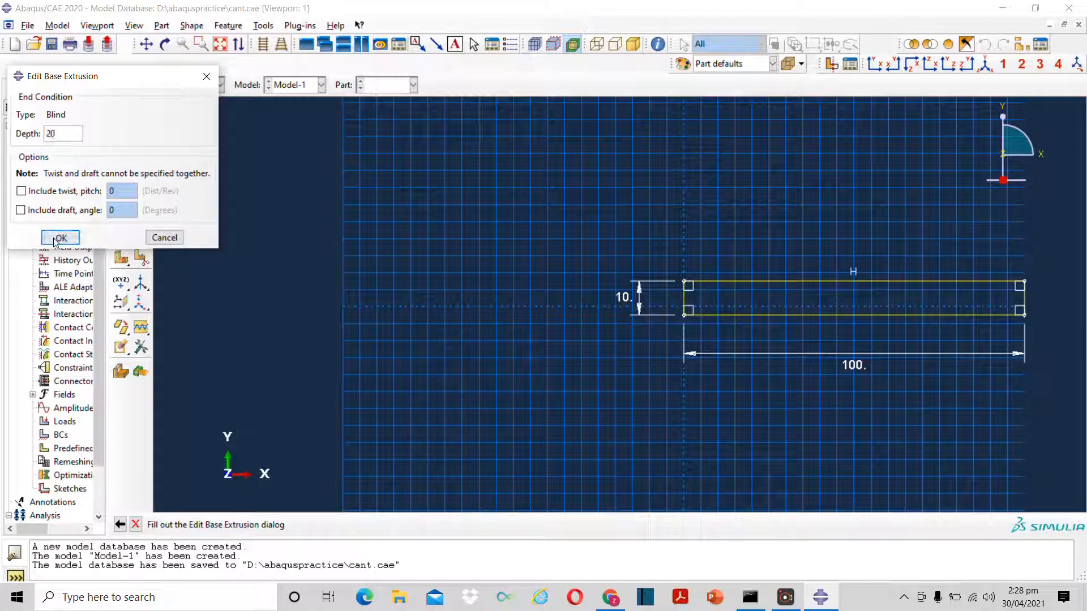
{"action": "left_click", "coordinate": [60, 238]}
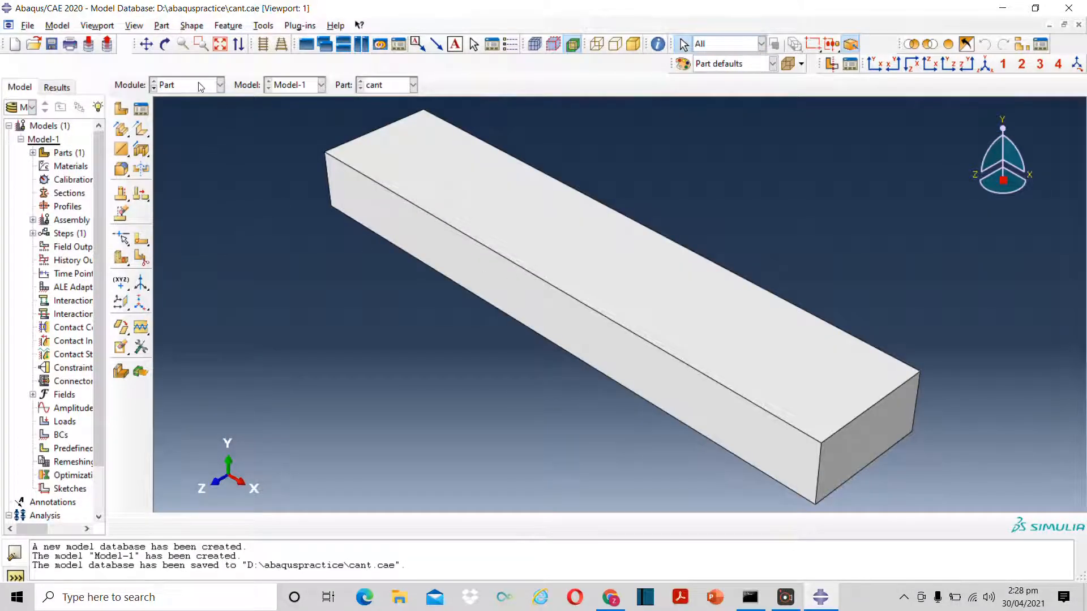
{"action": "left_click", "coordinate": [164, 44]}
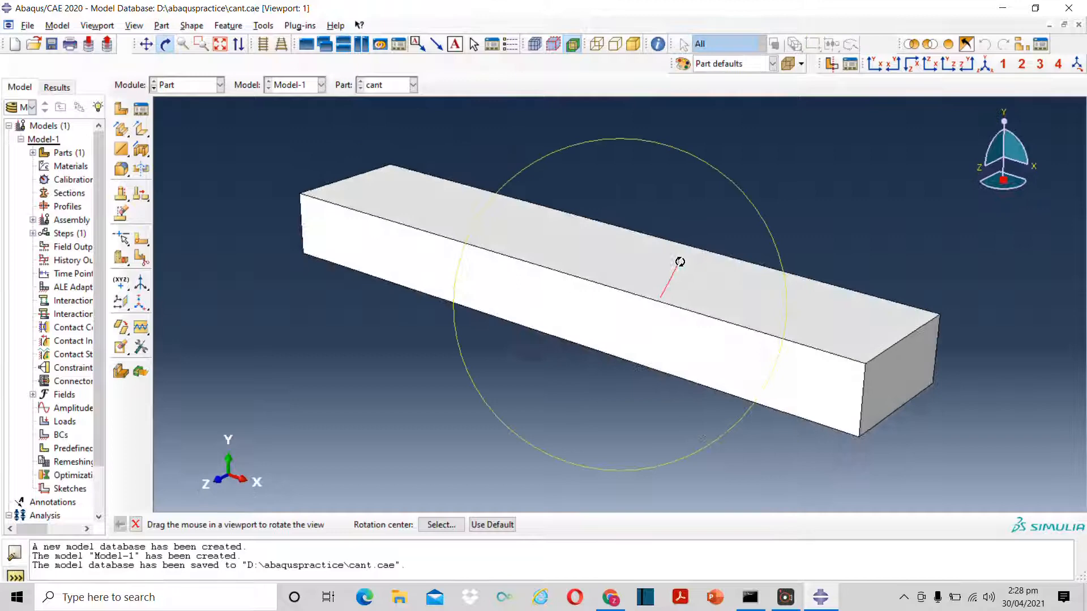
{"action": "left_click_drag", "start_coordinate": [680, 261], "coordinate": [747, 296]}
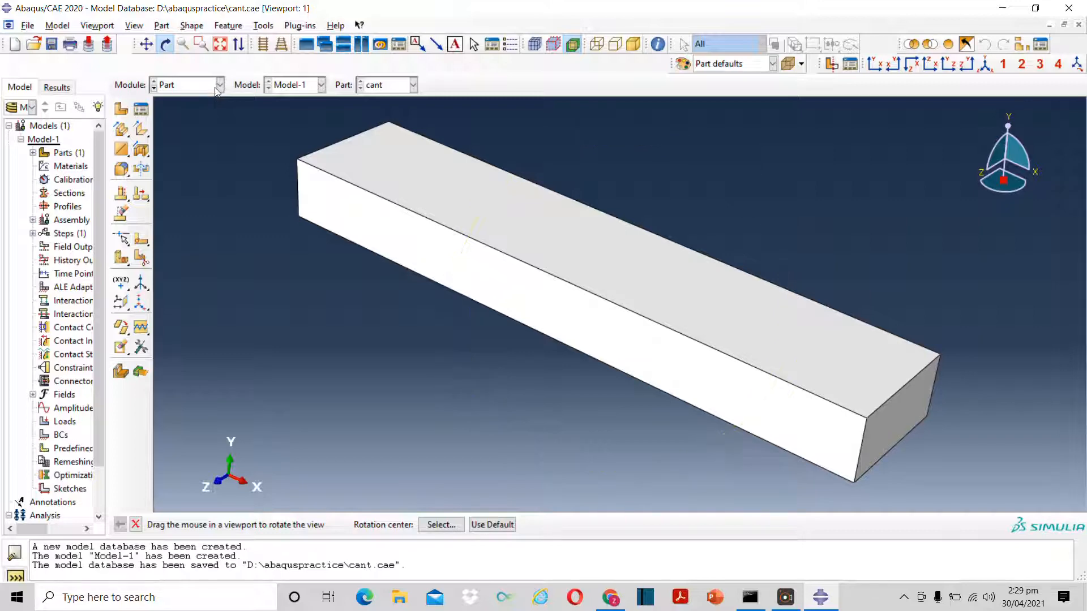
{"action": "left_click", "coordinate": [218, 84]}
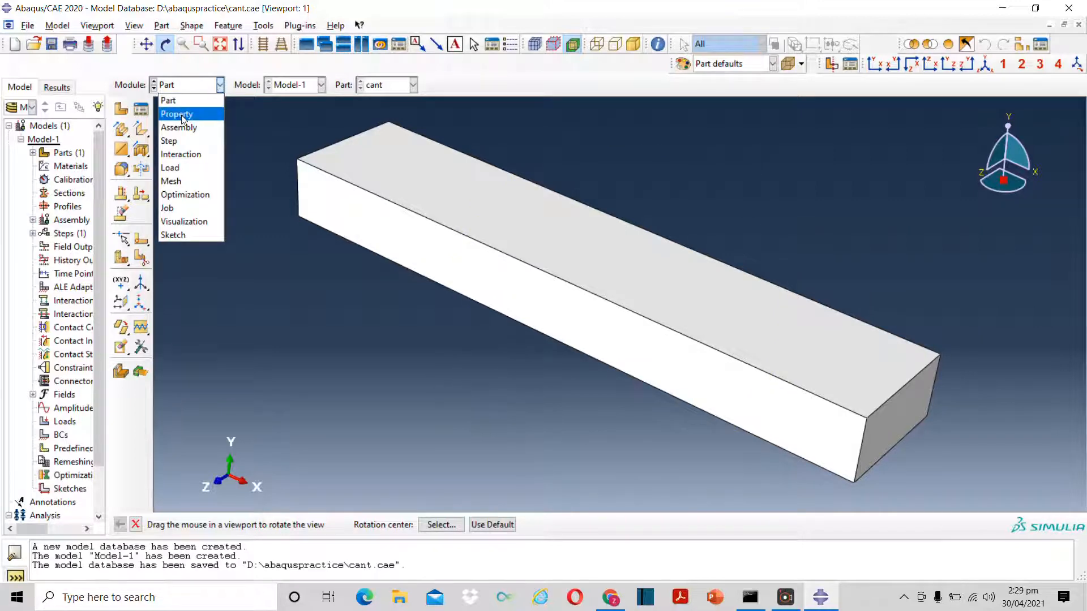
In the Property module, create a new material named steel
{"action": "left_click", "coordinate": [177, 114]}
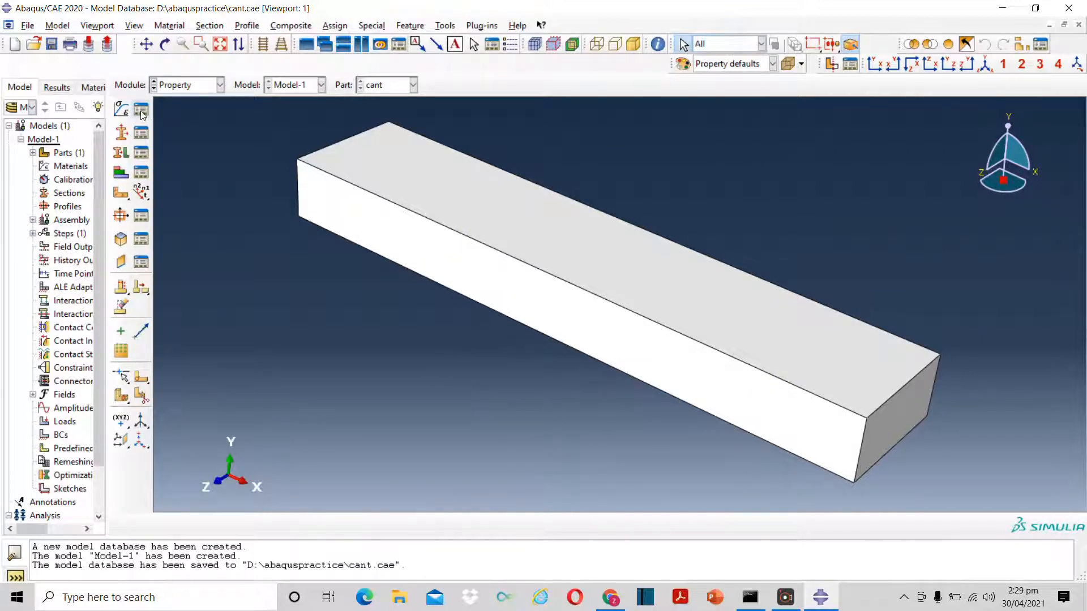
{"action": "left_click", "coordinate": [141, 110]}
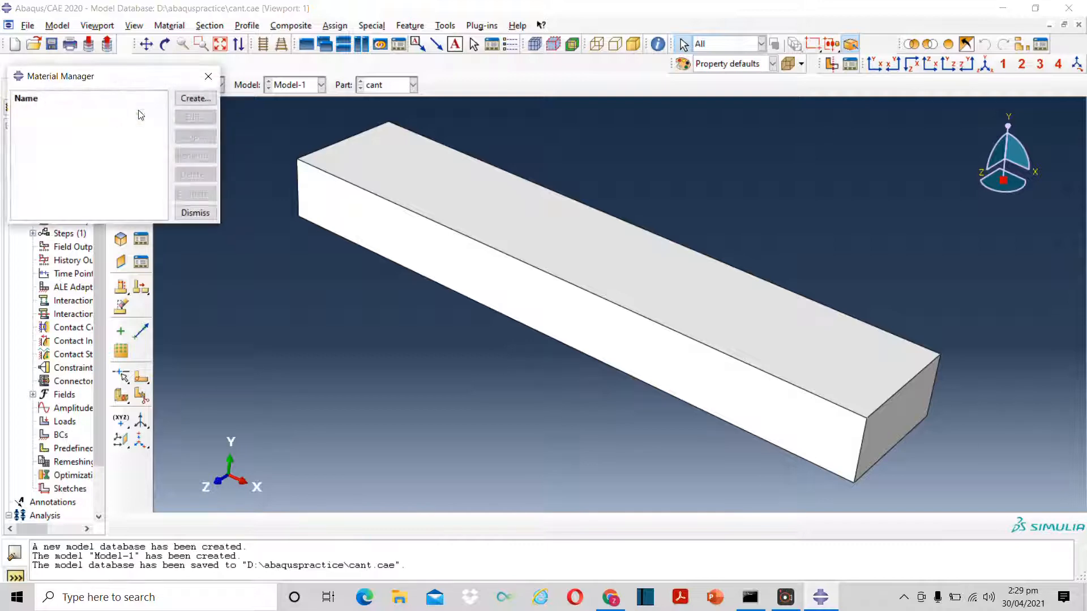
{"action": "left_click", "coordinate": [195, 98]}
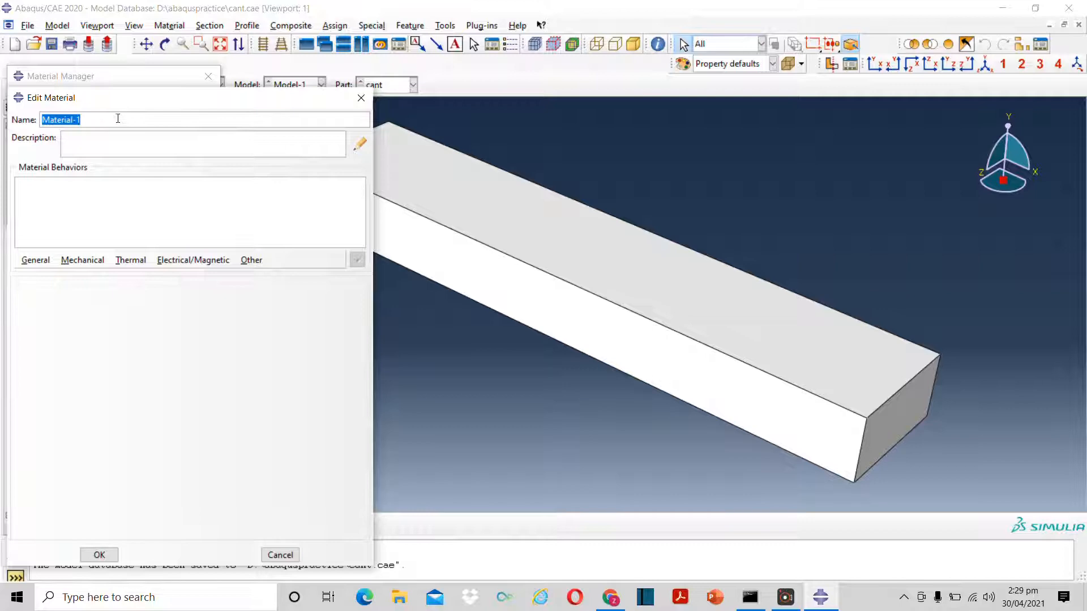
{"action": "type", "text": "1"}
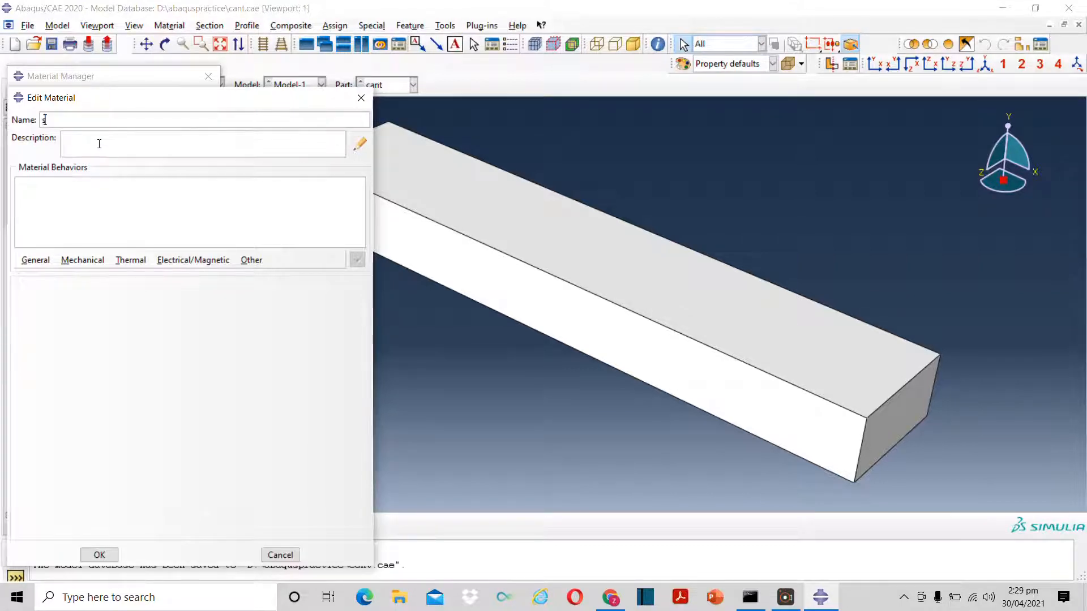
{"action": "type", "text": "st"}
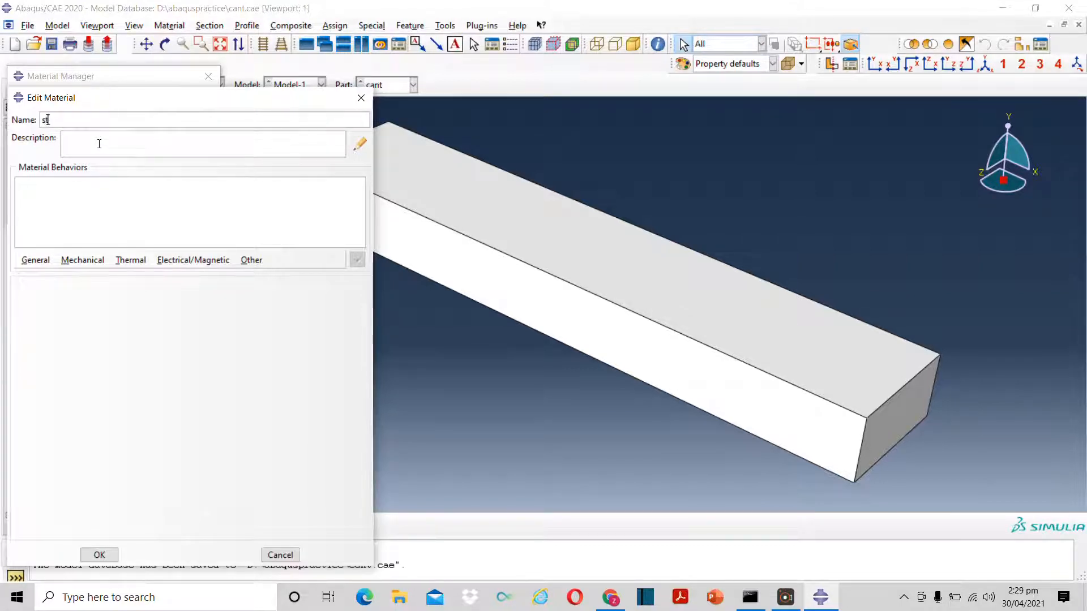
{"action": "type", "text": "eel"}
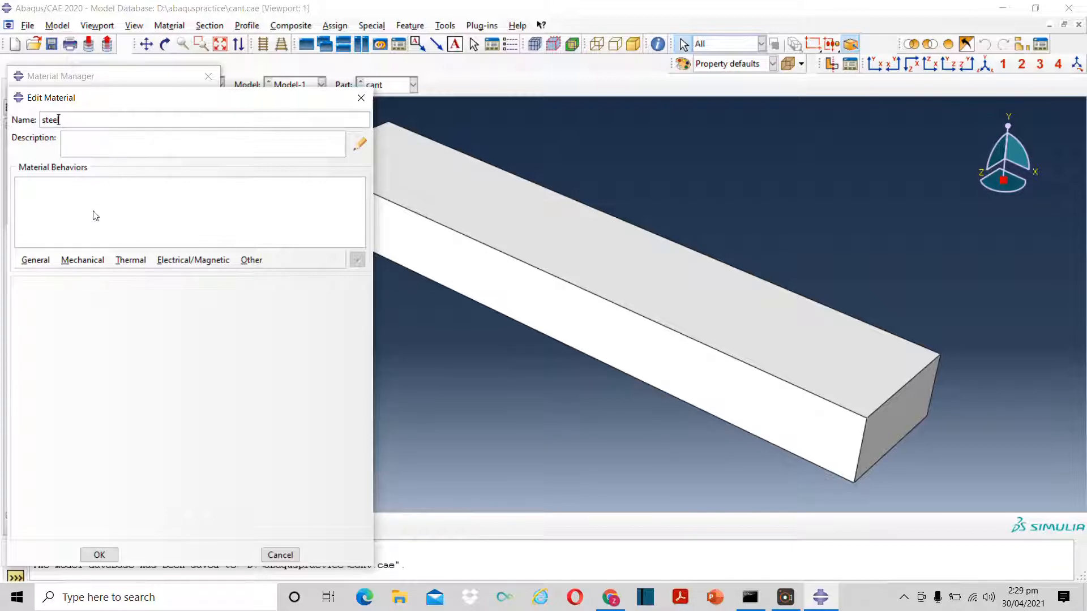
Give steel elastic behaviour with Young's modulus 200e3 and Poisson's ratio 0.29
{"action": "left_click", "coordinate": [81, 260]}
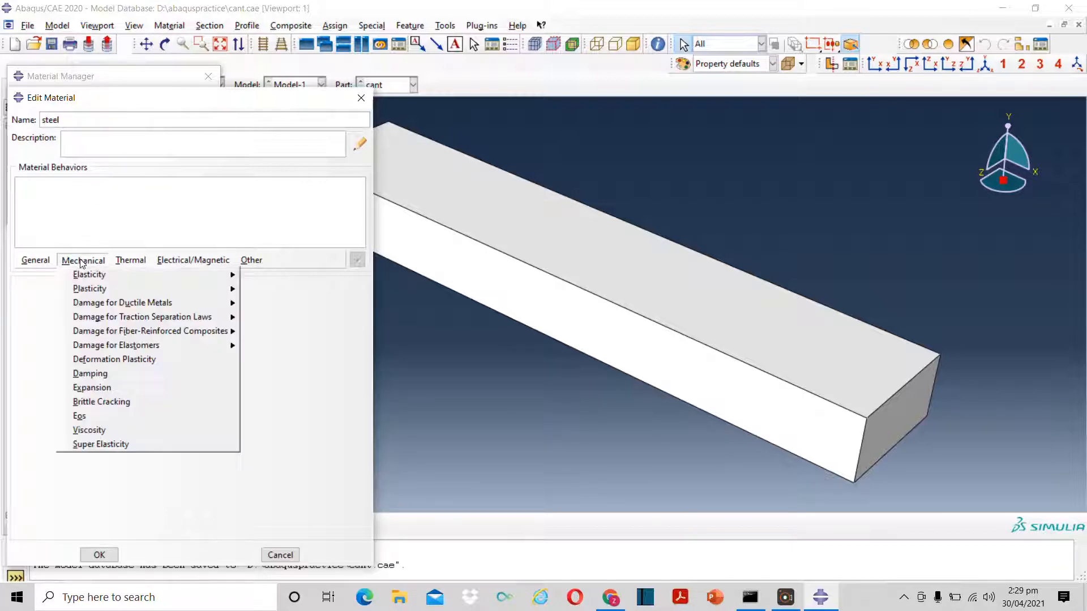
{"action": "mouse_move", "coordinate": [88, 274]}
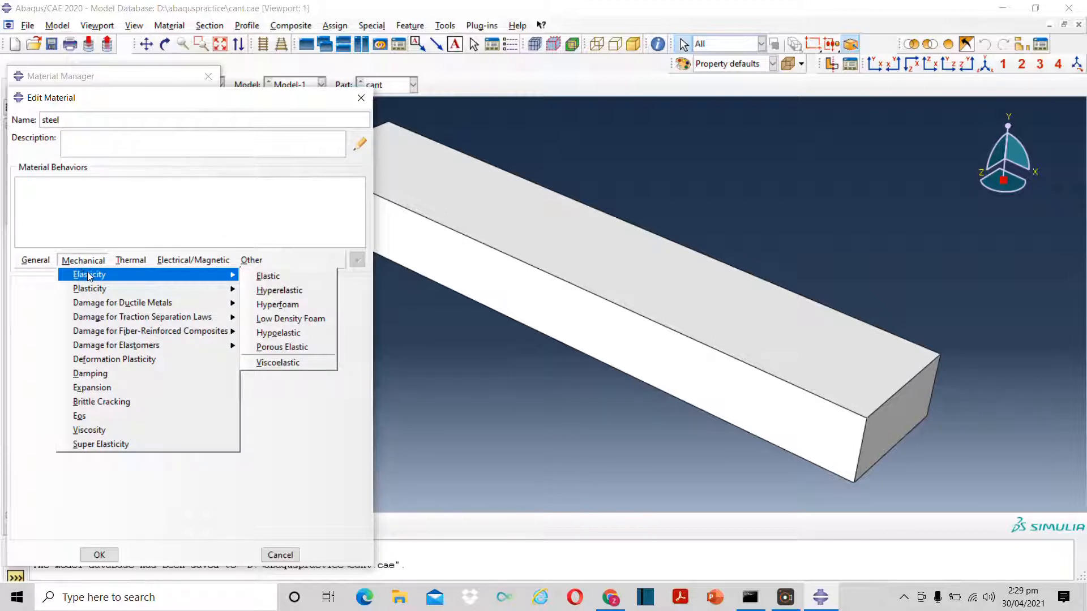
{"action": "mouse_move", "coordinate": [291, 276]}
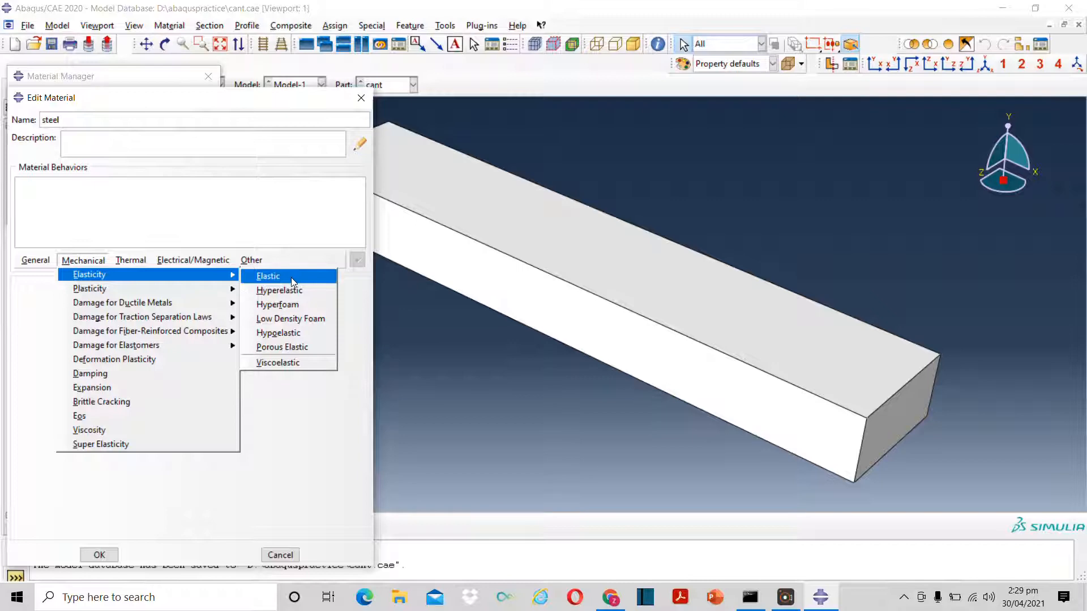
{"action": "left_click", "coordinate": [268, 276]}
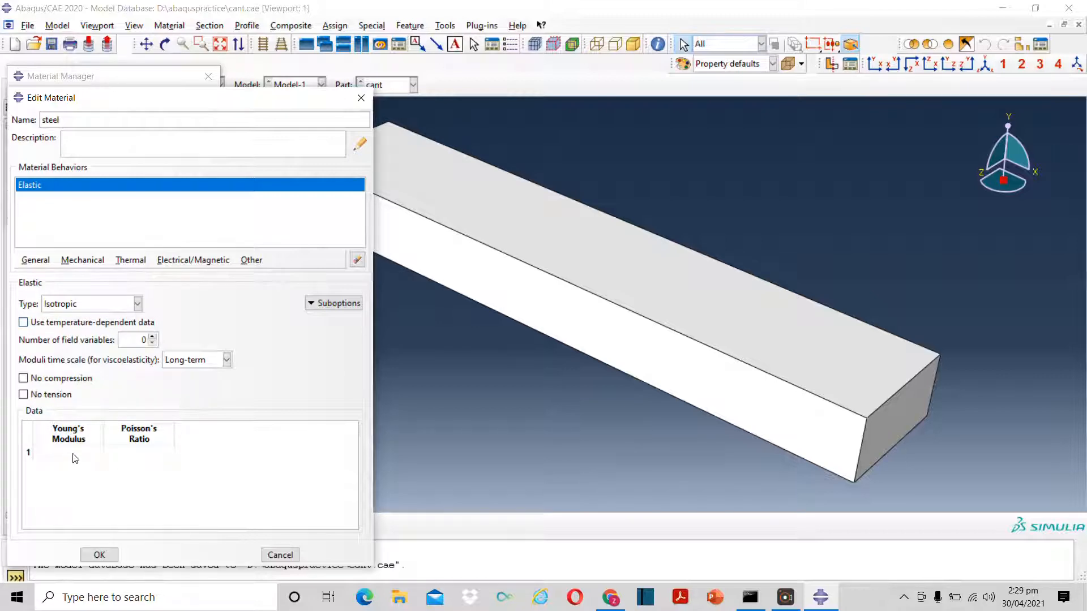
{"action": "left_click", "coordinate": [68, 452]}
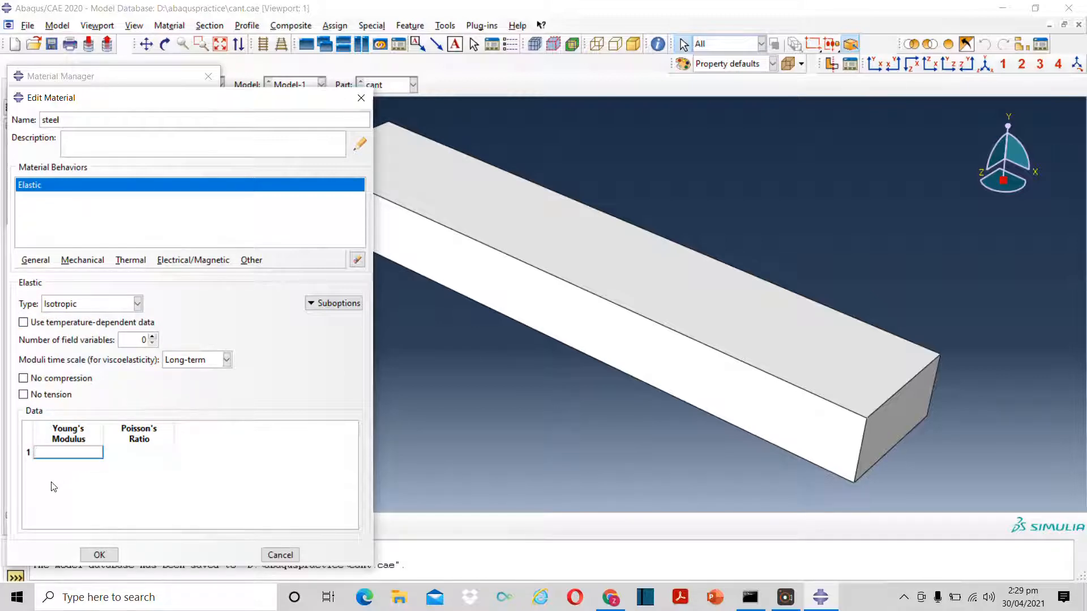
{"action": "type", "text": "200e3"}
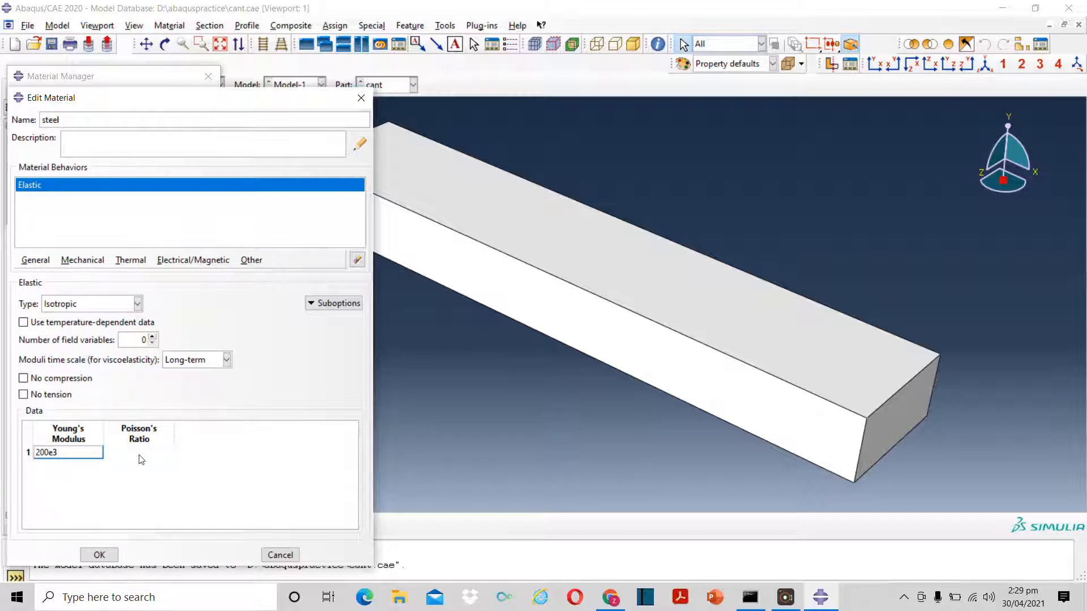
{"action": "left_click", "coordinate": [138, 451]}
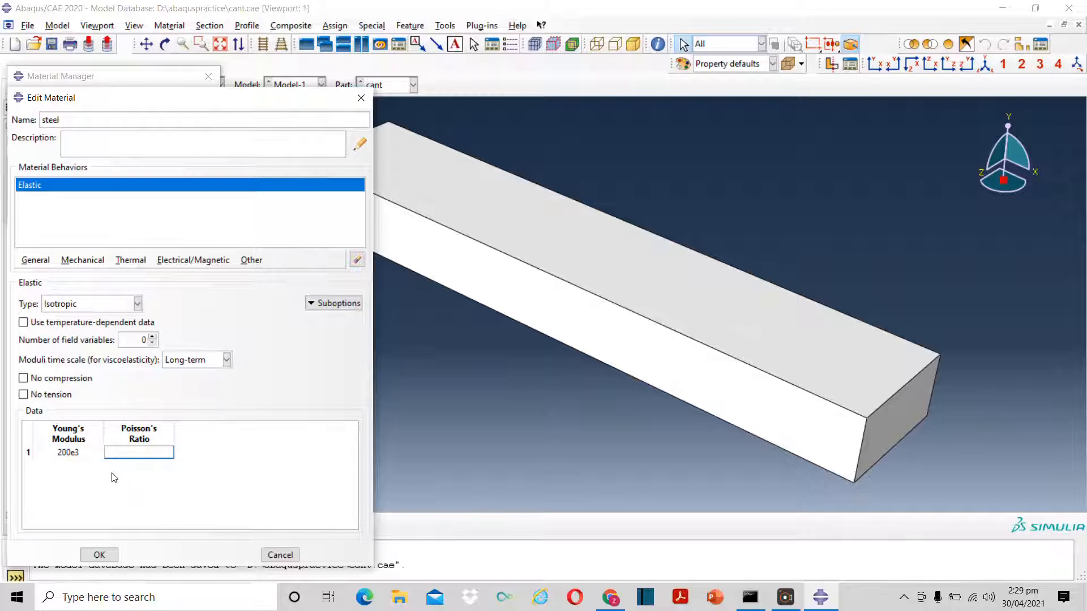
{"action": "type", "text": "0.29"}
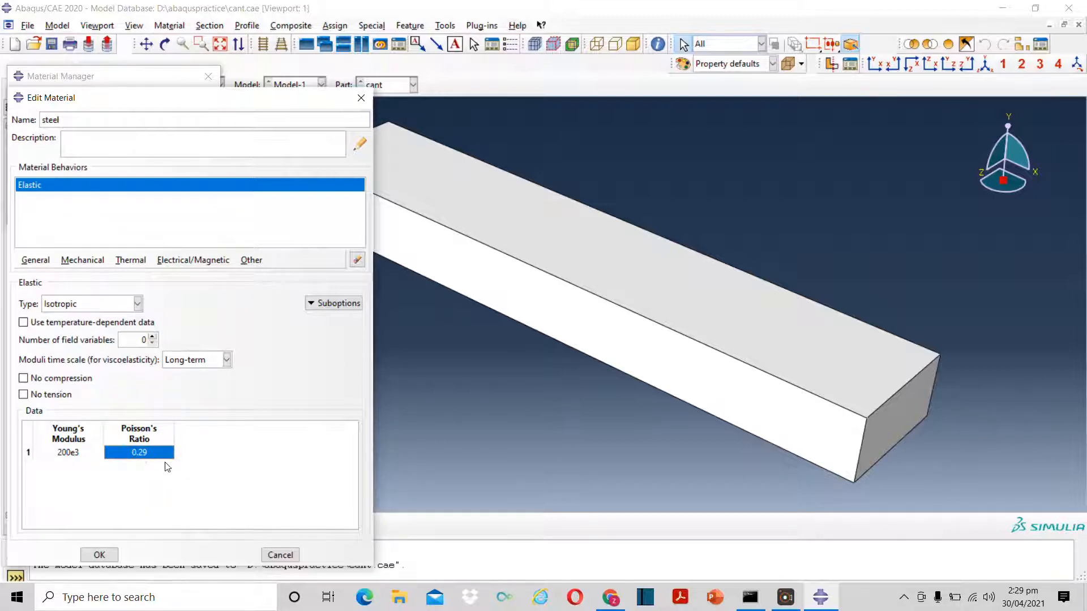
{"action": "mouse_move", "coordinate": [236, 483]}
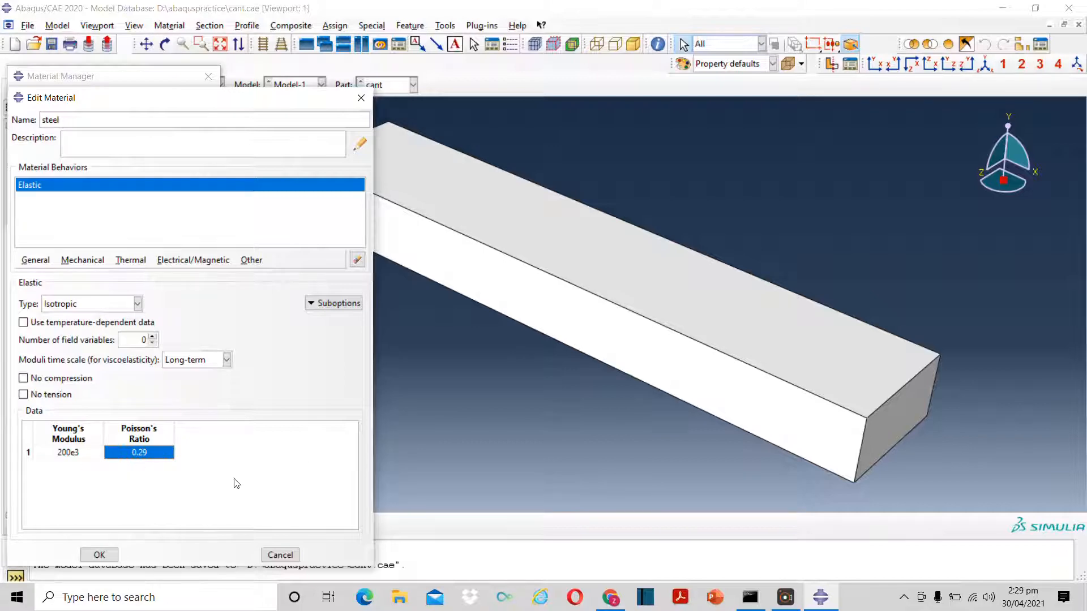
{"action": "left_click", "coordinate": [98, 555]}
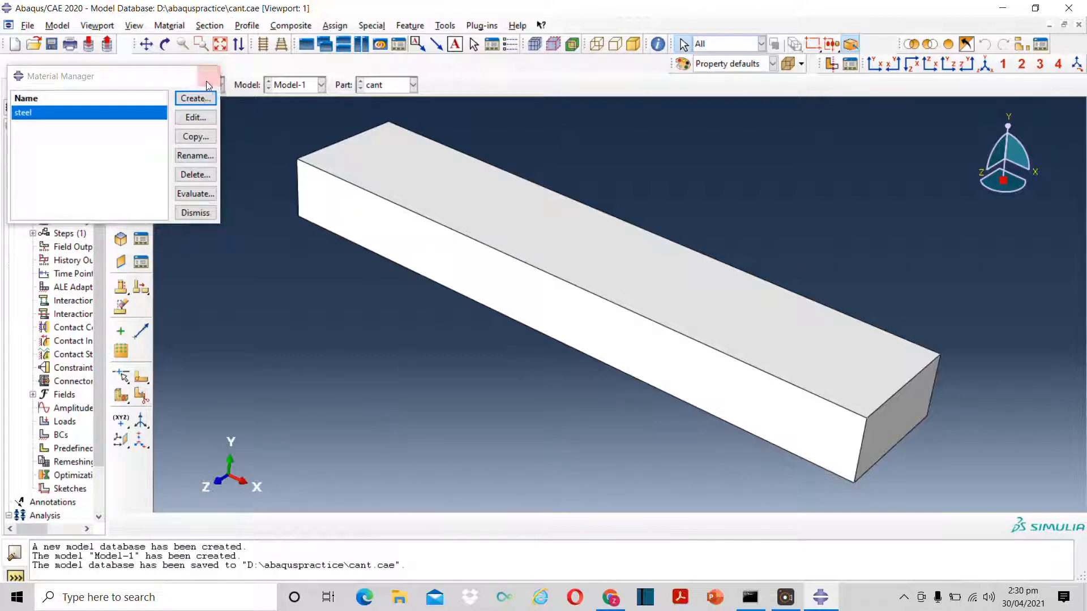
Create solid homogeneous section 'cantsec' using the steel material
{"action": "left_click", "coordinate": [194, 212]}
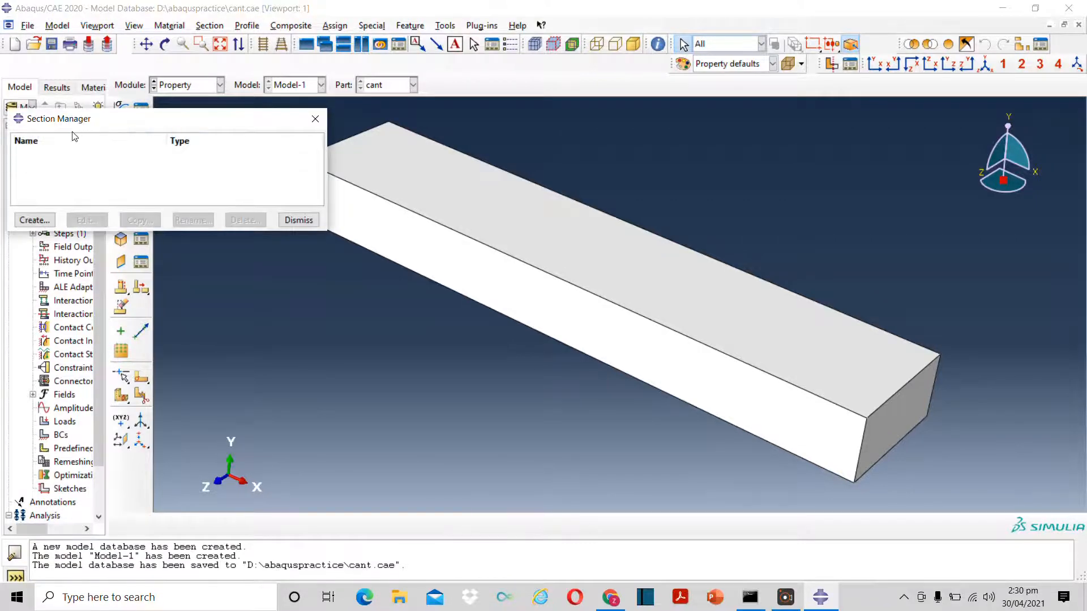
{"action": "left_click", "coordinate": [34, 220]}
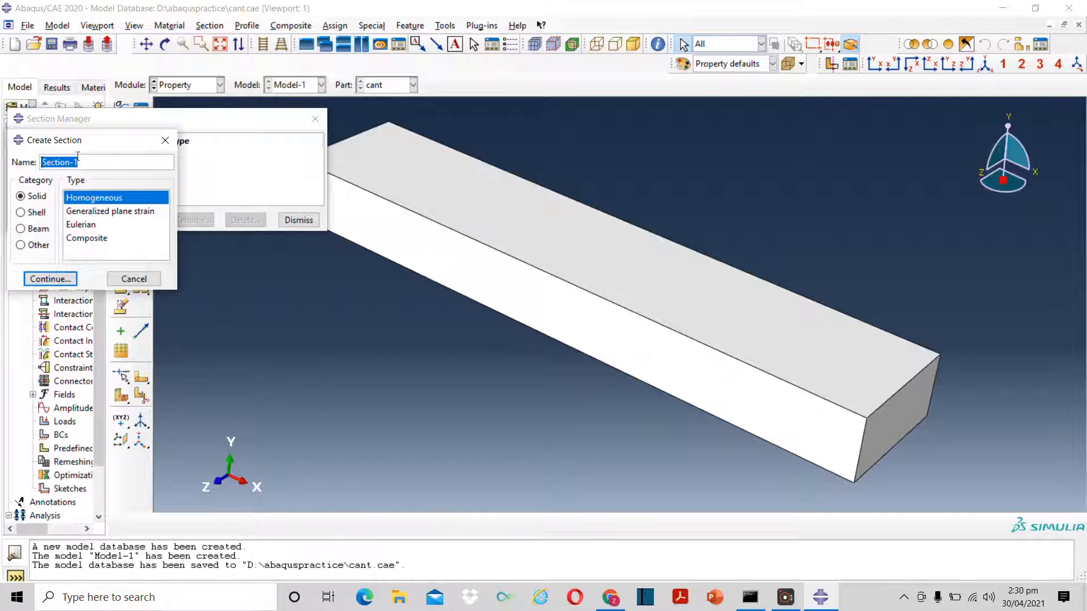
{"action": "type", "text": "cants"}
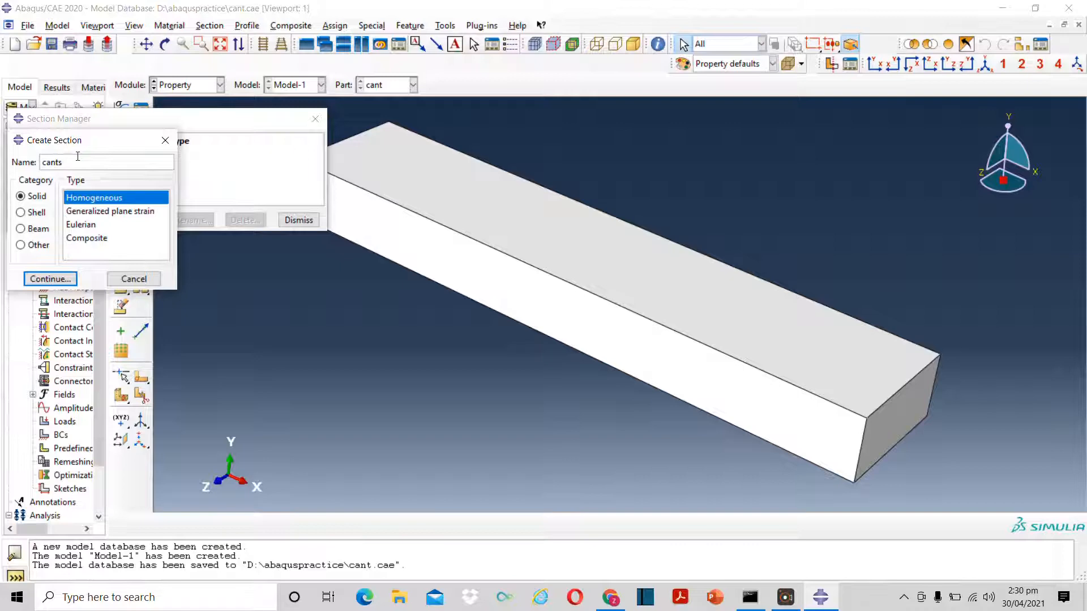
{"action": "type", "text": "ed"}
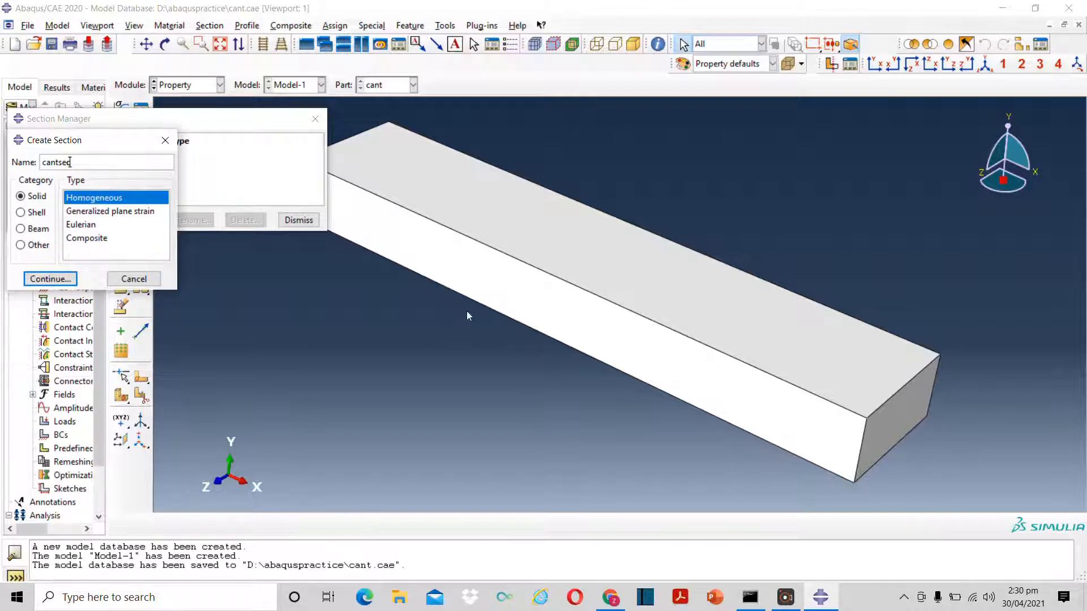
{"action": "left_click", "coordinate": [49, 279]}
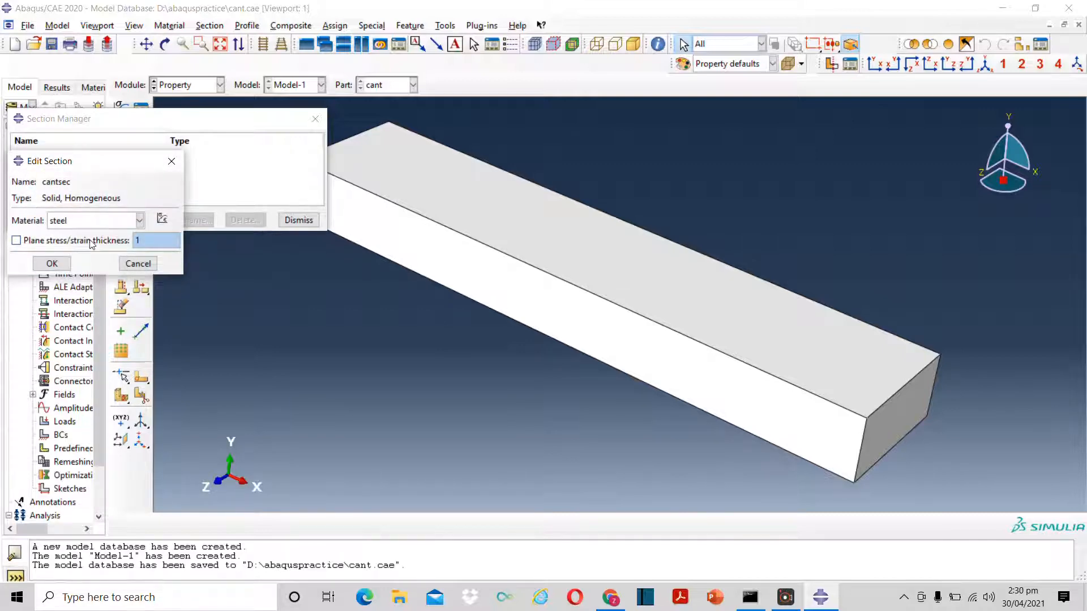
{"action": "left_click", "coordinate": [139, 220]}
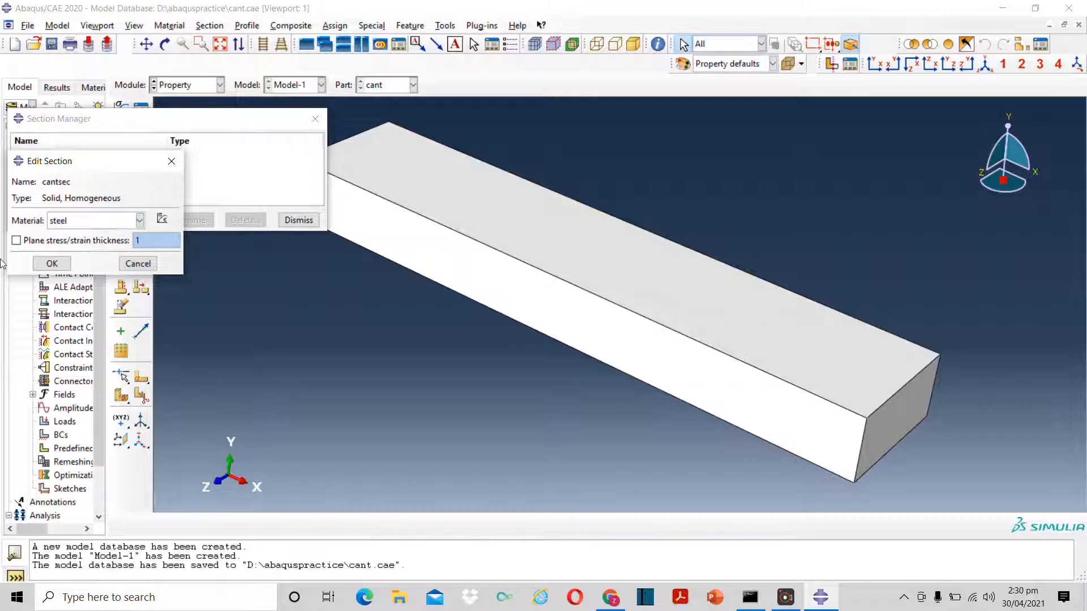
{"action": "left_click", "coordinate": [51, 264]}
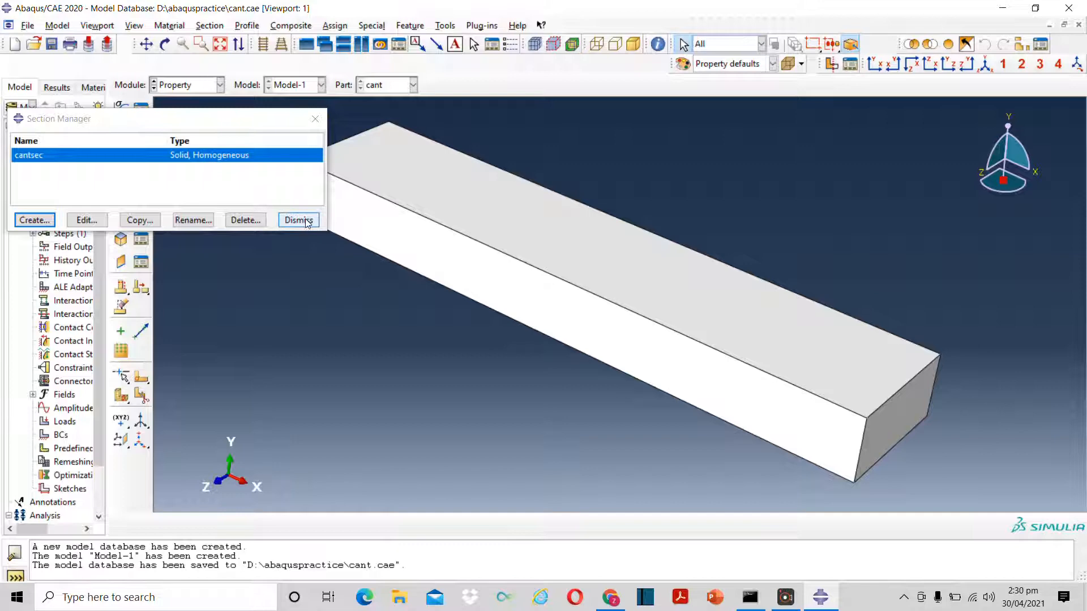
{"action": "left_click", "coordinate": [298, 220]}
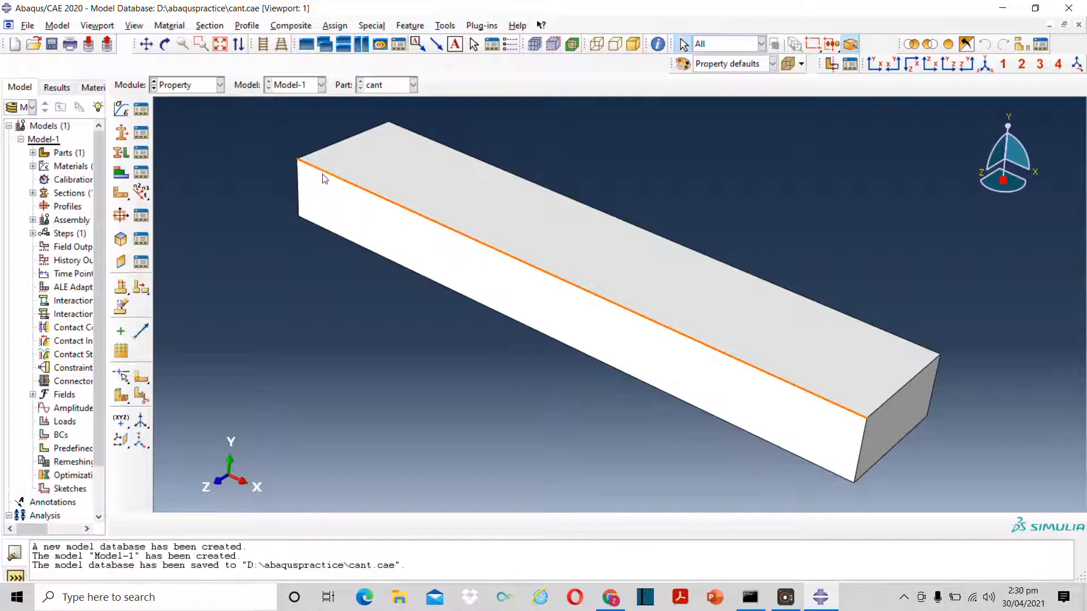
Assign section cantsec to the entire cant beam region
{"action": "left_click", "coordinate": [140, 151]}
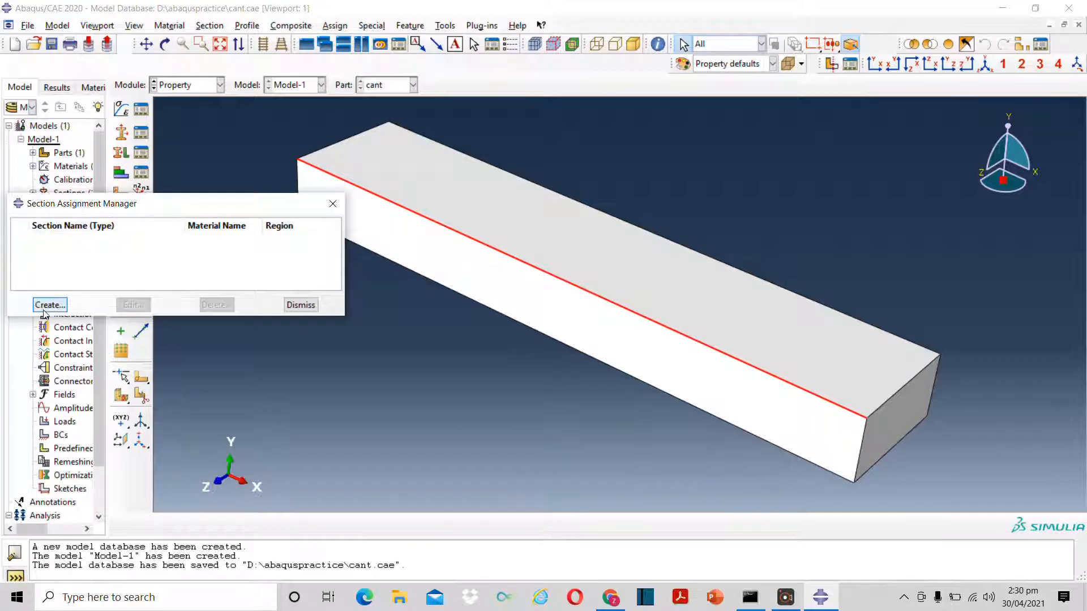
{"action": "left_click", "coordinate": [49, 305]}
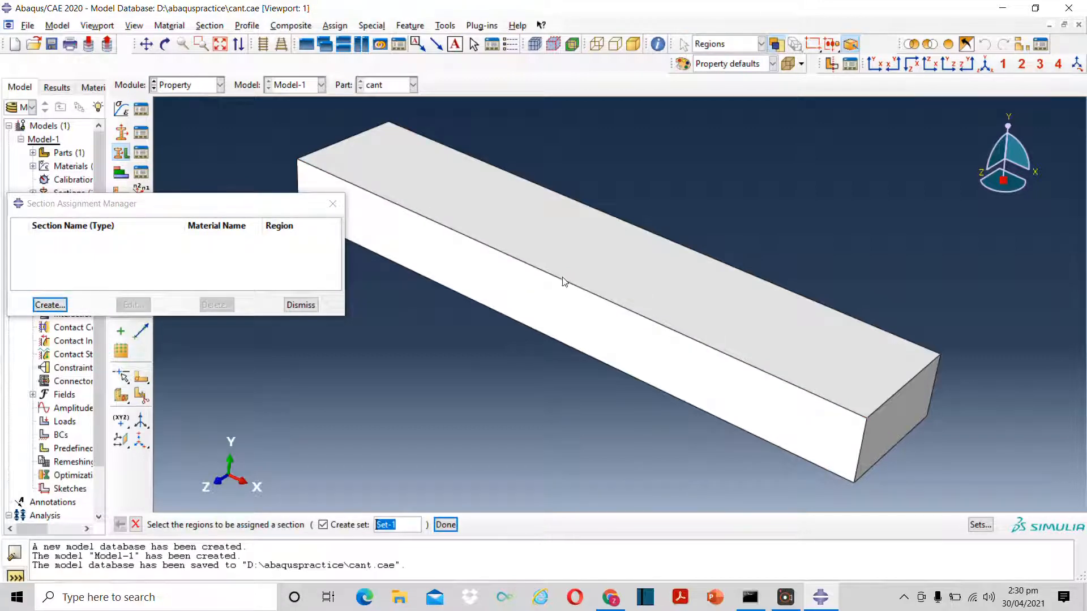
{"action": "left_click", "coordinate": [561, 281]}
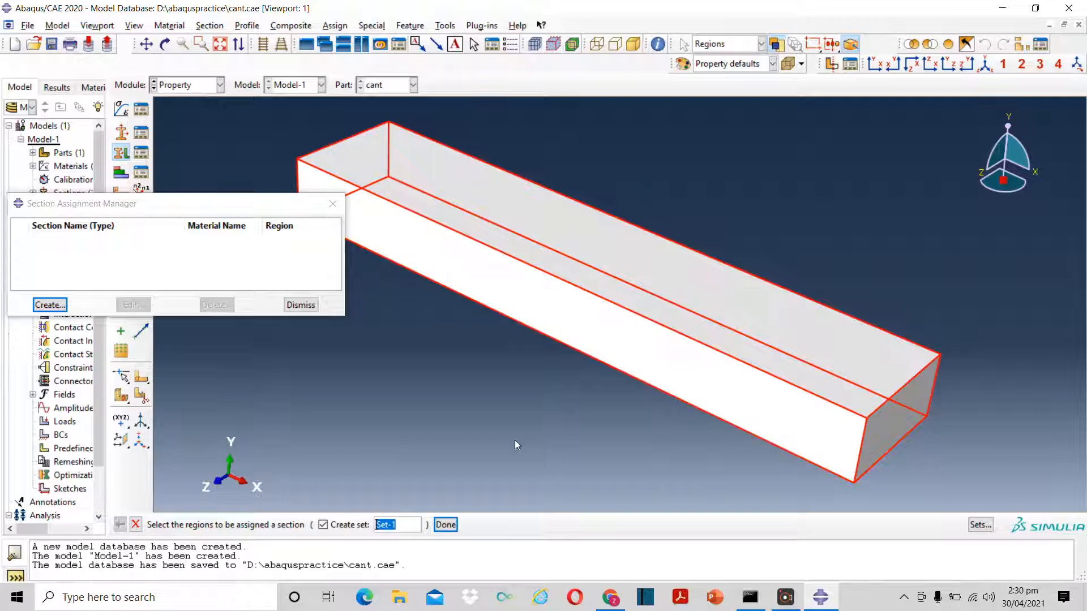
{"action": "left_click", "coordinate": [445, 525]}
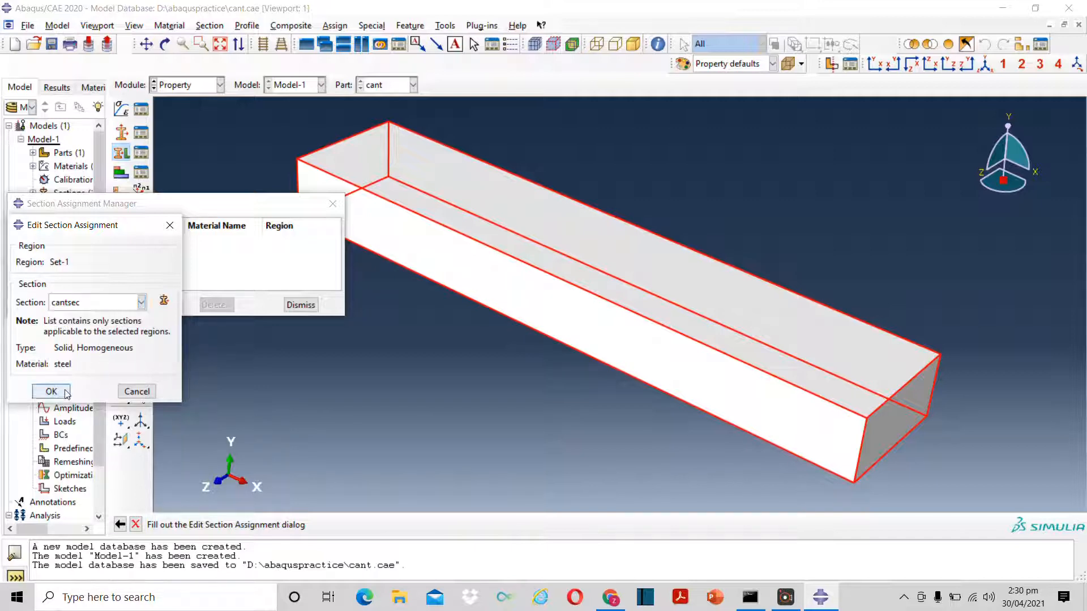
{"action": "left_click", "coordinate": [51, 391]}
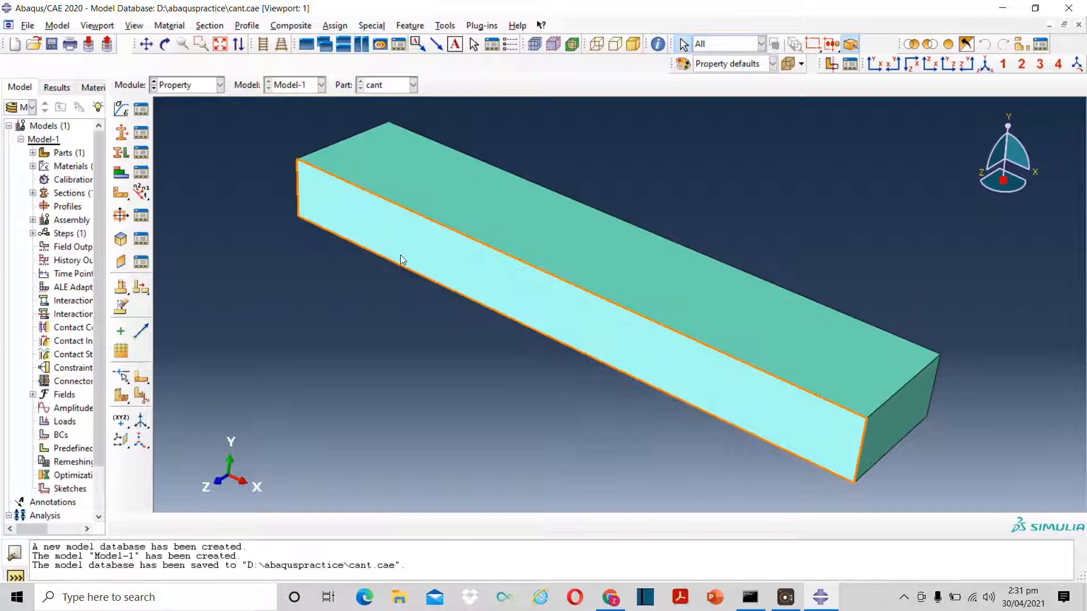
{"action": "left_click", "coordinate": [219, 84]}
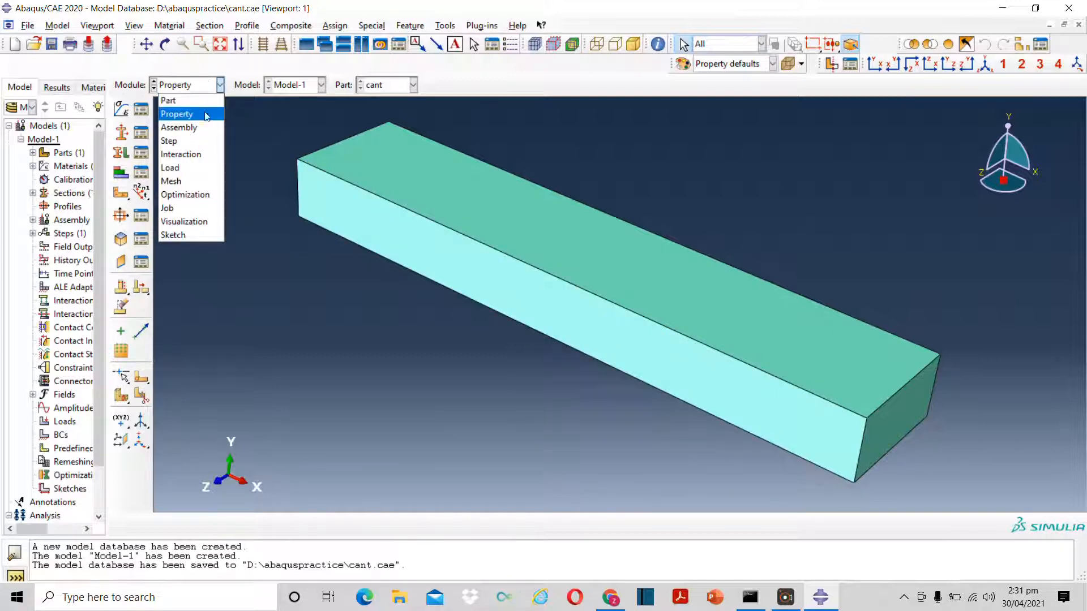
Add a dependent instance of part cant to the assembly
{"action": "left_click", "coordinate": [179, 127]}
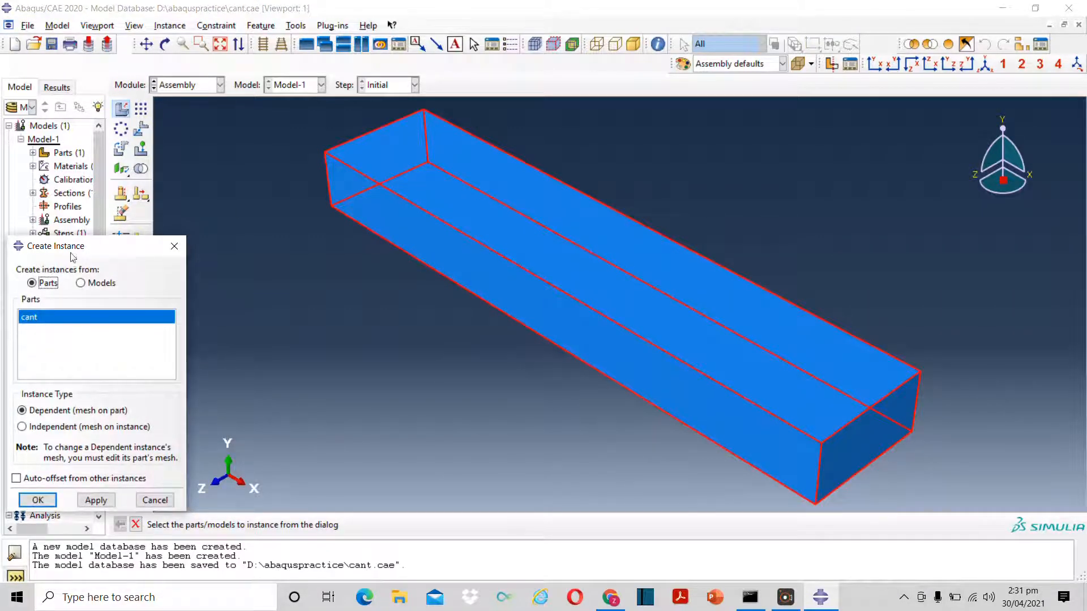
{"action": "left_click", "coordinate": [37, 500]}
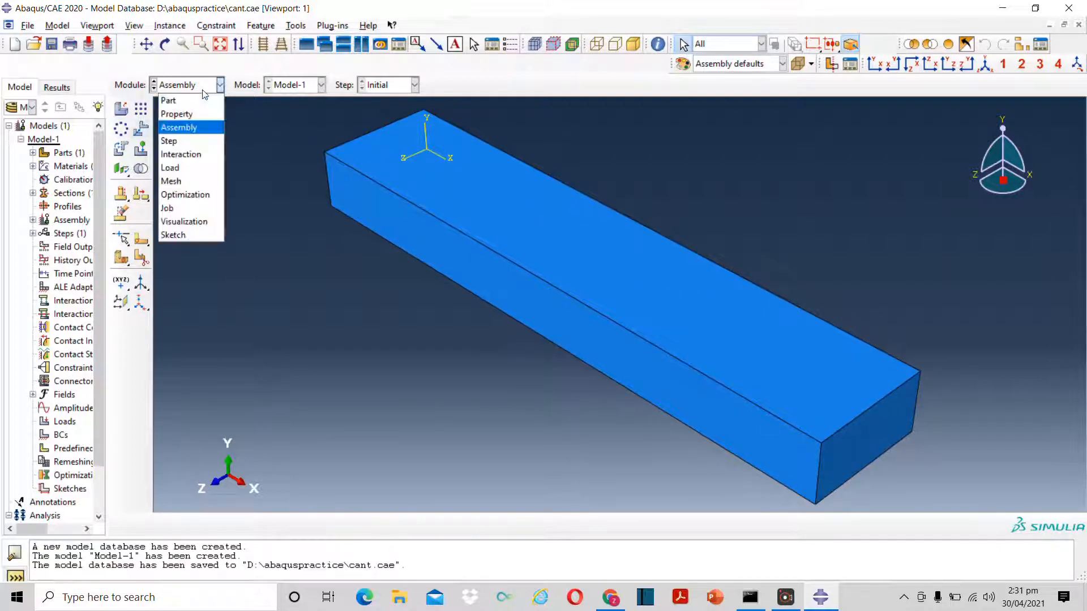
Add a Static, General step named Step-1 after the Initial step
{"action": "left_click", "coordinate": [169, 142]}
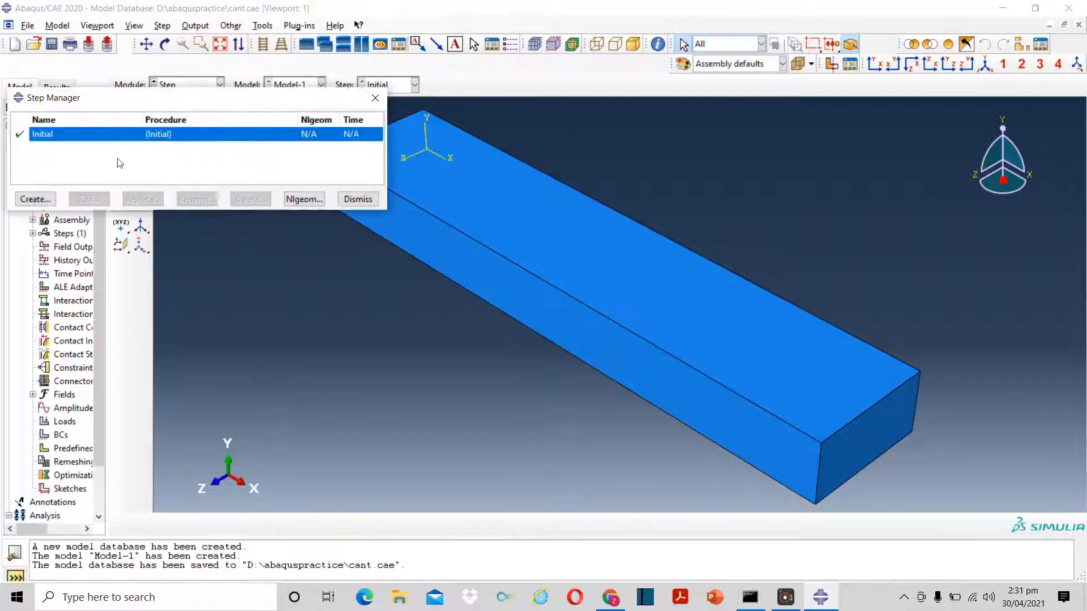
{"action": "left_click", "coordinate": [35, 199]}
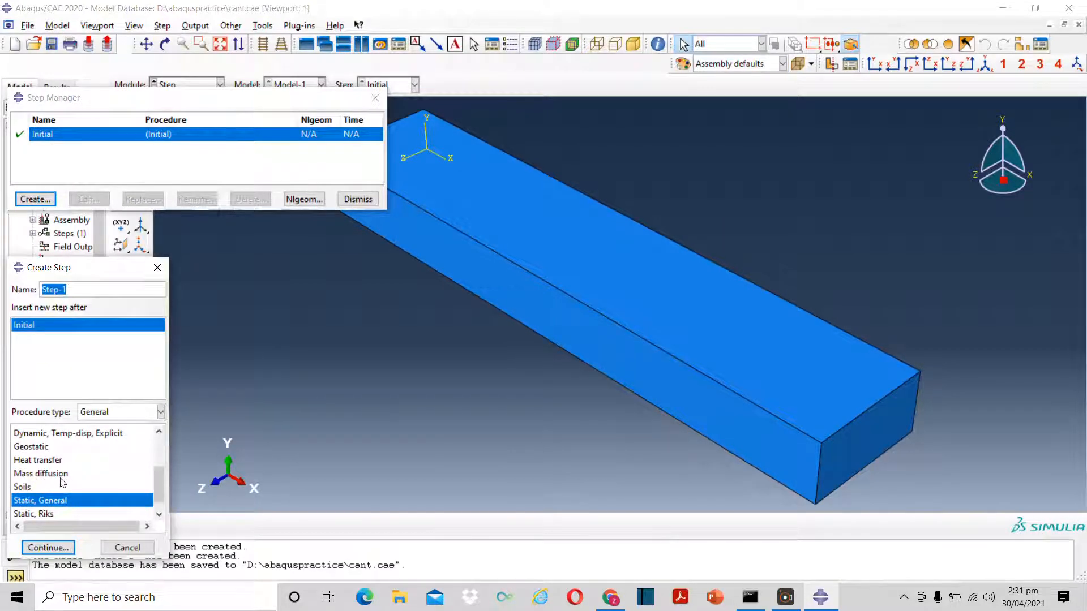
{"action": "scroll", "scroll_direction": "down", "scroll_amount": 3}
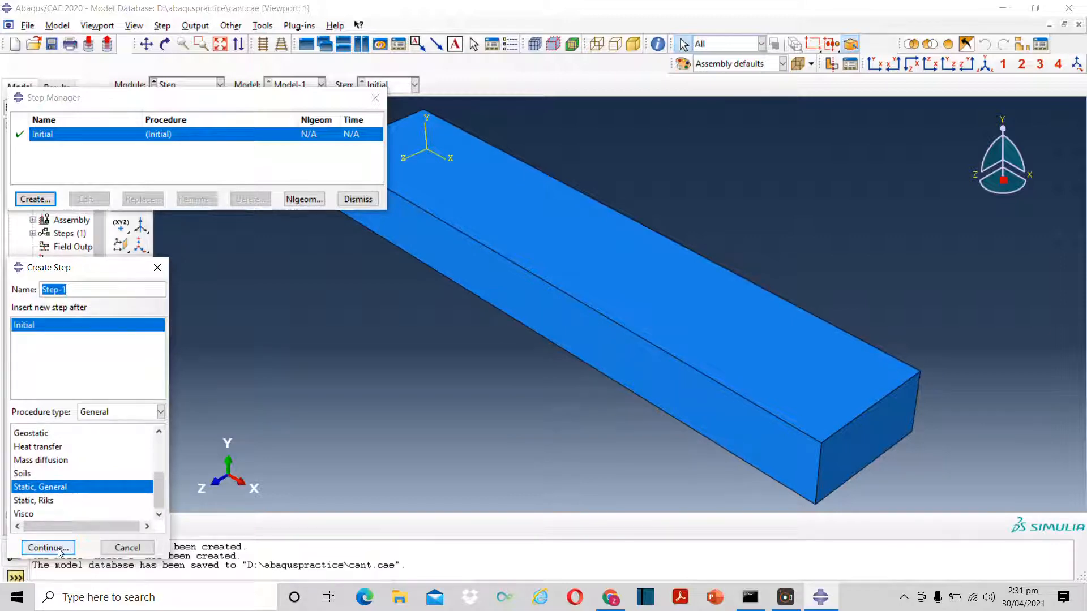
{"action": "left_click", "coordinate": [45, 548]}
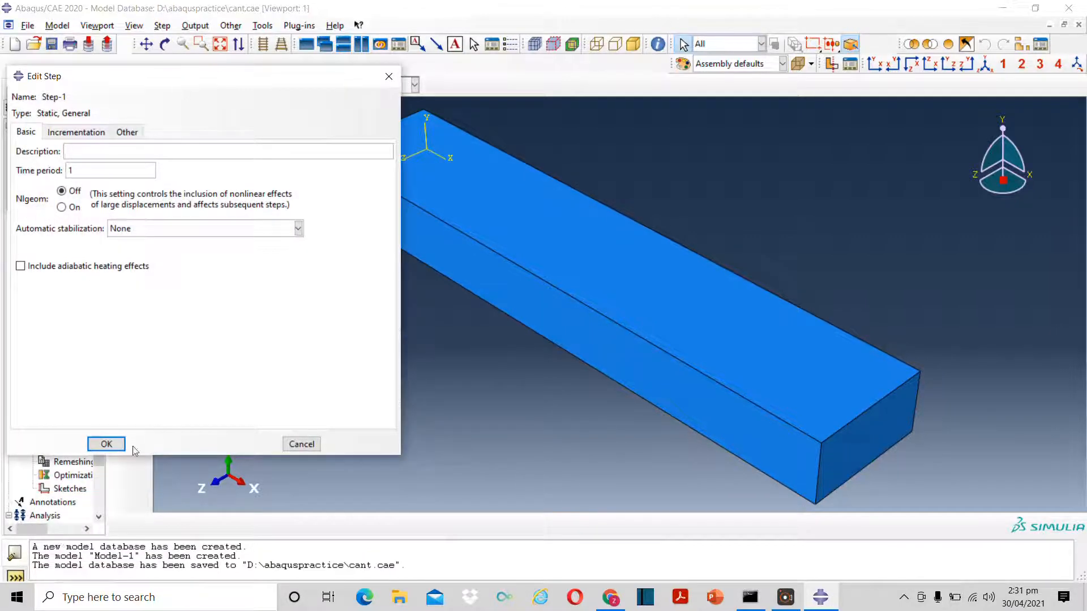
{"action": "left_click", "coordinate": [106, 444]}
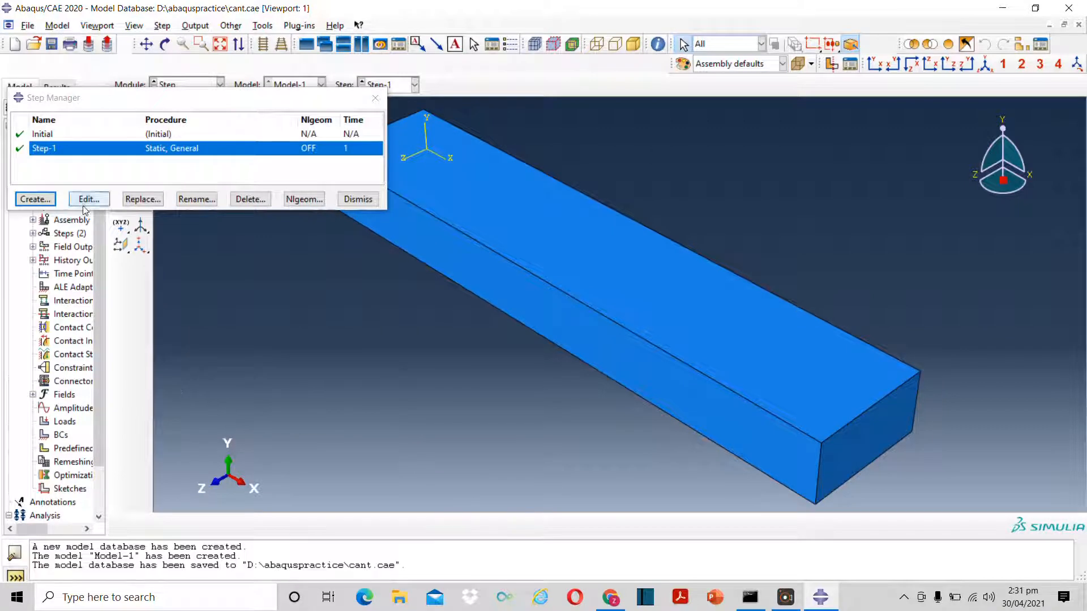
{"action": "left_click", "coordinate": [211, 84]}
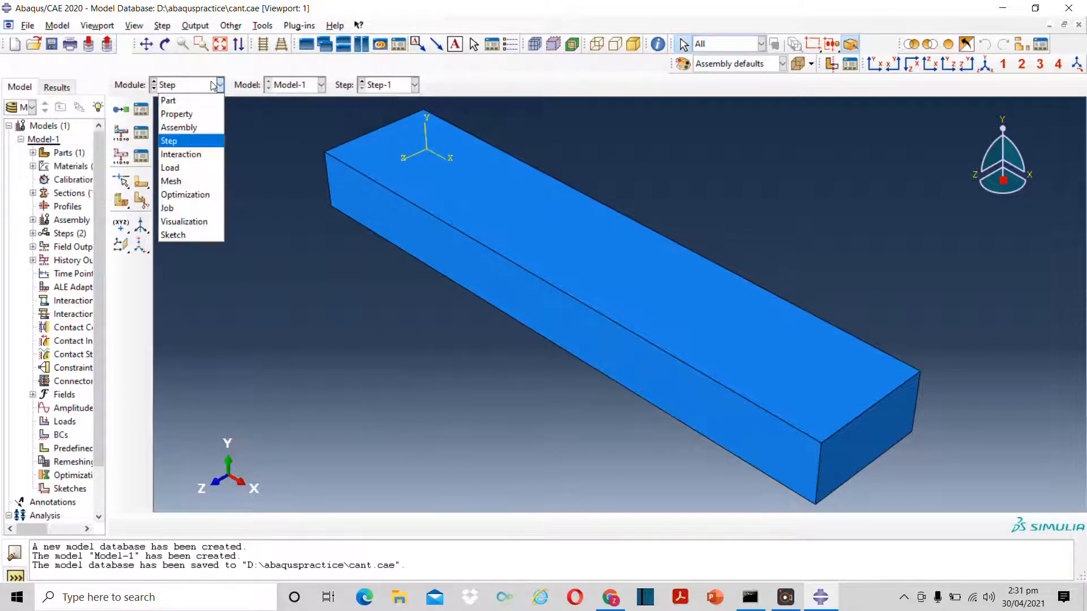
{"action": "left_click", "coordinate": [181, 154]}
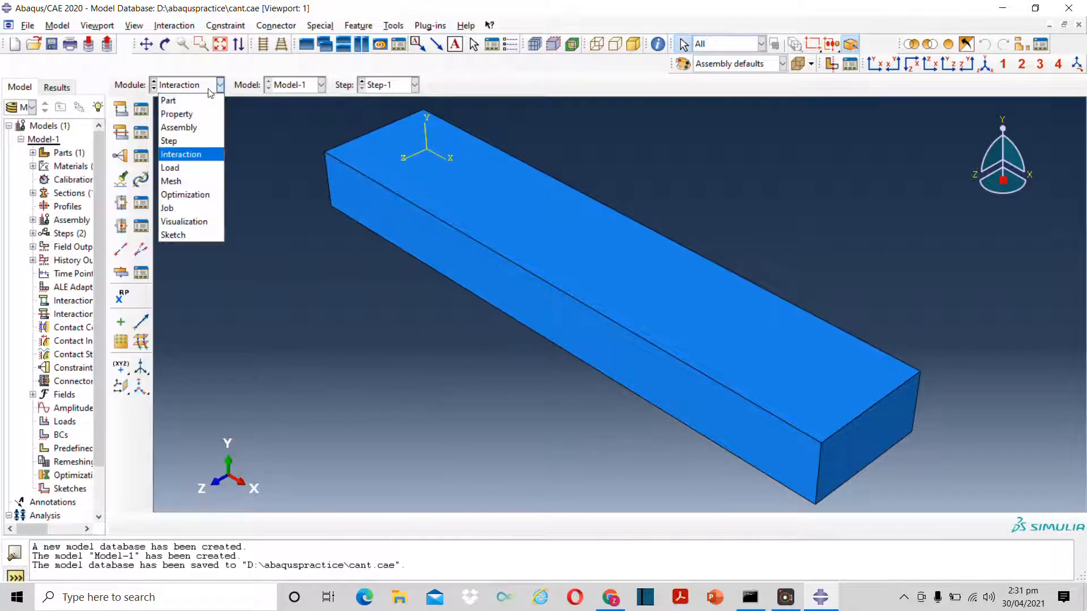
{"action": "mouse_move", "coordinate": [170, 168]}
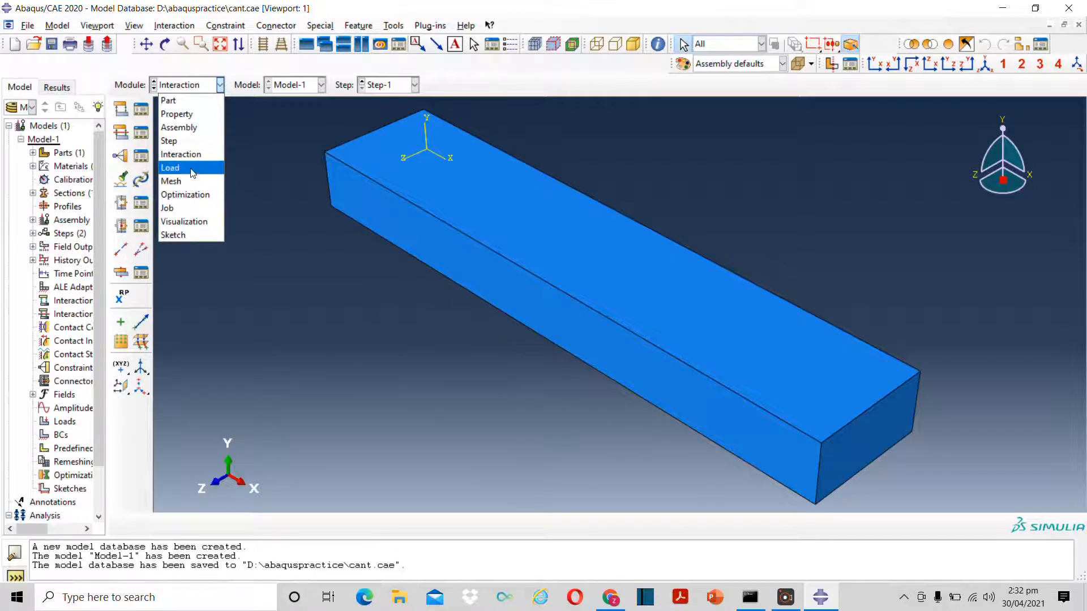
Enter the Mesh module, dismiss the dependent-instance error, and set Object to Part: cant
{"action": "left_click", "coordinate": [170, 181]}
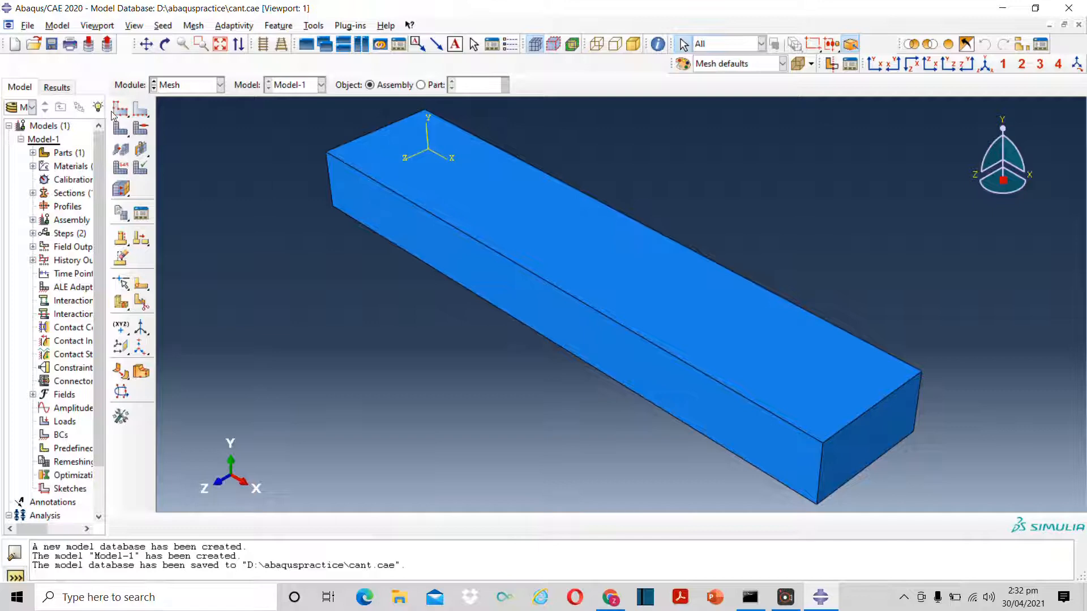
{"action": "mouse_move", "coordinate": [120, 111]}
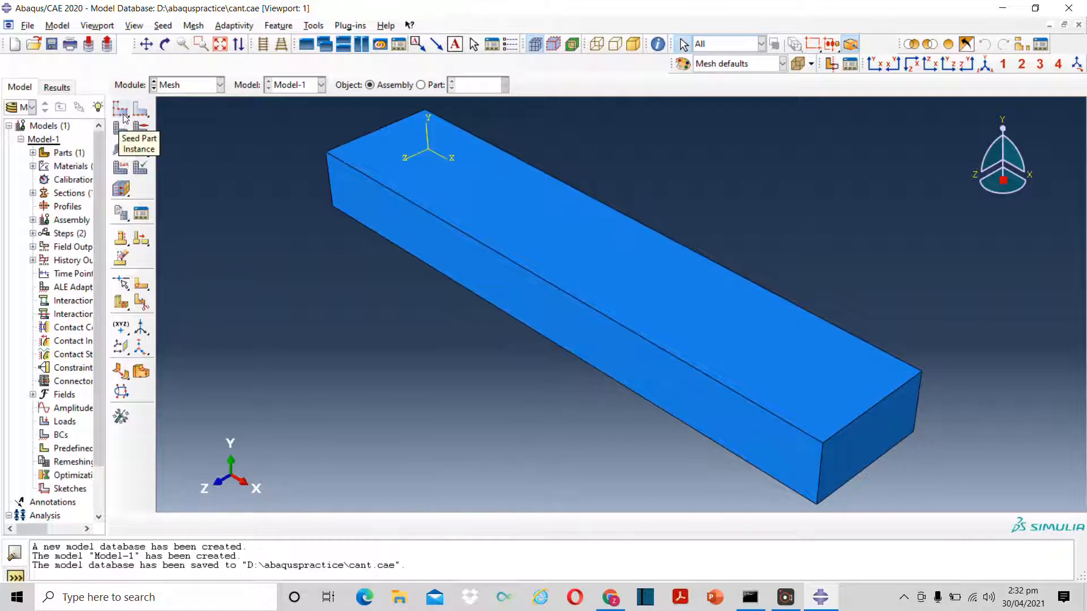
{"action": "left_click", "coordinate": [121, 111]}
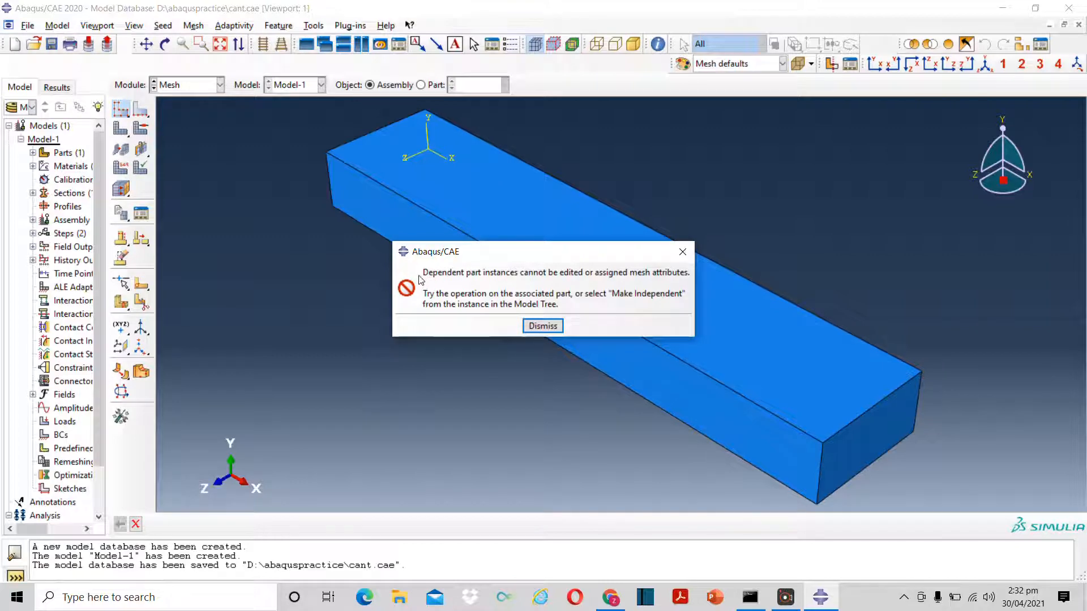
{"action": "mouse_move", "coordinate": [497, 288]}
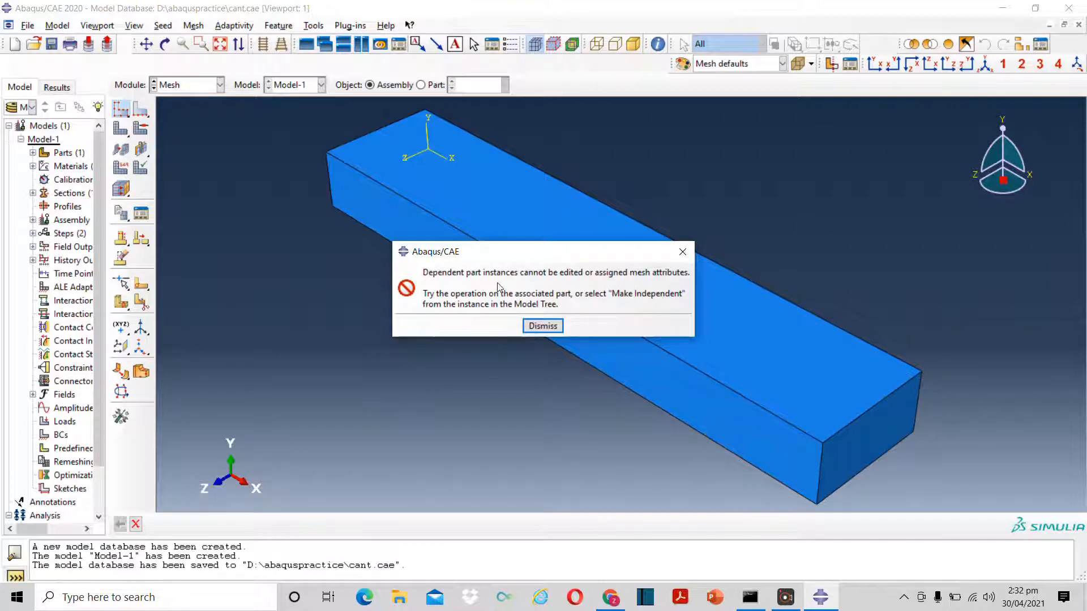
{"action": "left_click", "coordinate": [542, 326]}
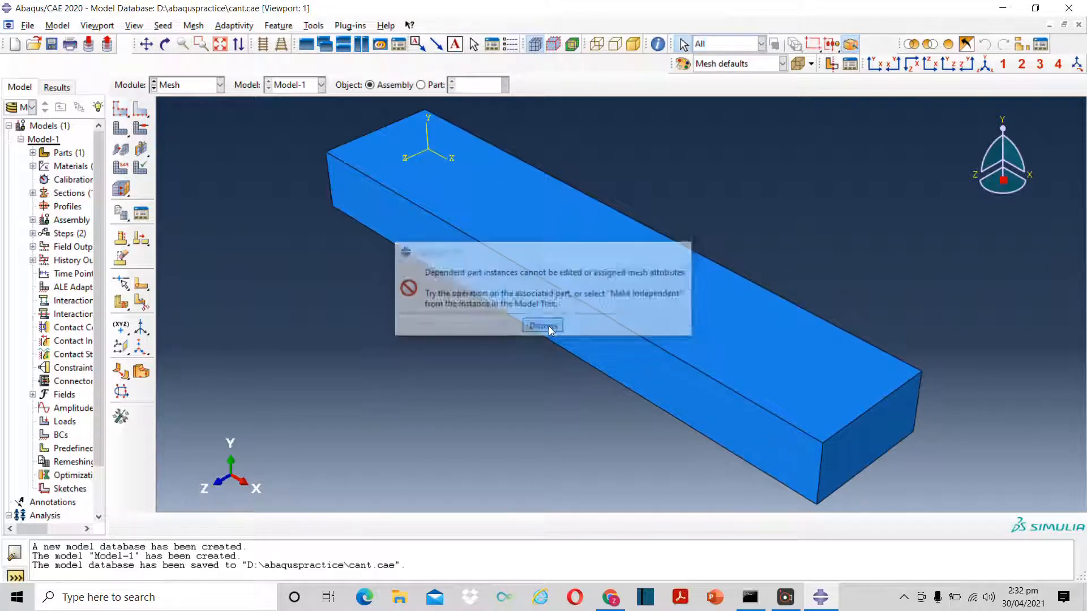
{"action": "left_click", "coordinate": [541, 326]}
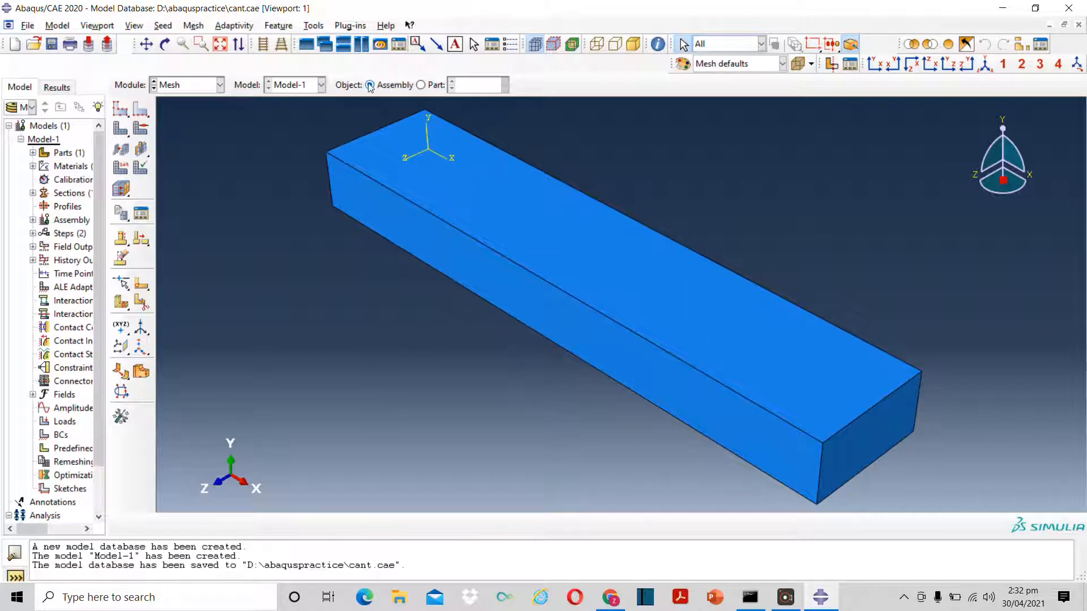
{"action": "left_click", "coordinate": [420, 85]}
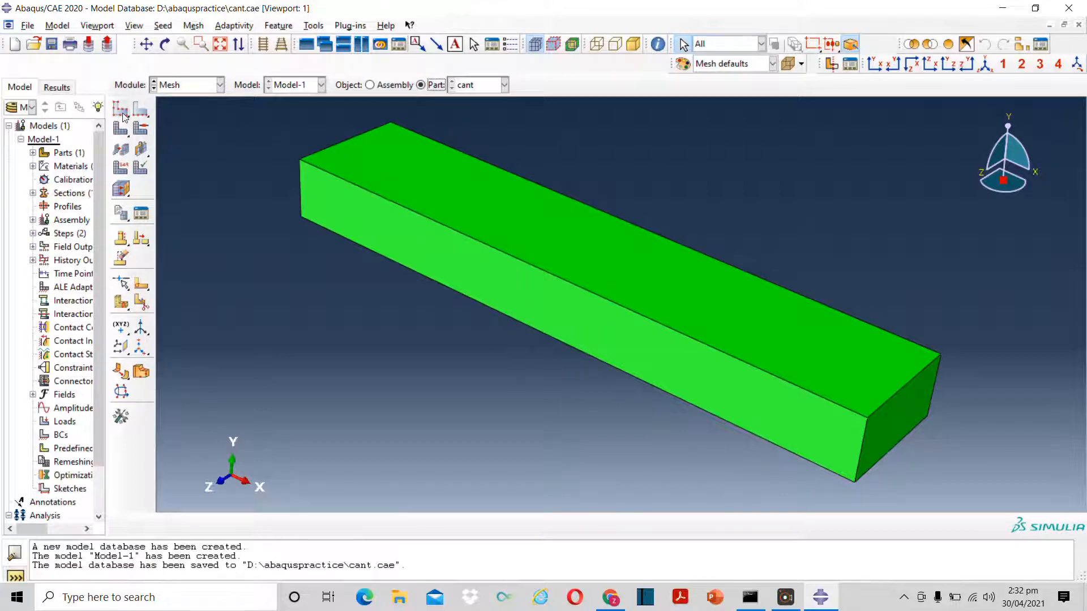
Seed the cant part with an approximate global element size of 2
{"action": "left_click", "coordinate": [120, 111]}
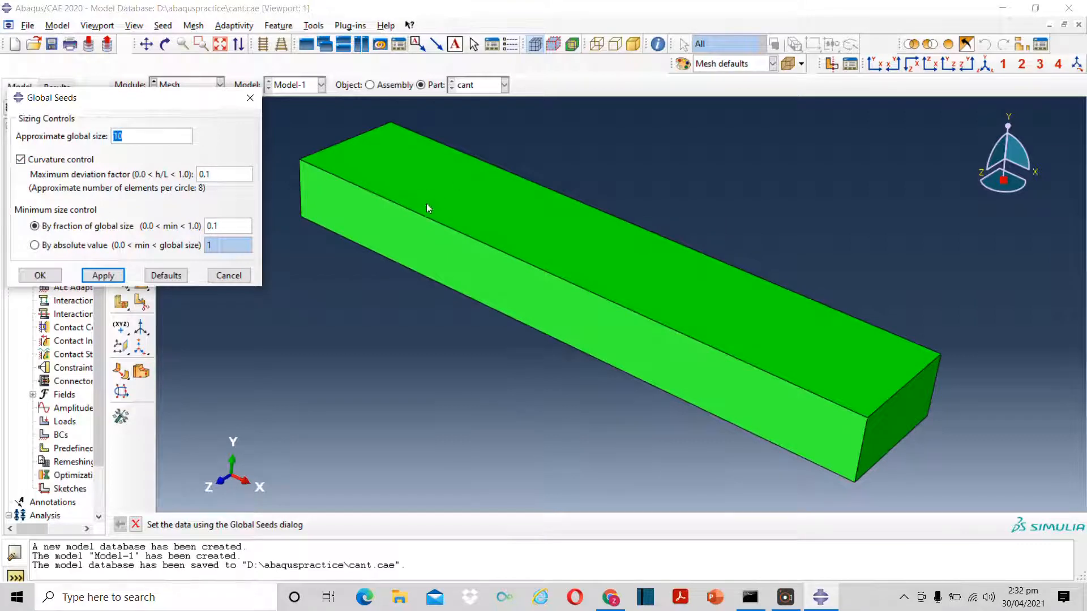
{"action": "mouse_move", "coordinate": [127, 169]}
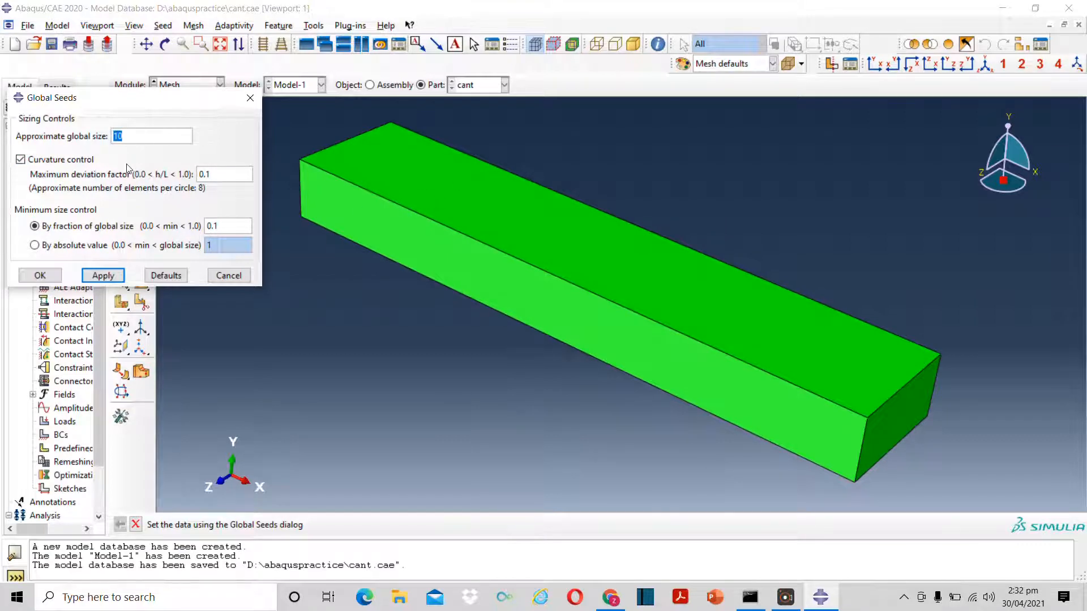
{"action": "left_click", "coordinate": [102, 276]}
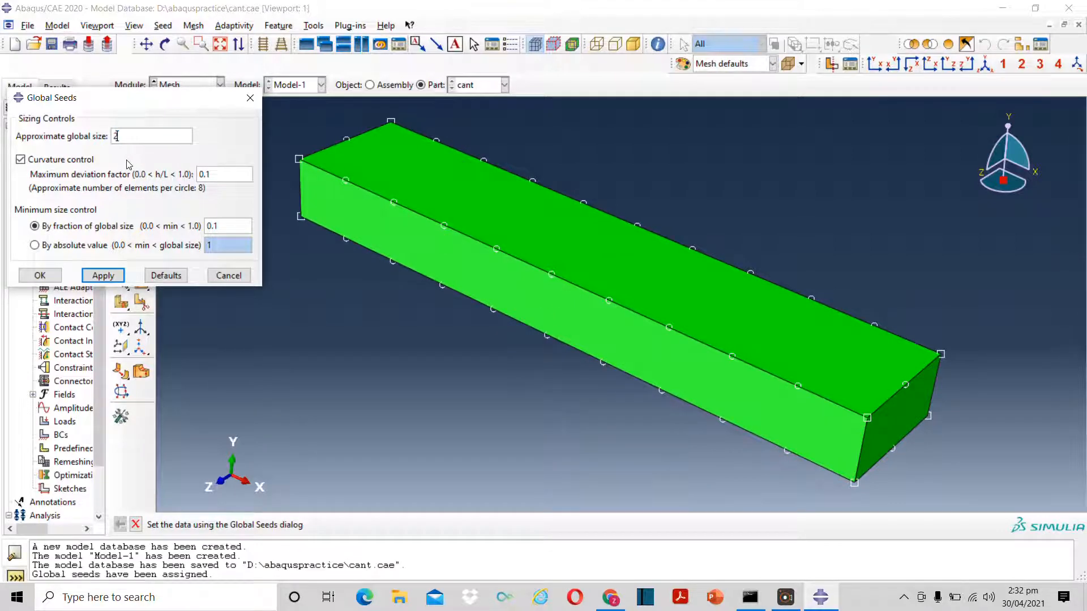
{"action": "left_click", "coordinate": [102, 275]}
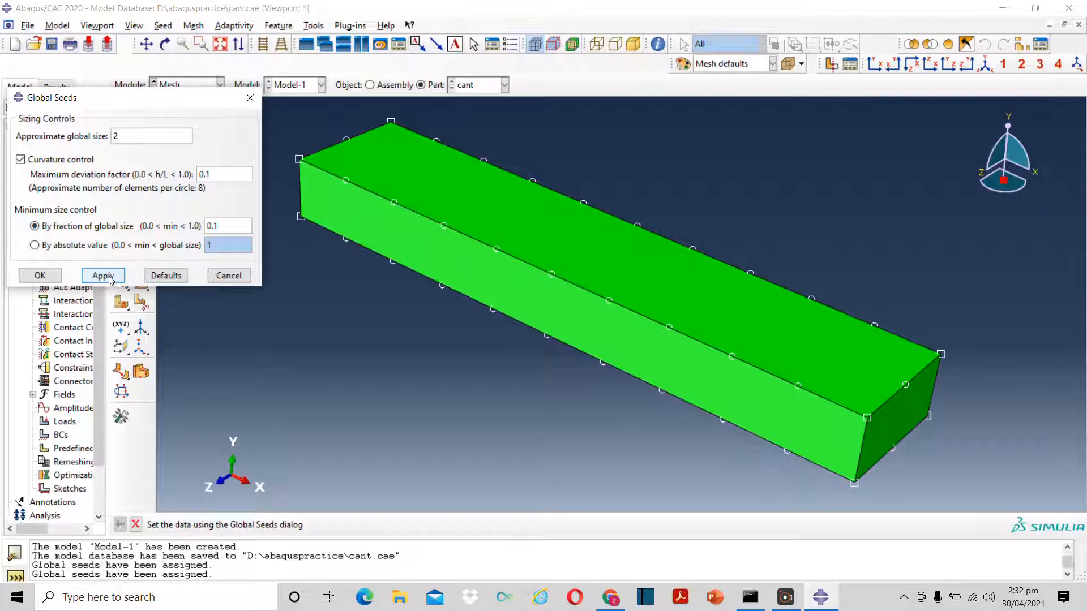
{"action": "left_click", "coordinate": [102, 275]}
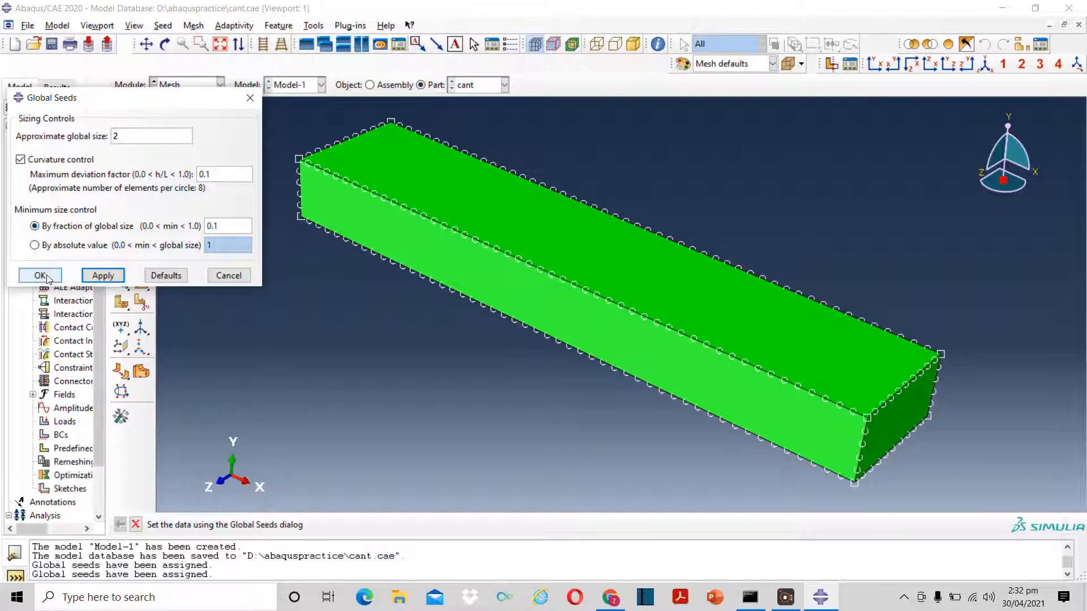
{"action": "left_click", "coordinate": [39, 275]}
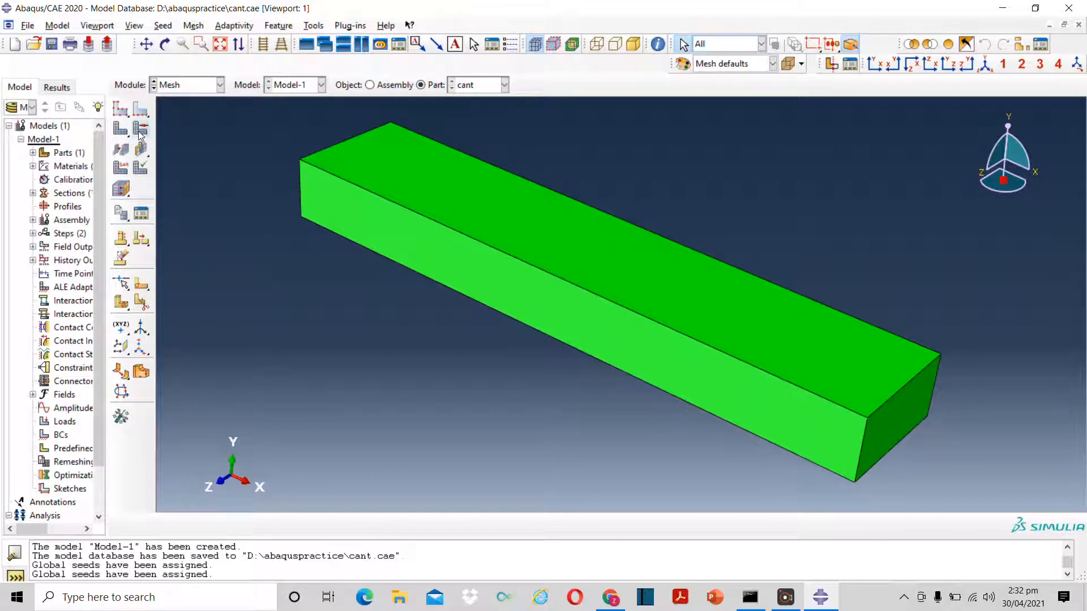
Set the cant part's mesh controls to Hex element shape with Structured technique
{"action": "left_click", "coordinate": [140, 129]}
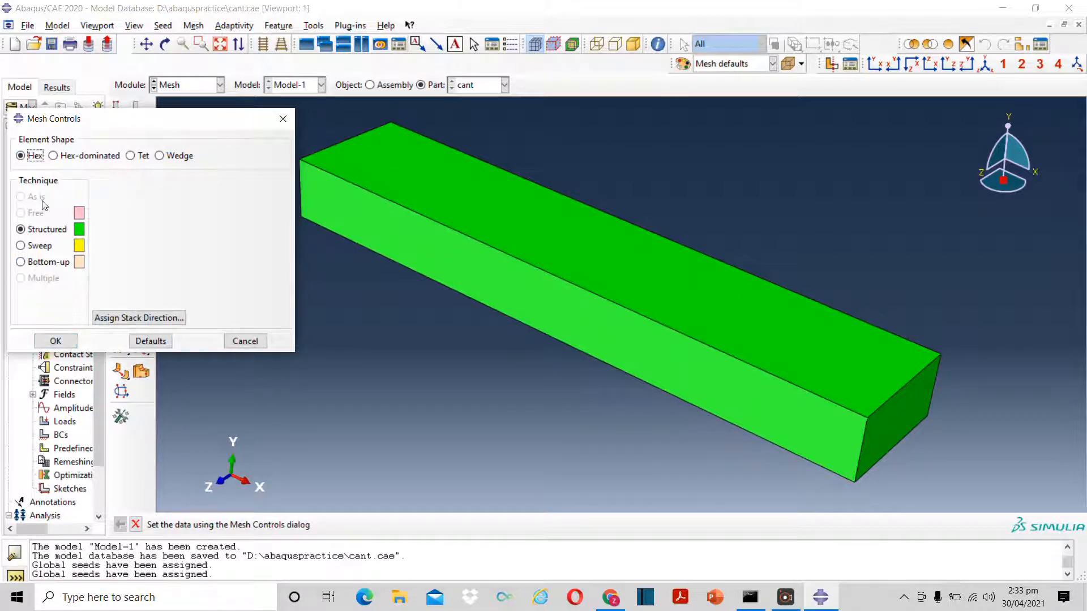
{"action": "left_click", "coordinate": [56, 341]}
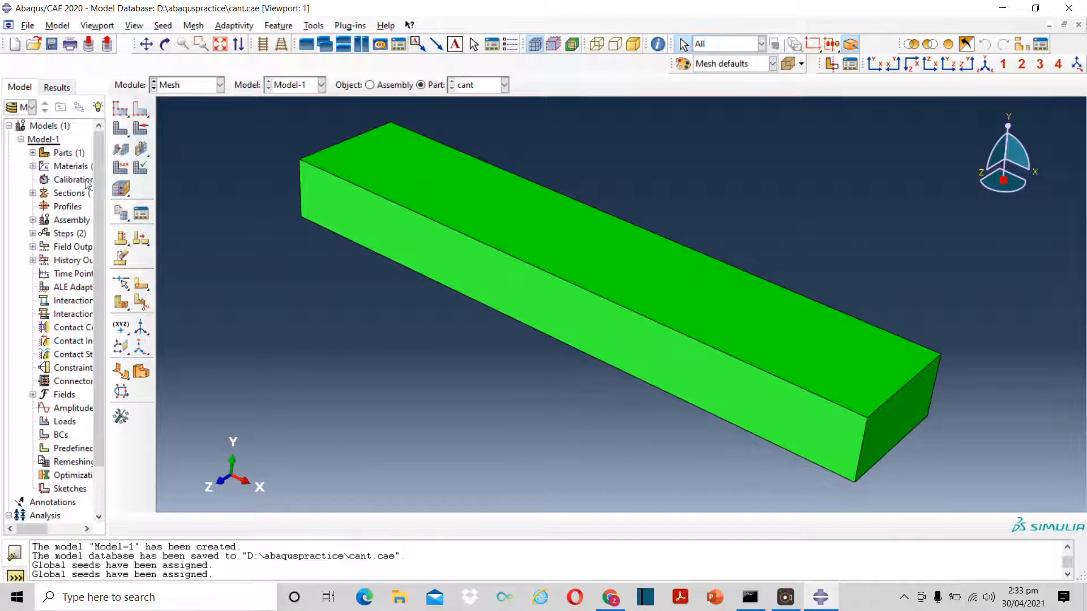
{"action": "mouse_move", "coordinate": [121, 128]}
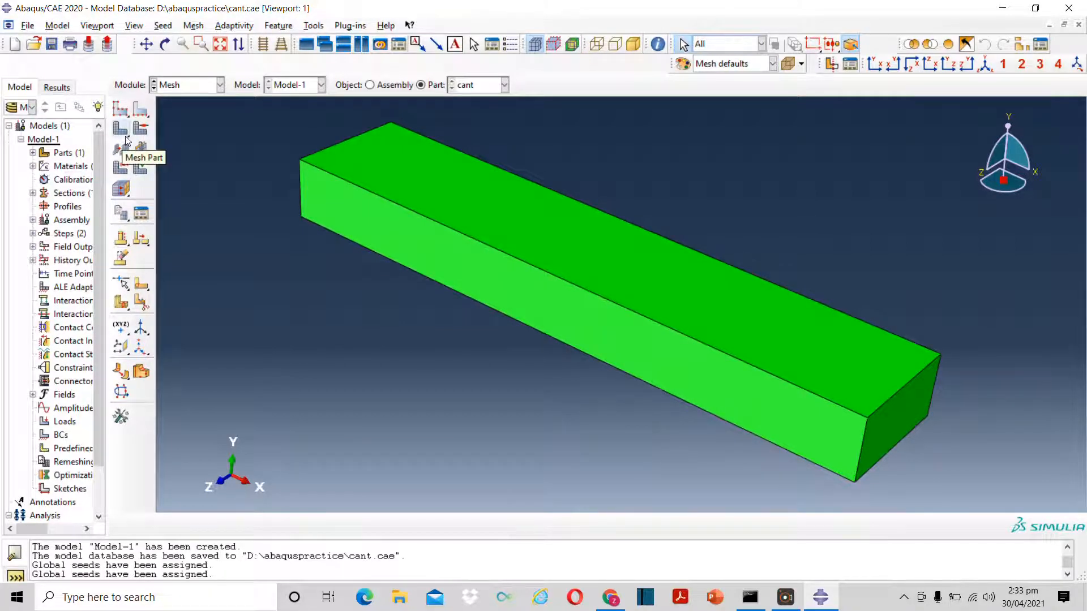
Mesh the cant part, generating 2500 hexahedral elements
{"action": "left_click", "coordinate": [120, 127]}
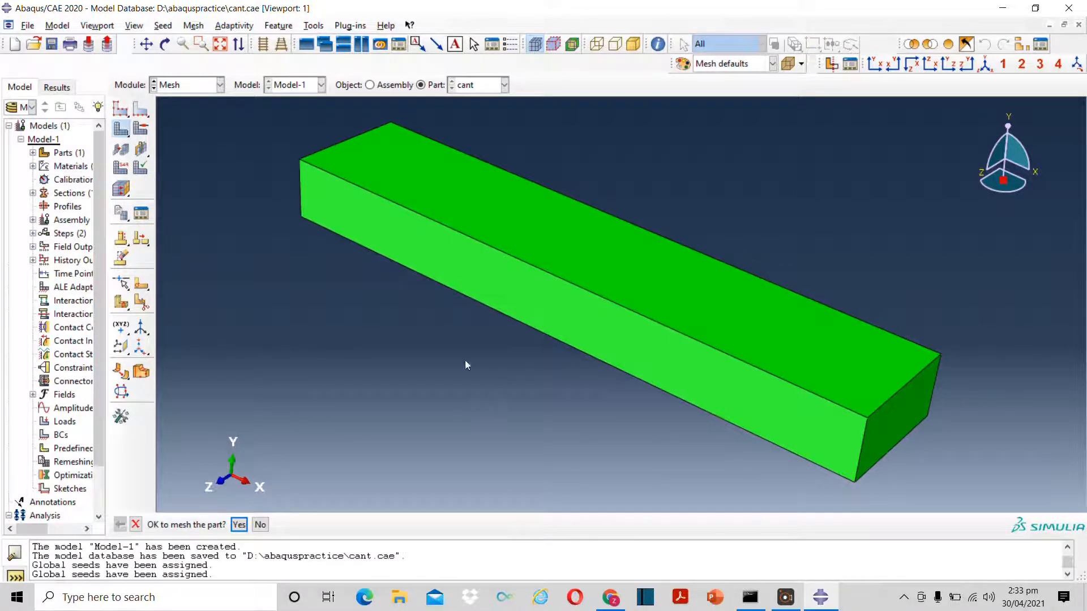
{"action": "left_click", "coordinate": [239, 524]}
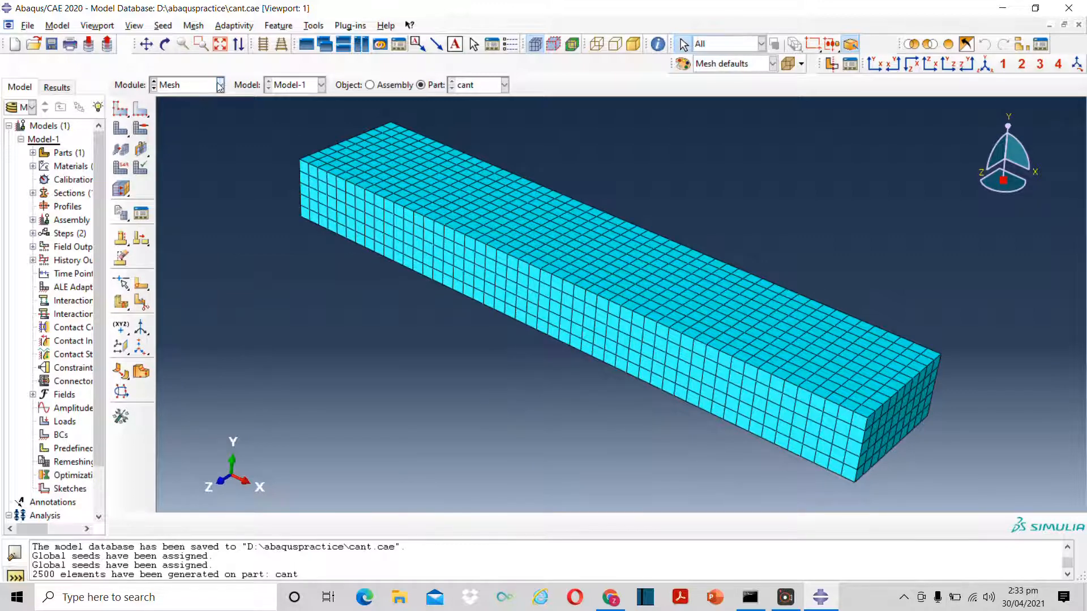
{"action": "left_click", "coordinate": [219, 84]}
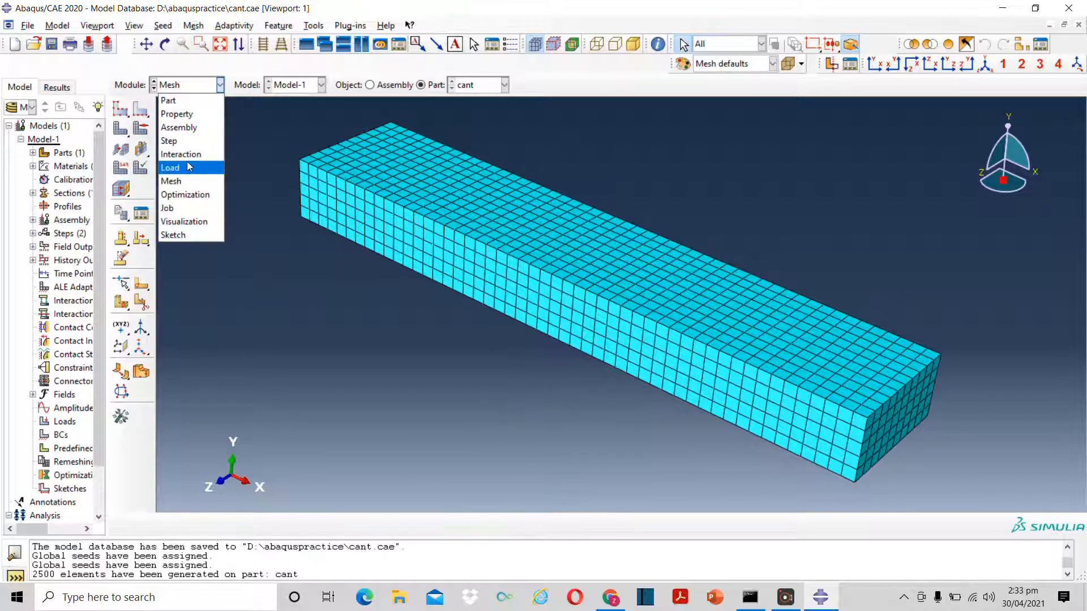
Switch to the Load module and start creating boundary condition BC-1
{"action": "left_click", "coordinate": [170, 167]}
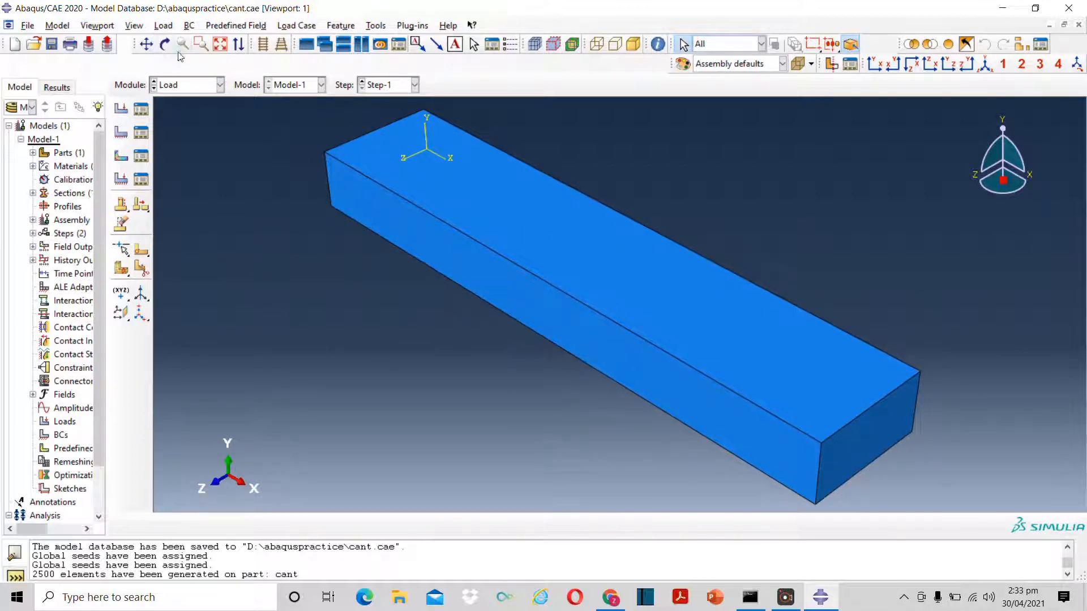
{"action": "left_click", "coordinate": [164, 43]}
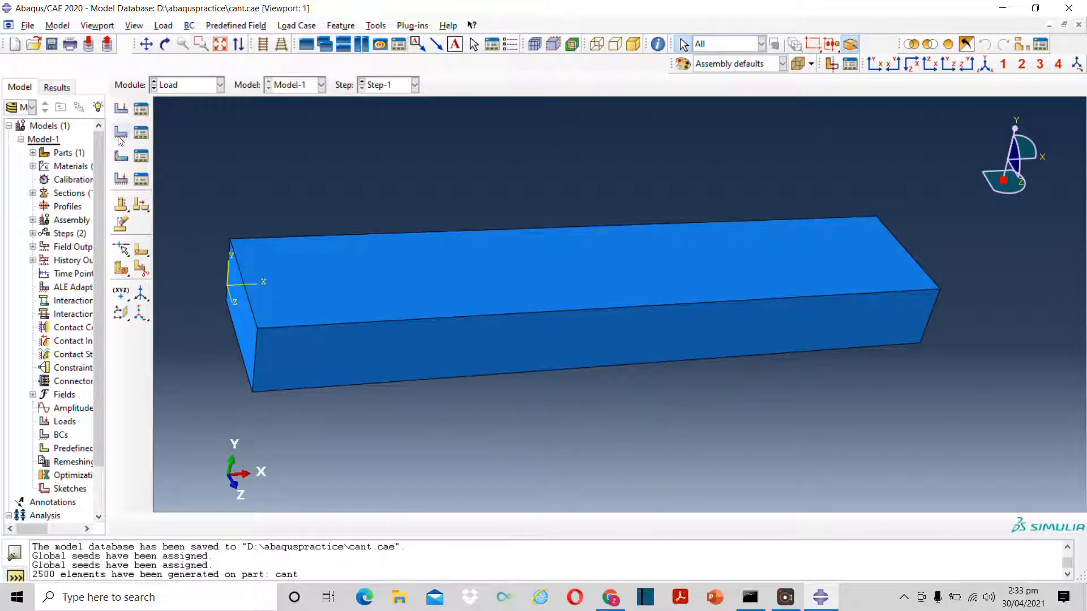
{"action": "left_click", "coordinate": [120, 136]}
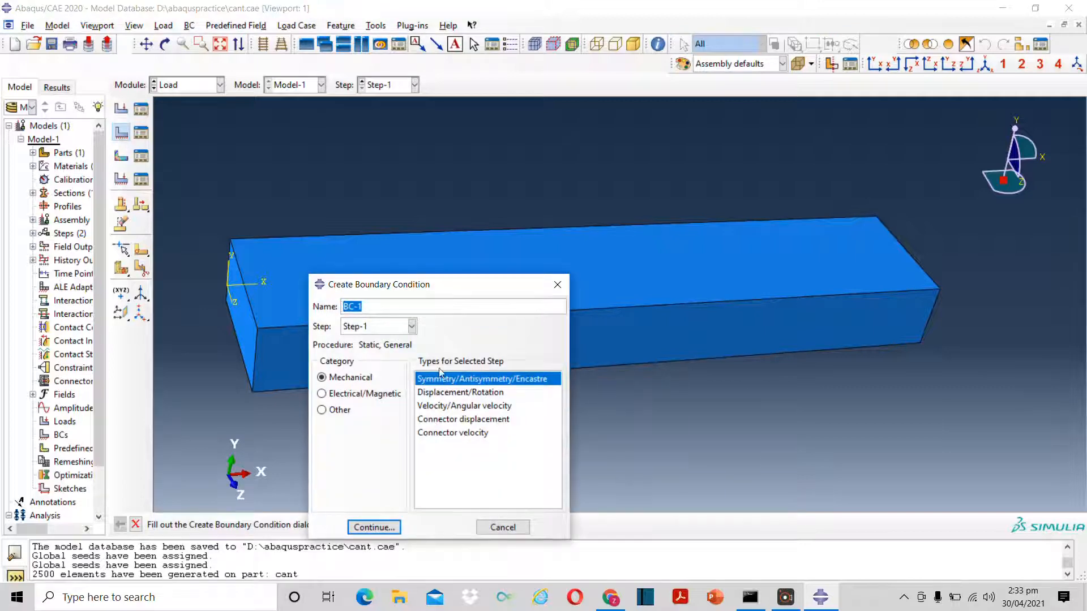
{"action": "mouse_move", "coordinate": [465, 395]}
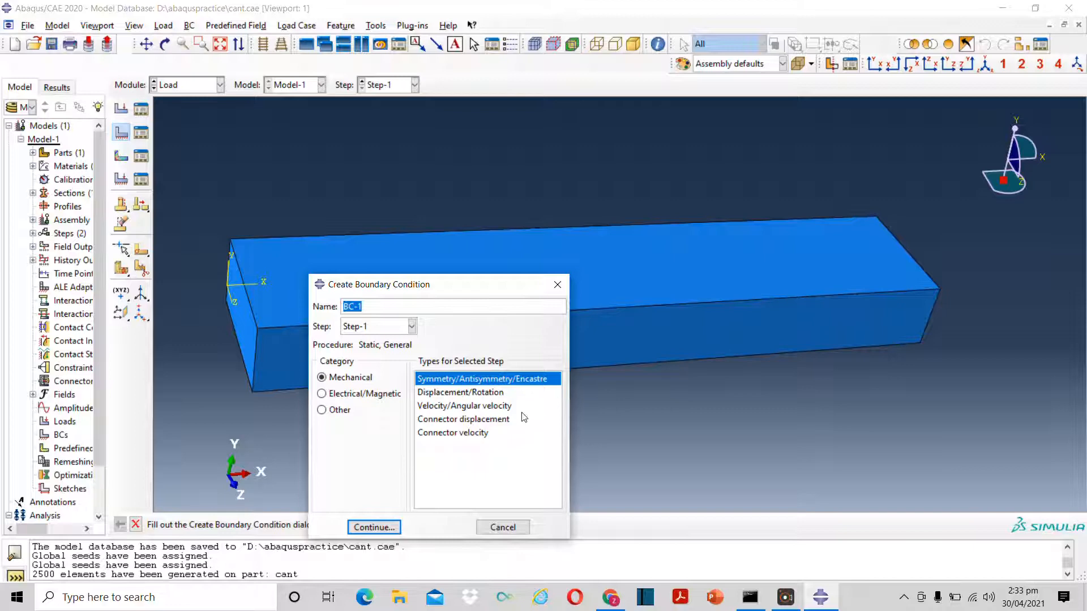
{"action": "mouse_move", "coordinate": [238, 329]}
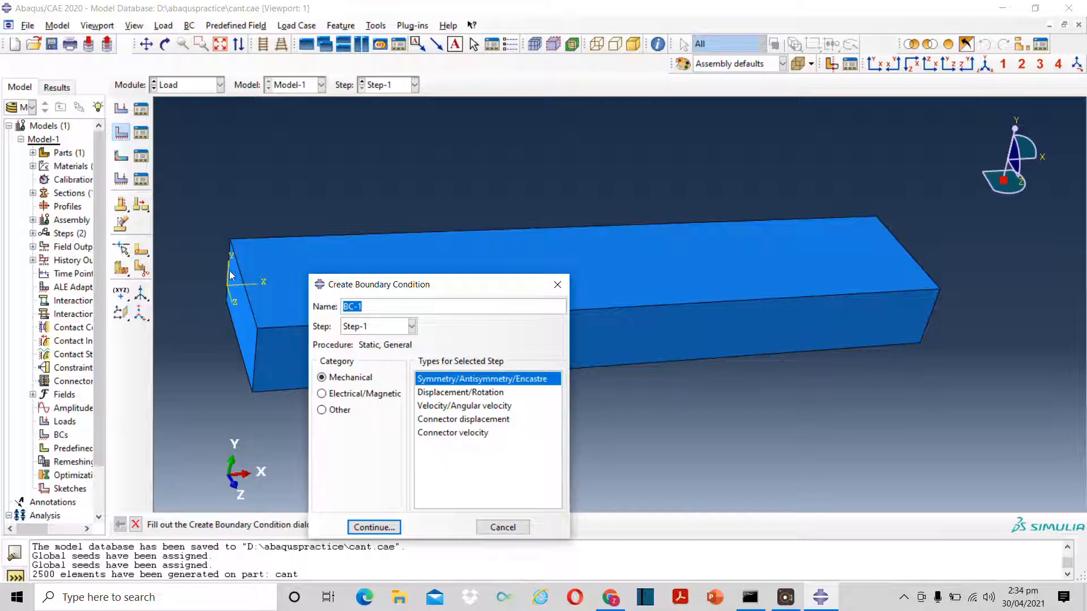
{"action": "mouse_move", "coordinate": [204, 281]}
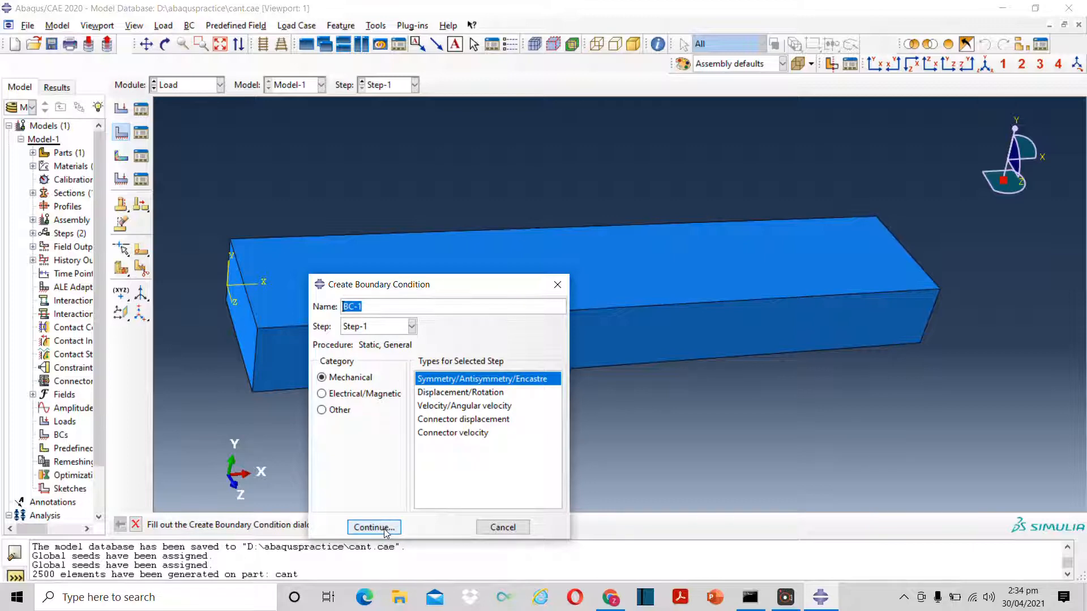
Clamp the beam's left end face with an ENCASTRE boundary condition BC-1
{"action": "left_click", "coordinate": [373, 528]}
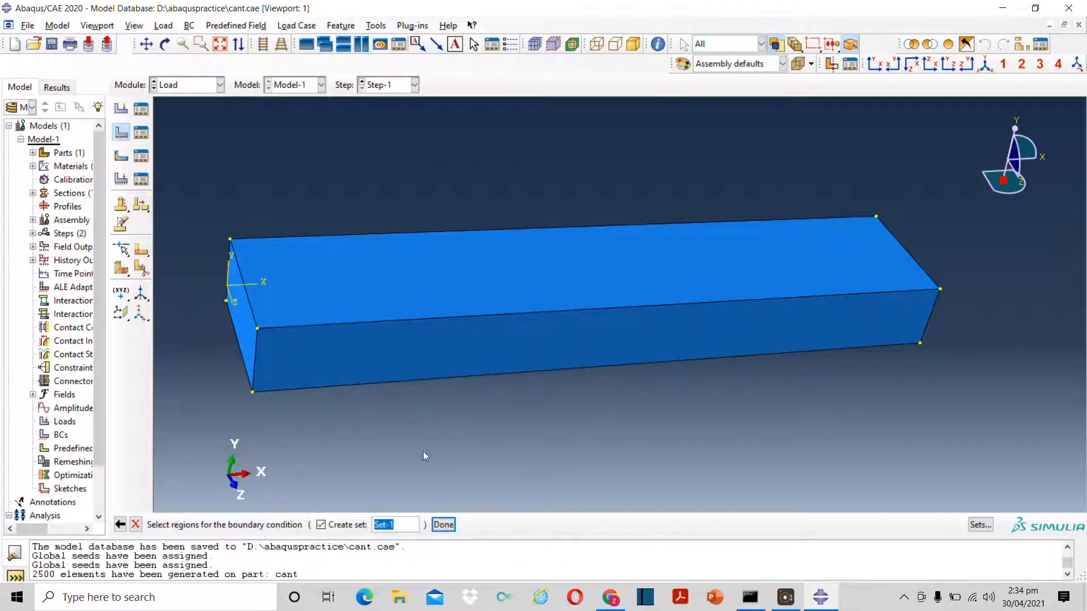
{"action": "left_click", "coordinate": [244, 326]}
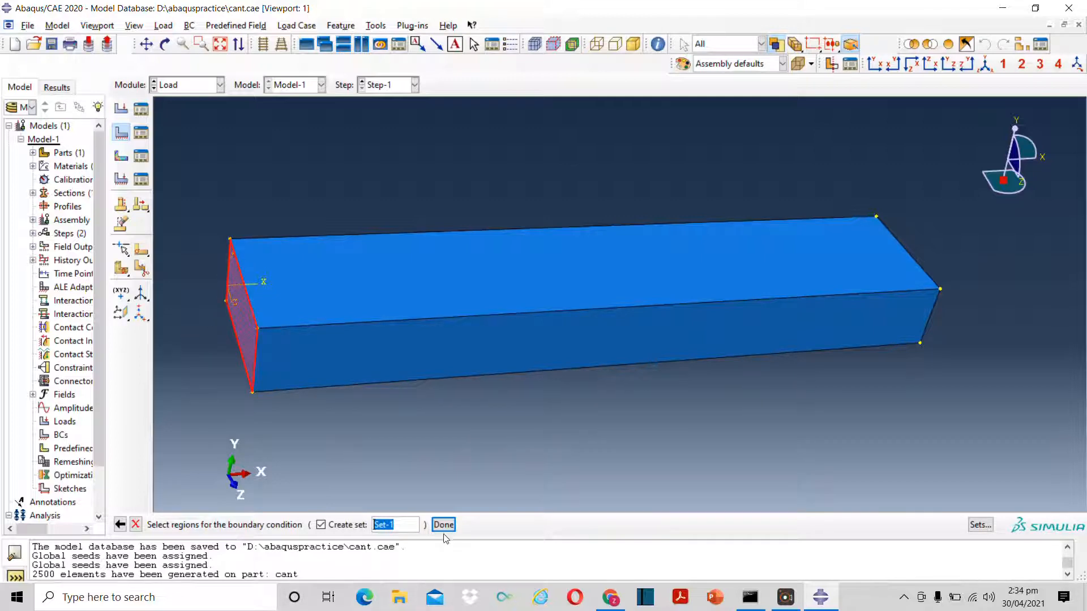
{"action": "left_click", "coordinate": [443, 525]}
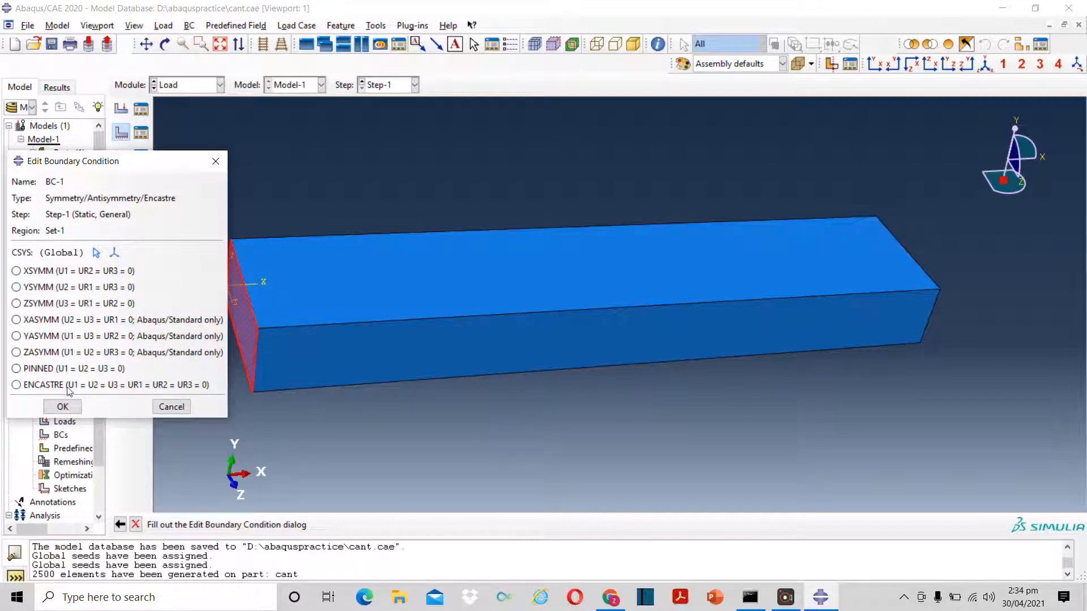
{"action": "left_click", "coordinate": [16, 385]}
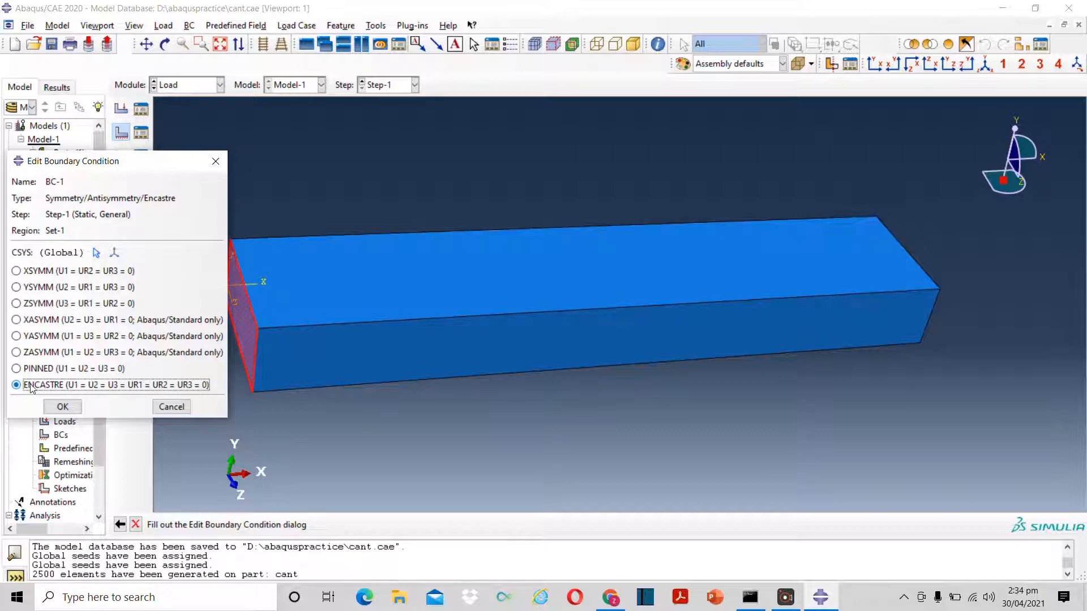
{"action": "left_click", "coordinate": [62, 407]}
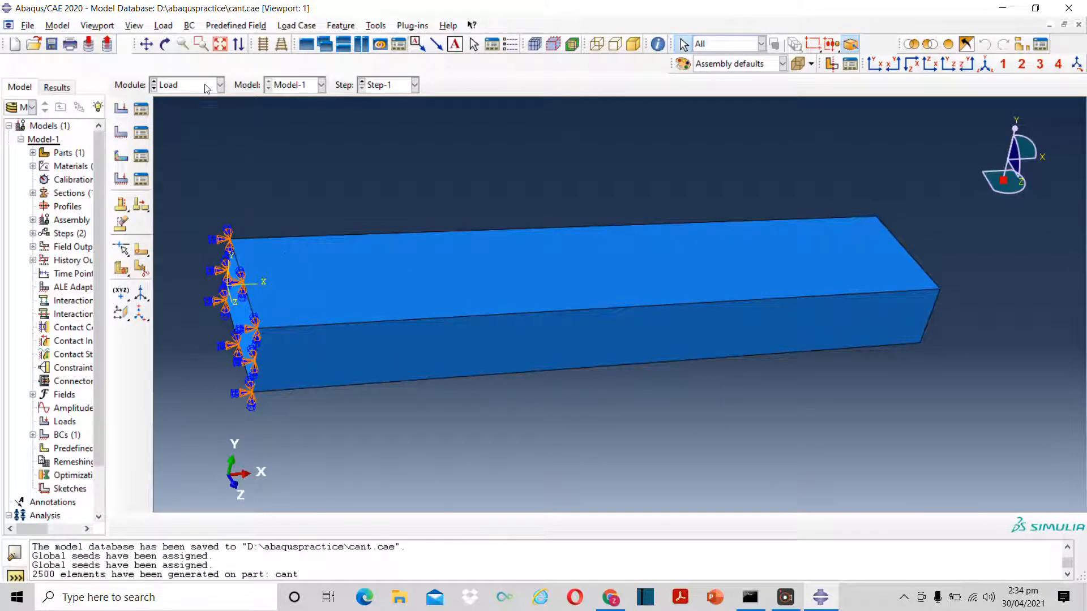
Orbit the beam to show its top and free end, then bring up Tools > Set
{"action": "left_click", "coordinate": [220, 84]}
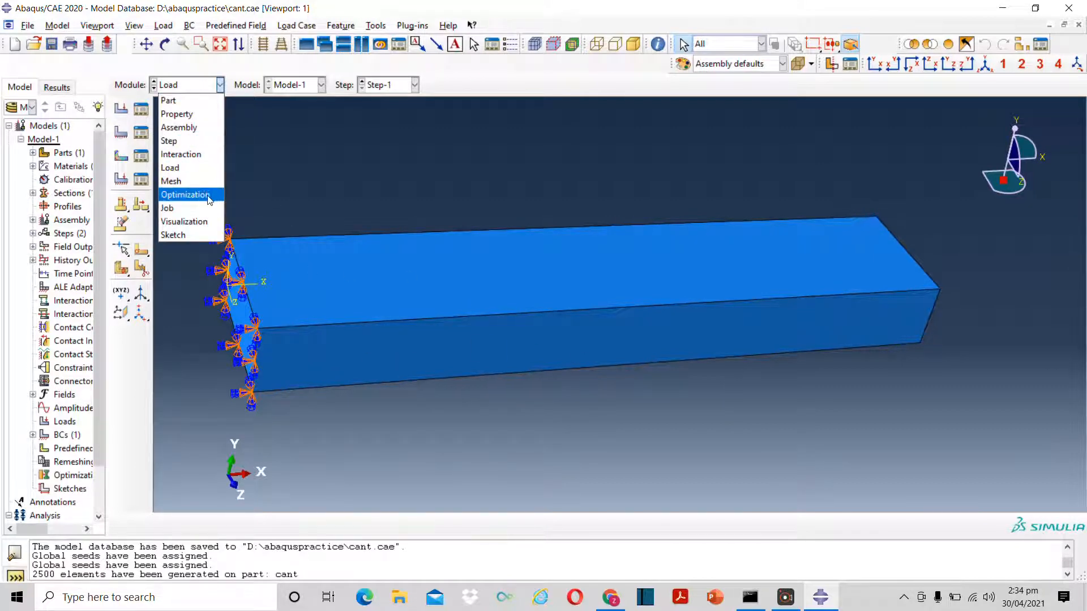
{"action": "mouse_move", "coordinate": [181, 155]}
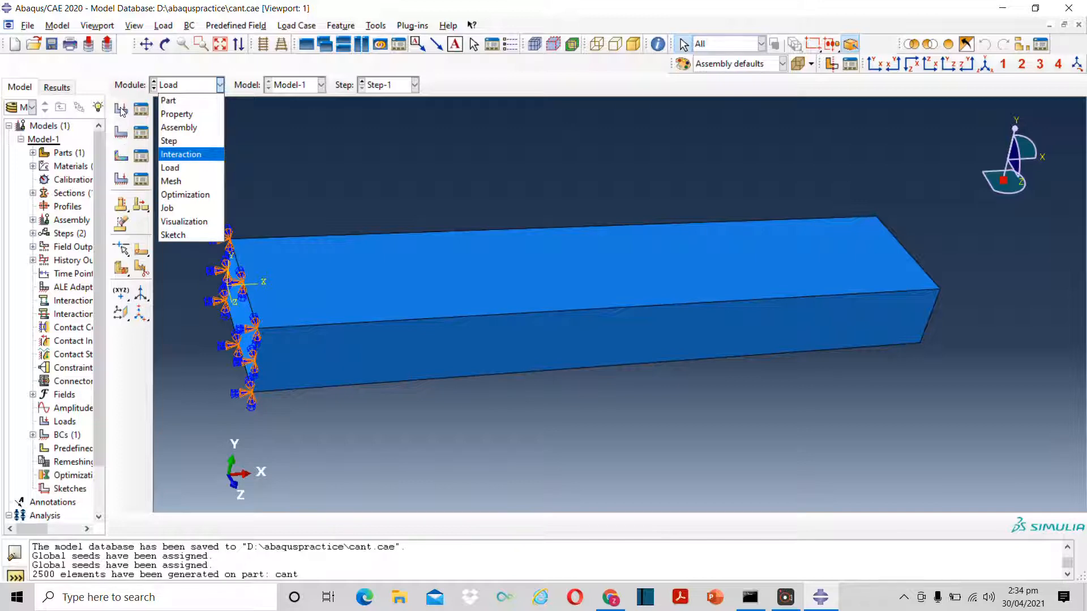
{"action": "left_click", "coordinate": [170, 168]}
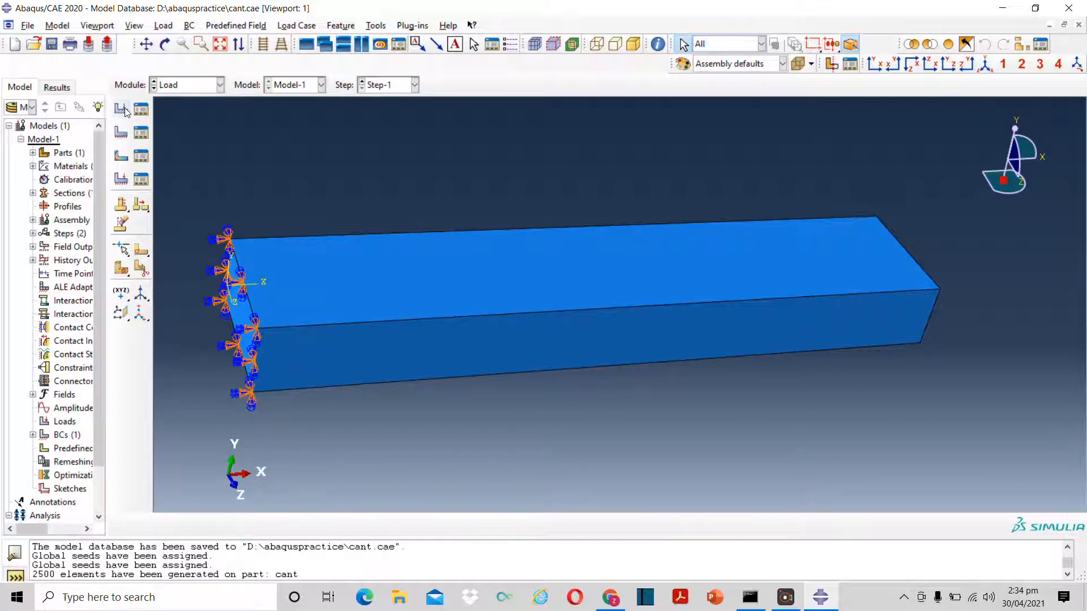
{"action": "mouse_move", "coordinate": [807, 353]}
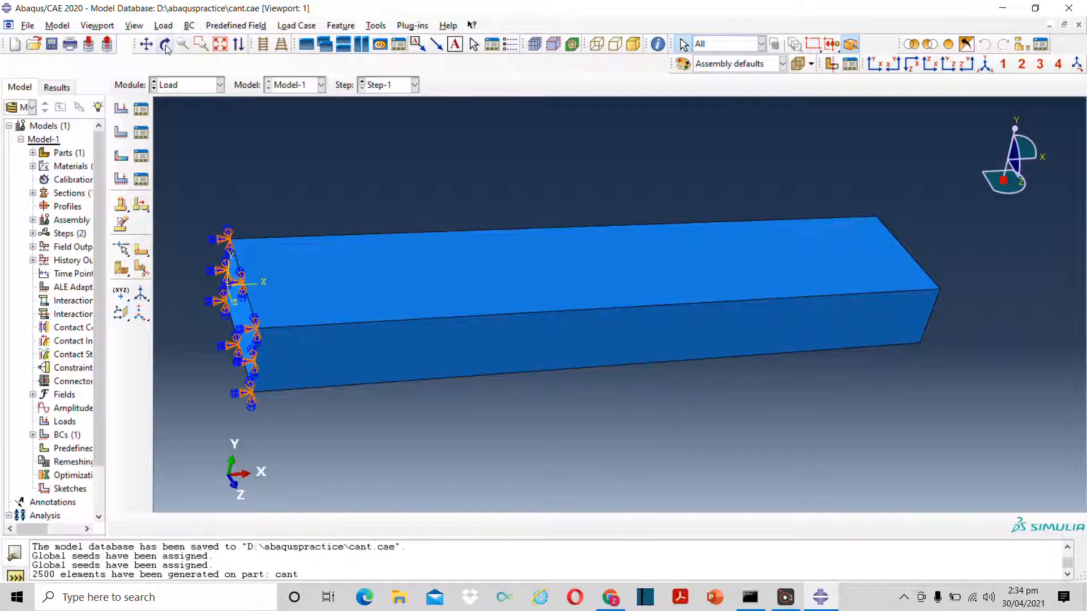
{"action": "left_click", "coordinate": [164, 44]}
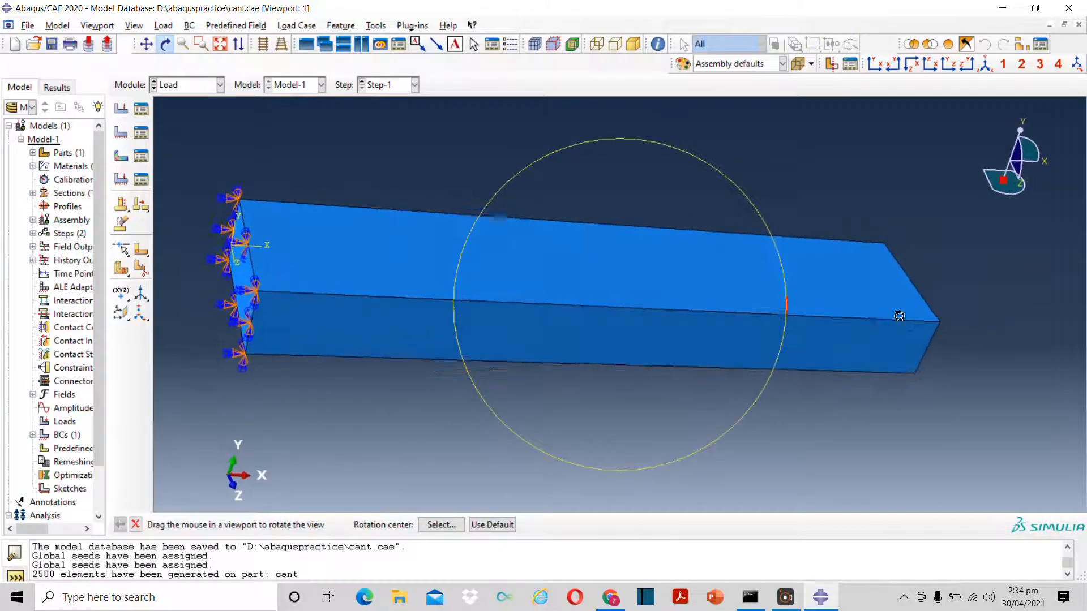
{"action": "left_click_drag", "start_coordinate": [899, 316], "coordinate": [677, 312]}
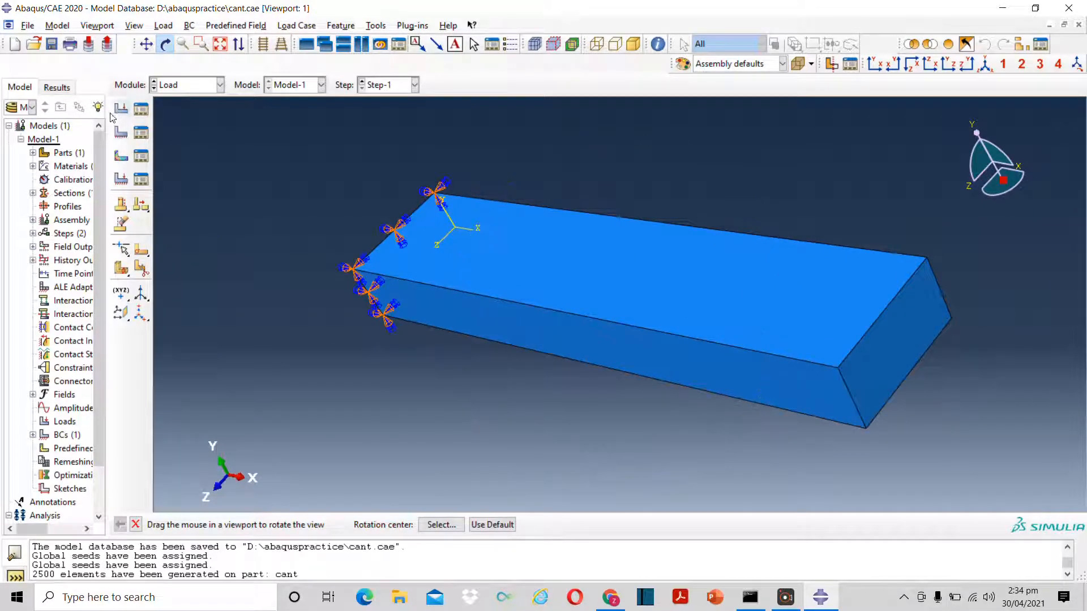
{"action": "mouse_move", "coordinate": [133, 130]}
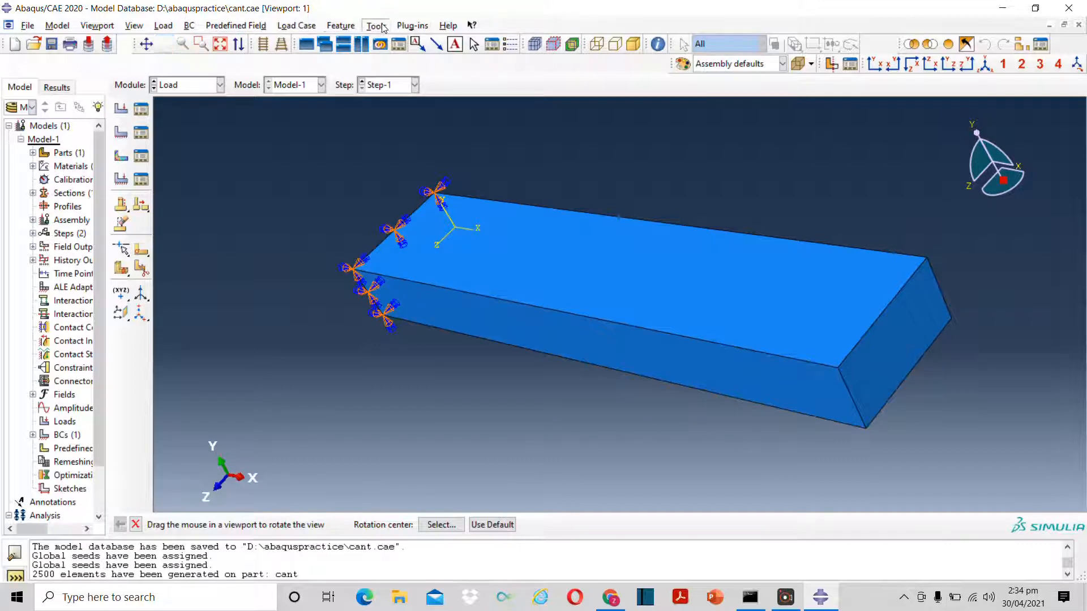
{"action": "left_click", "coordinate": [376, 25]}
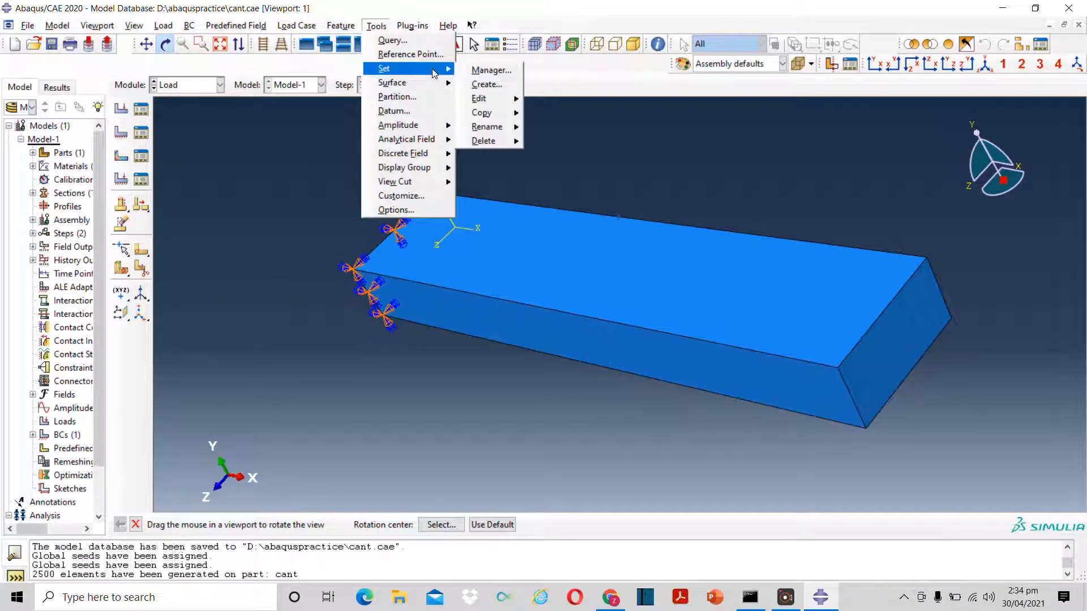
Create node set 'node1' holding the corner node at the beam's free end
{"action": "left_click", "coordinate": [487, 84]}
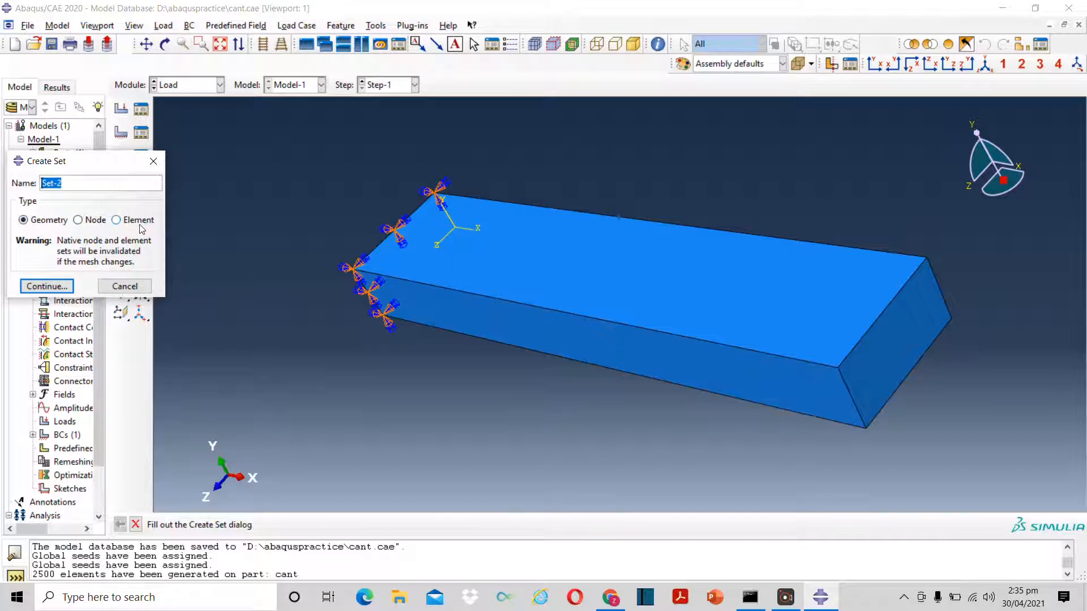
{"action": "left_click", "coordinate": [78, 220]}
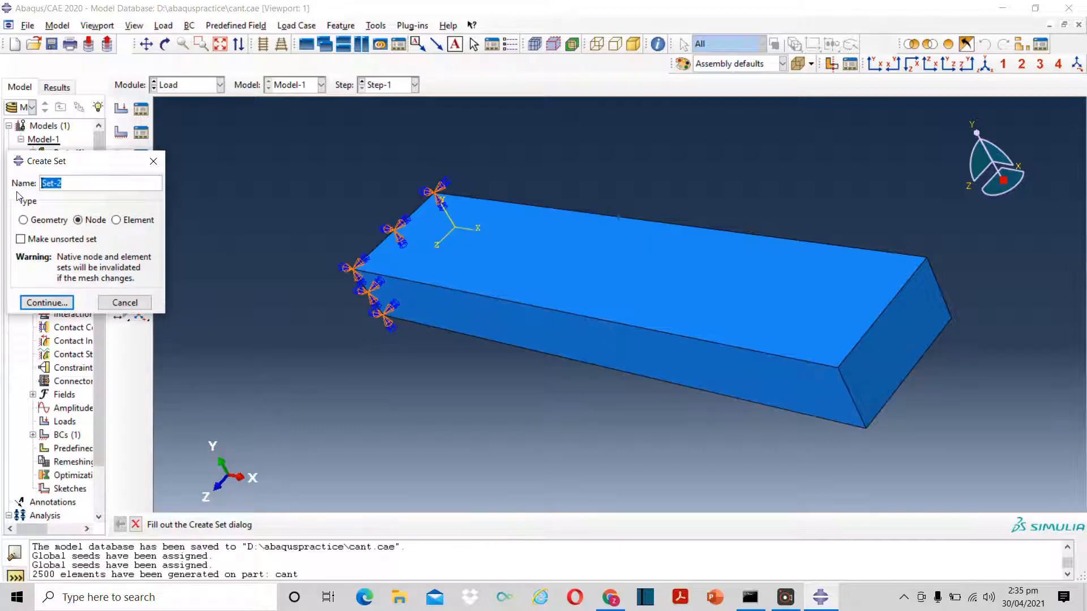
{"action": "type", "text": "node"}
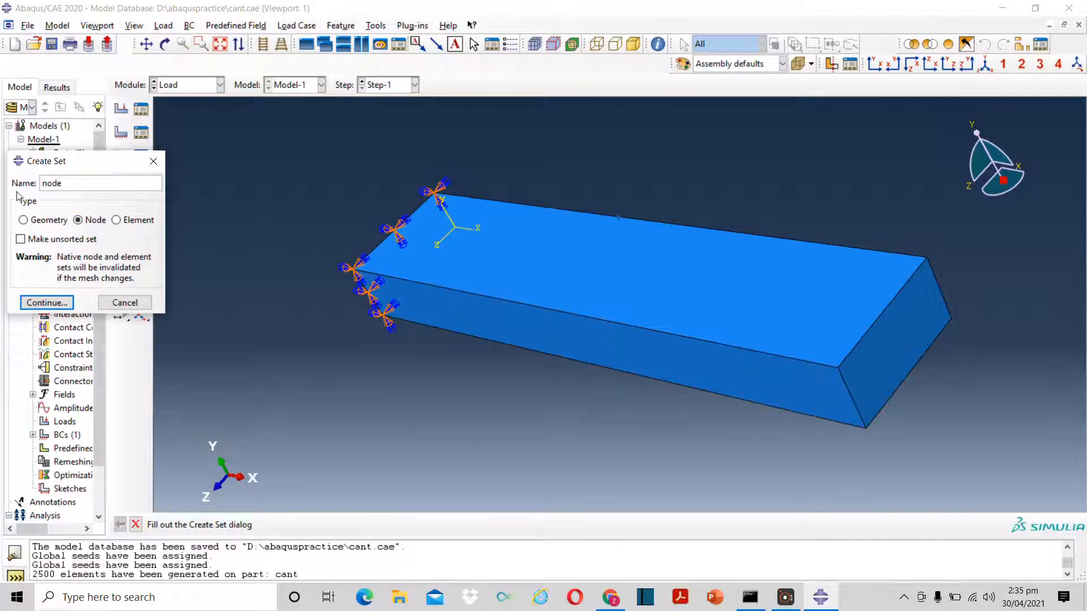
{"action": "type", "text": "1"}
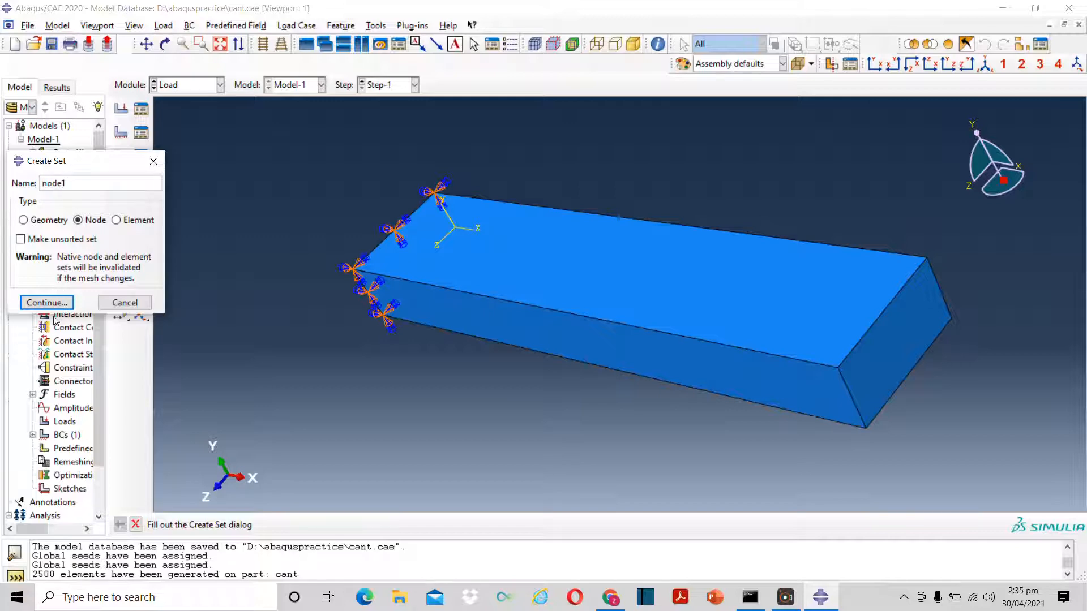
{"action": "left_click", "coordinate": [46, 302]}
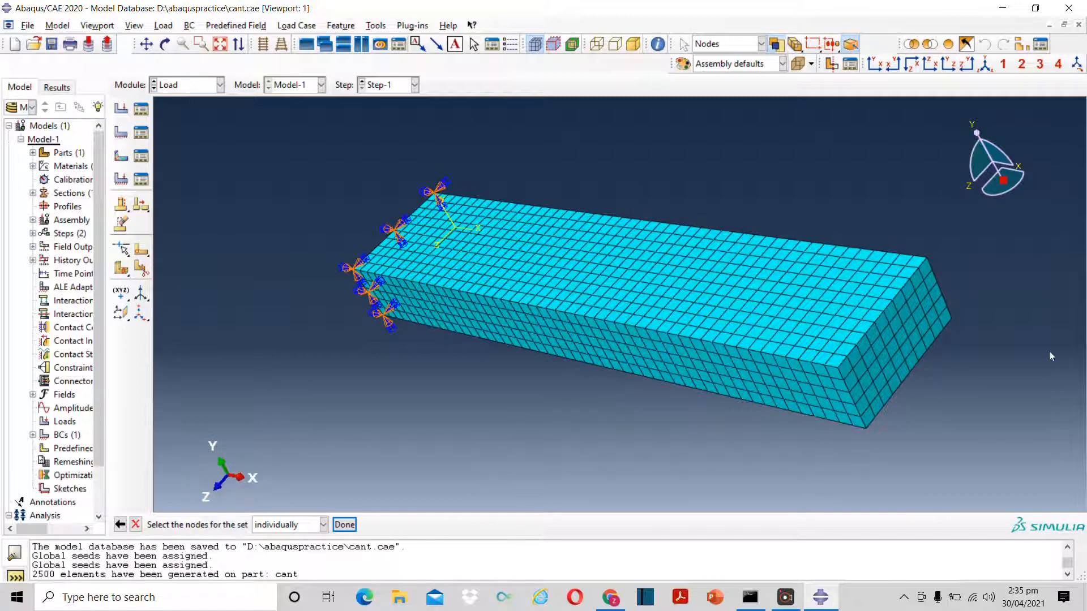
{"action": "mouse_move", "coordinate": [884, 314]}
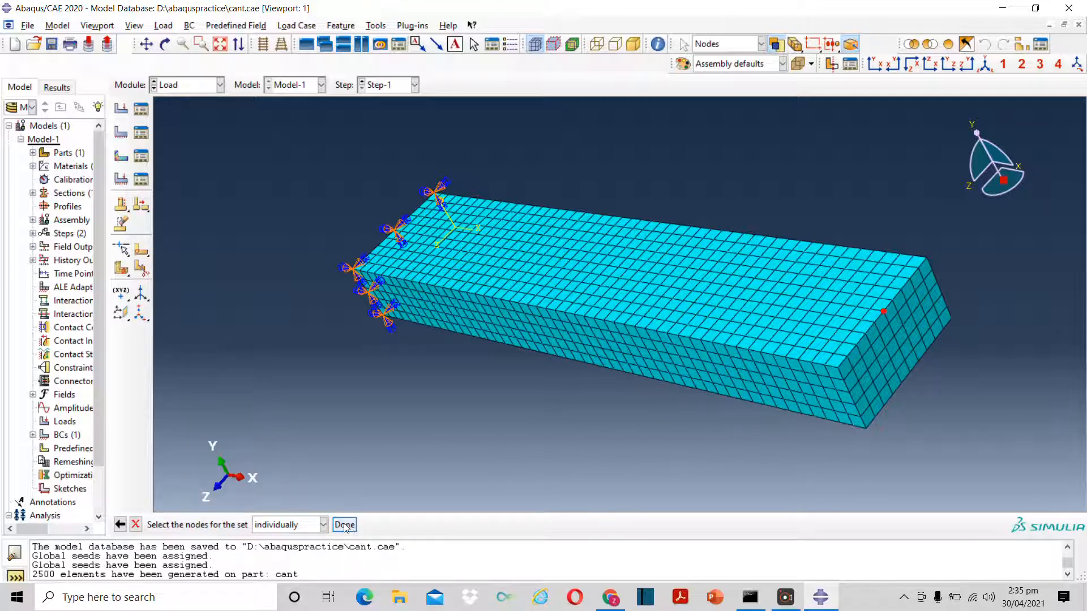
{"action": "left_click", "coordinate": [344, 525]}
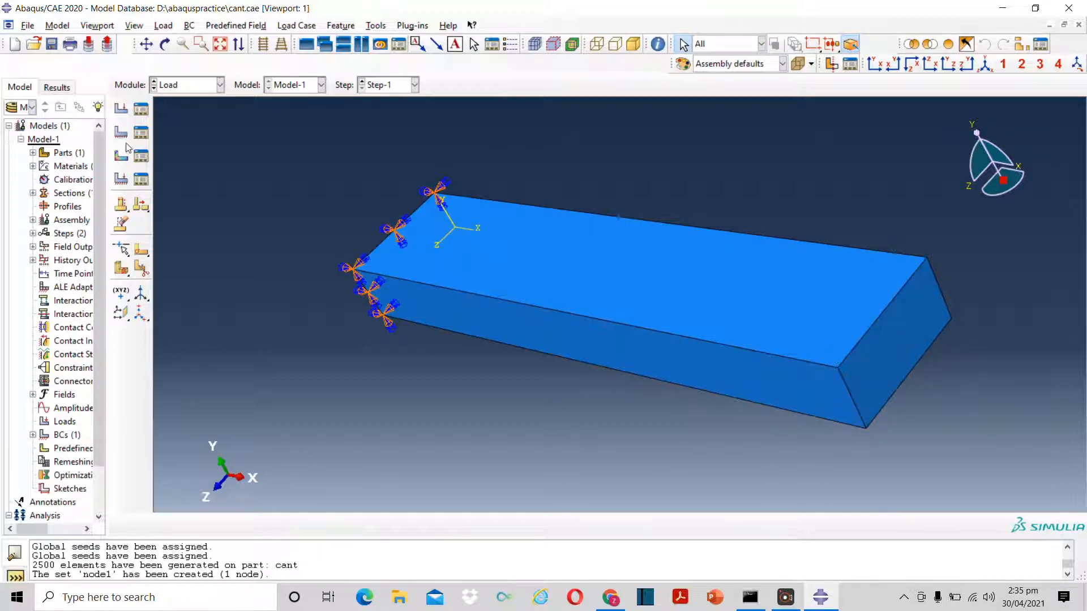
{"action": "left_click", "coordinate": [121, 108]}
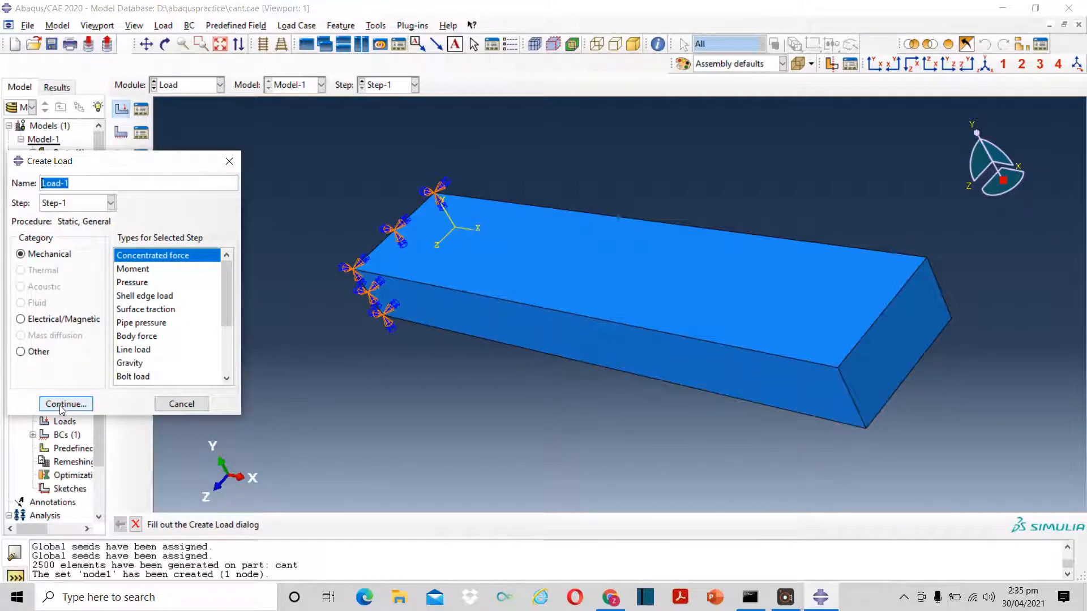
Define Load-1 as a concentrated force on the node1 set
{"action": "left_click", "coordinate": [65, 404]}
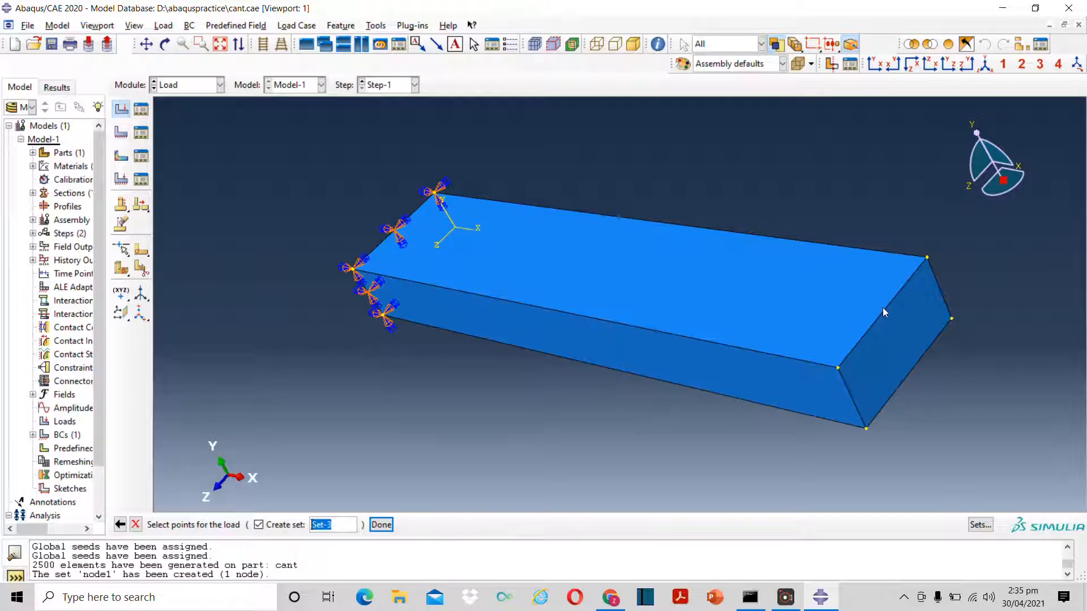
{"action": "mouse_move", "coordinate": [963, 503]}
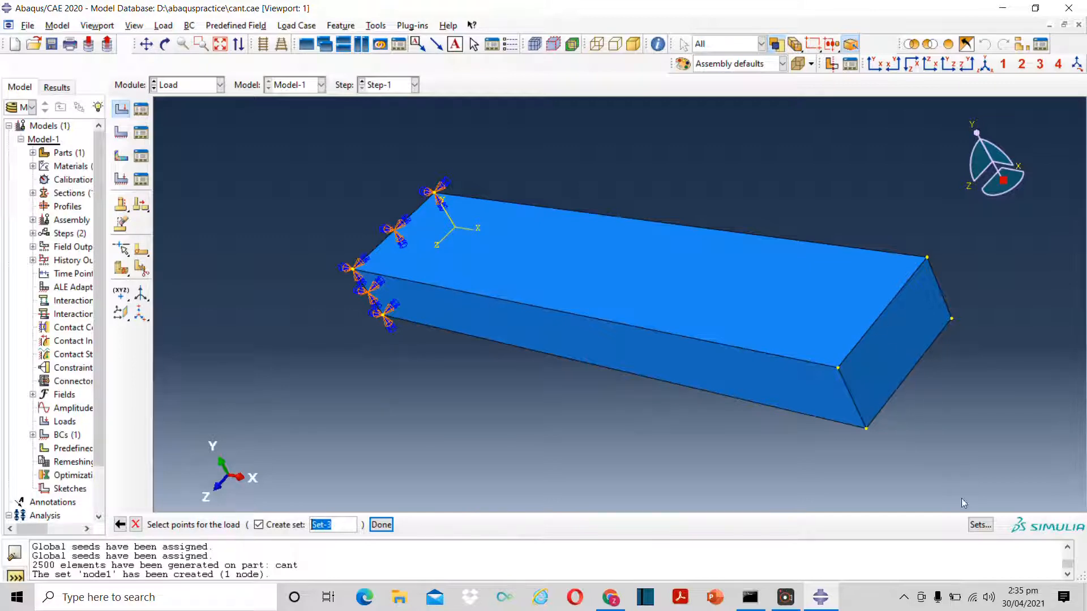
{"action": "left_click", "coordinate": [980, 525]}
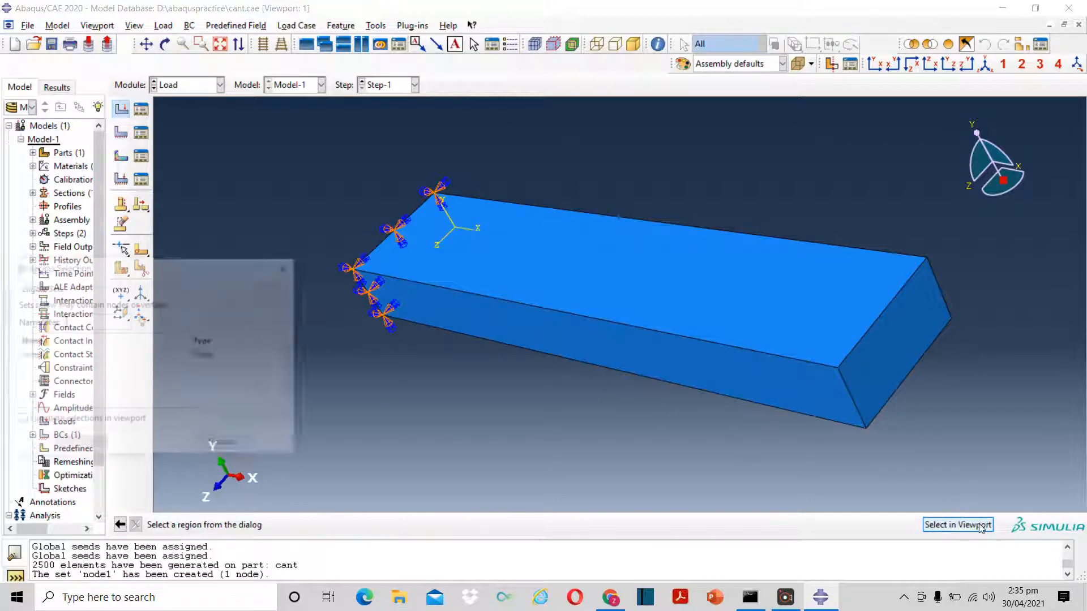
{"action": "left_click", "coordinate": [958, 525]}
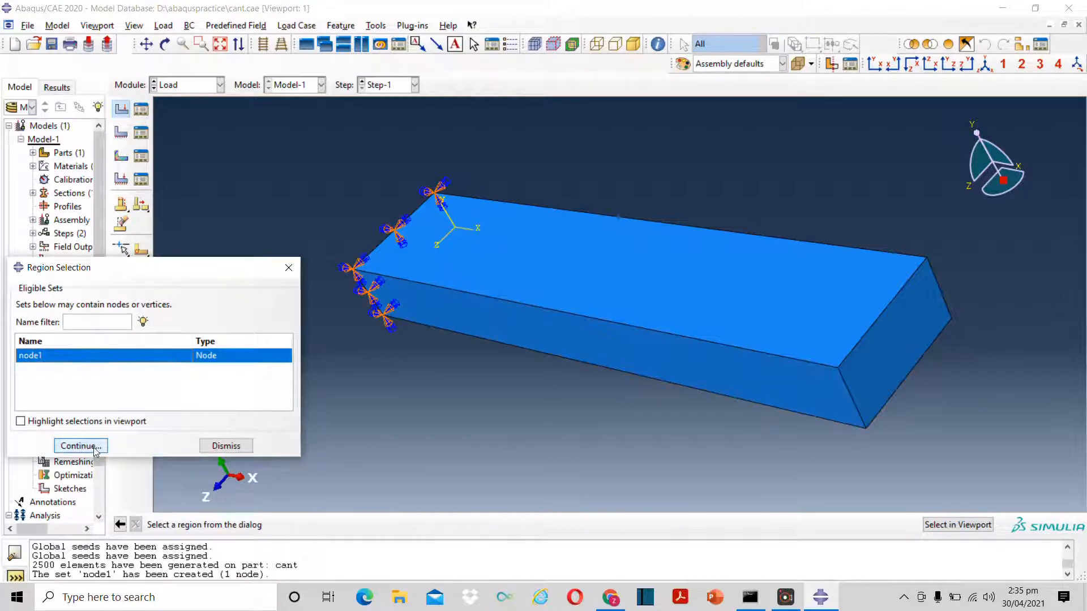
{"action": "left_click", "coordinate": [78, 446]}
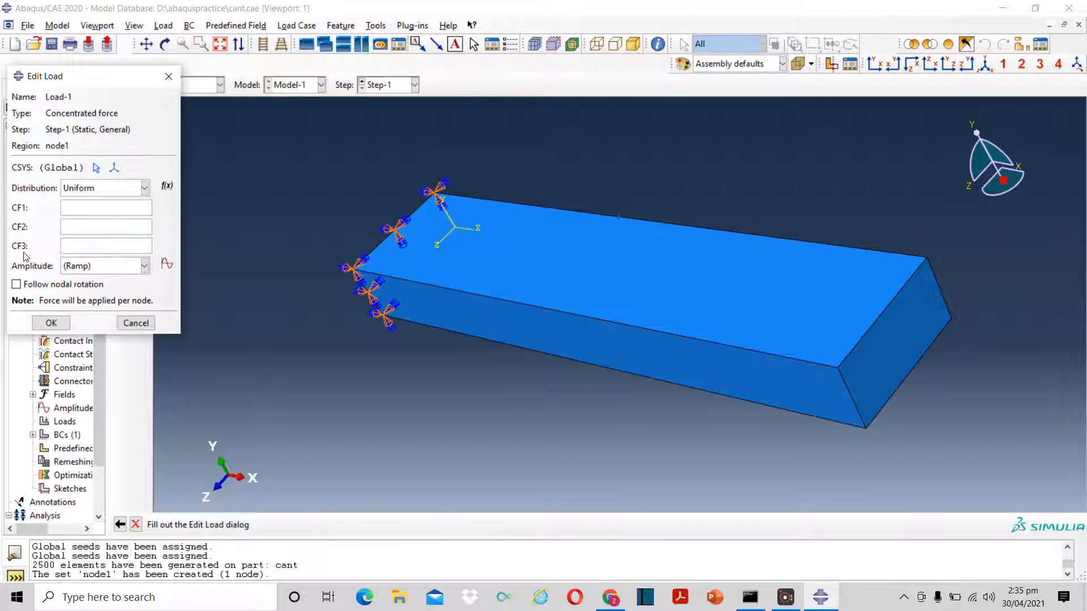
{"action": "mouse_move", "coordinate": [36, 231]}
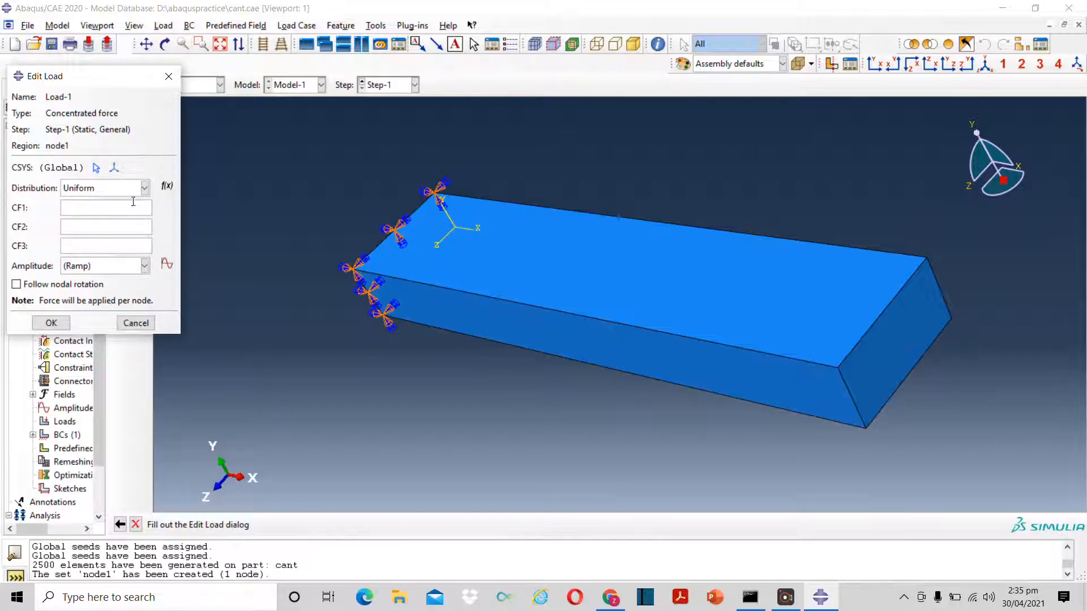
Enter Load-1 force components 0, -100, 0 and add an equally spaced amplitude
{"action": "type", "text": "0"}
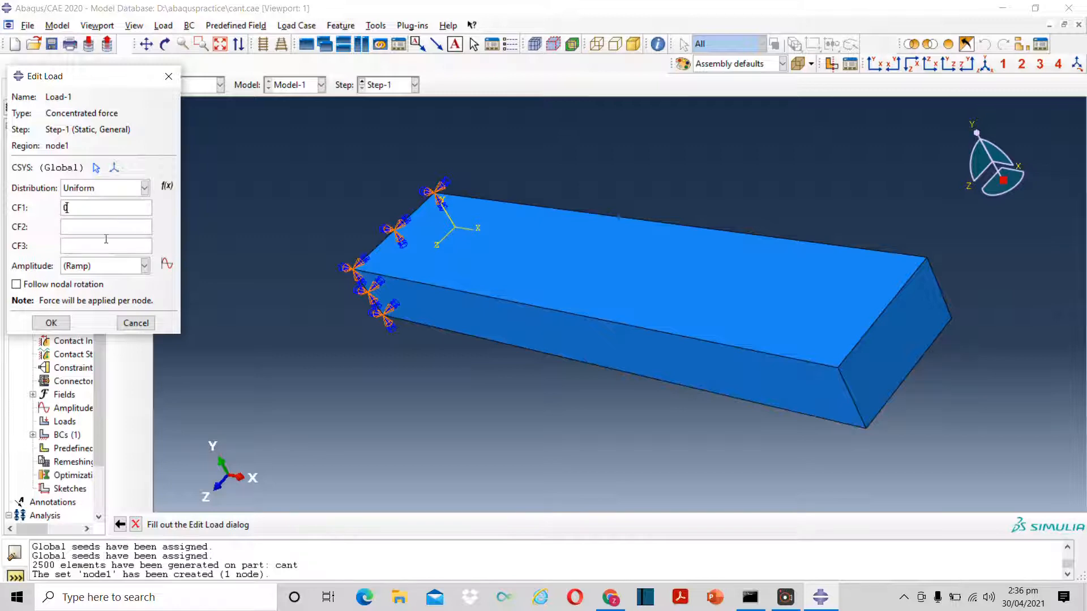
{"action": "left_click", "coordinate": [106, 247]}
{"action": "type", "text": "0"}
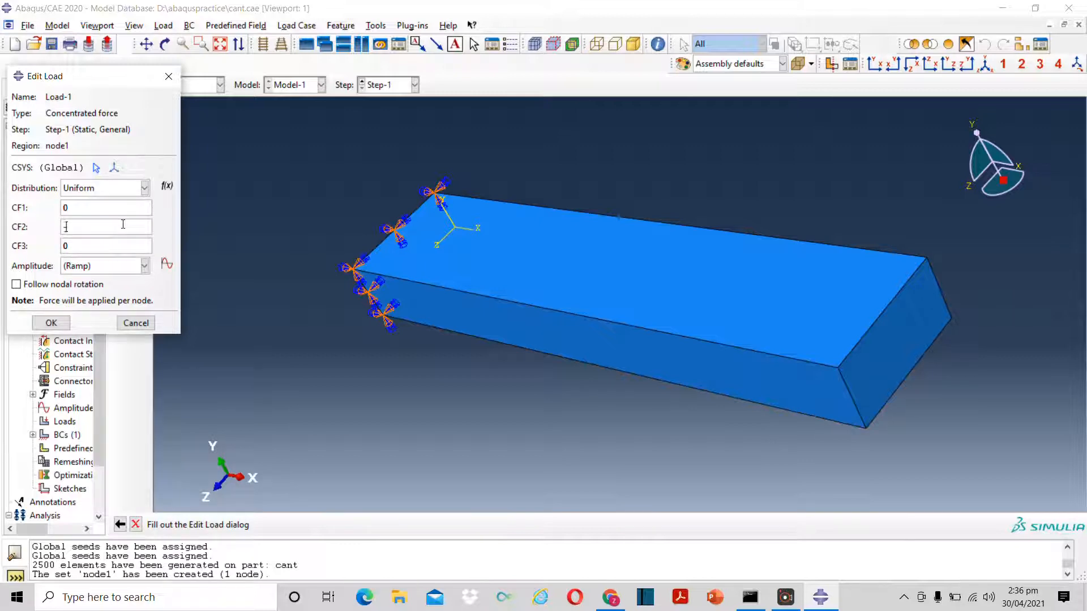
{"action": "type", "text": "-100"}
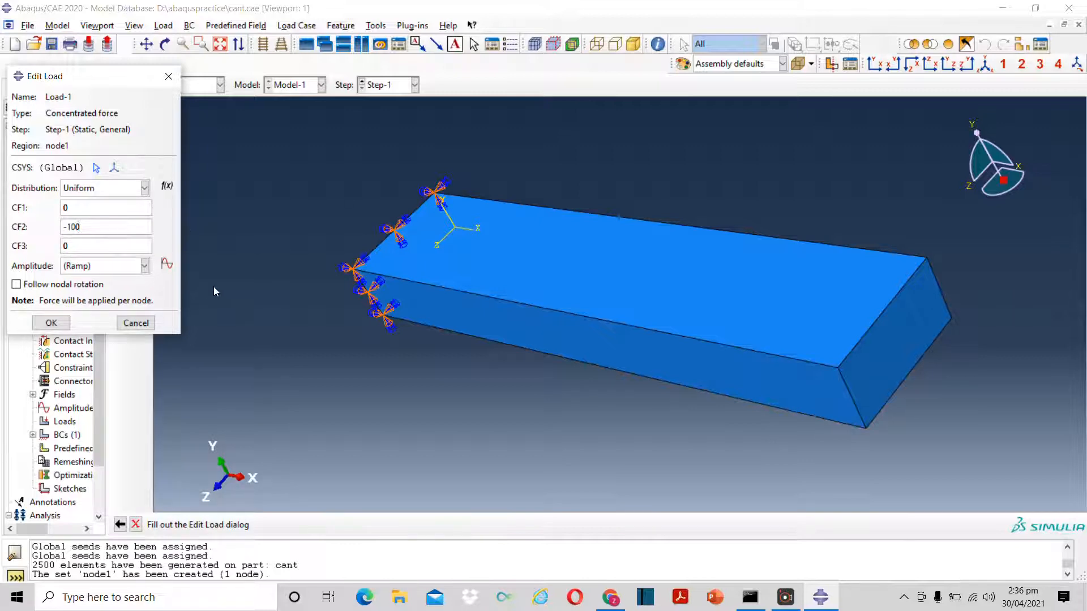
{"action": "mouse_move", "coordinate": [94, 280]}
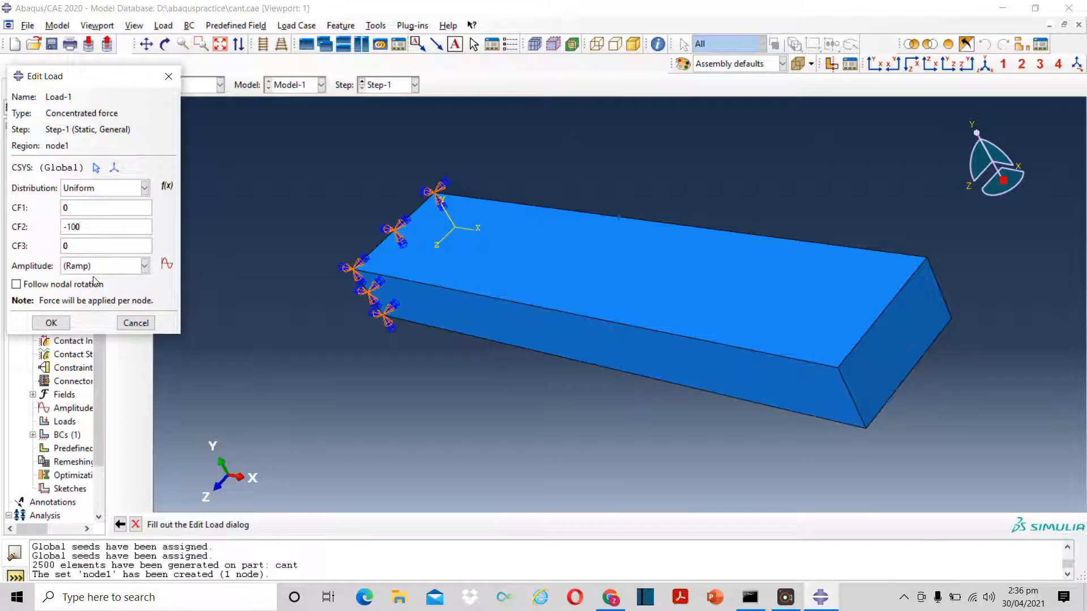
{"action": "left_click", "coordinate": [144, 266]}
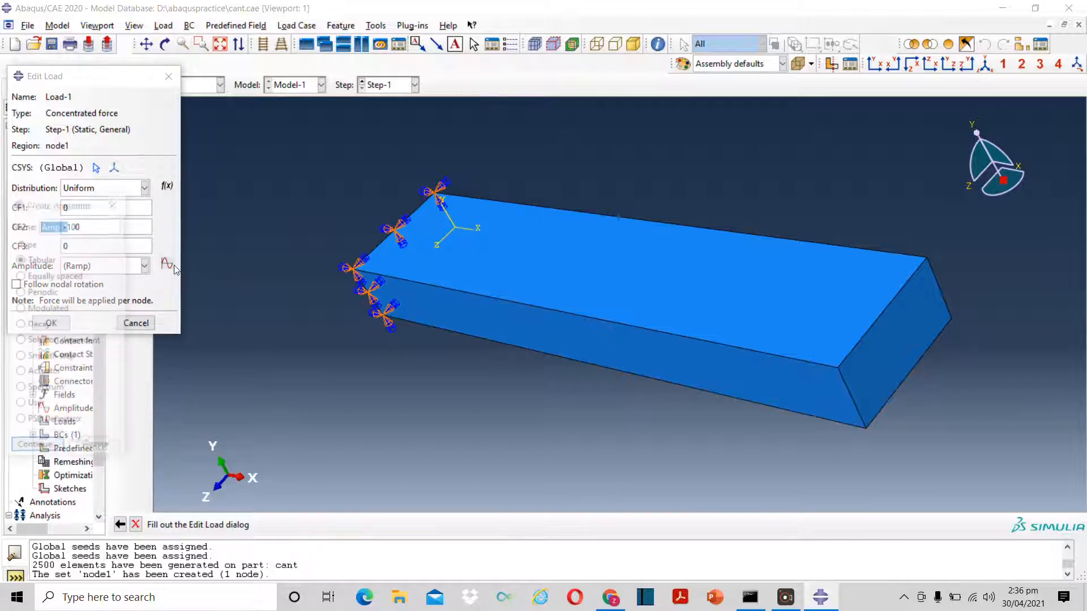
{"action": "left_click", "coordinate": [166, 266]}
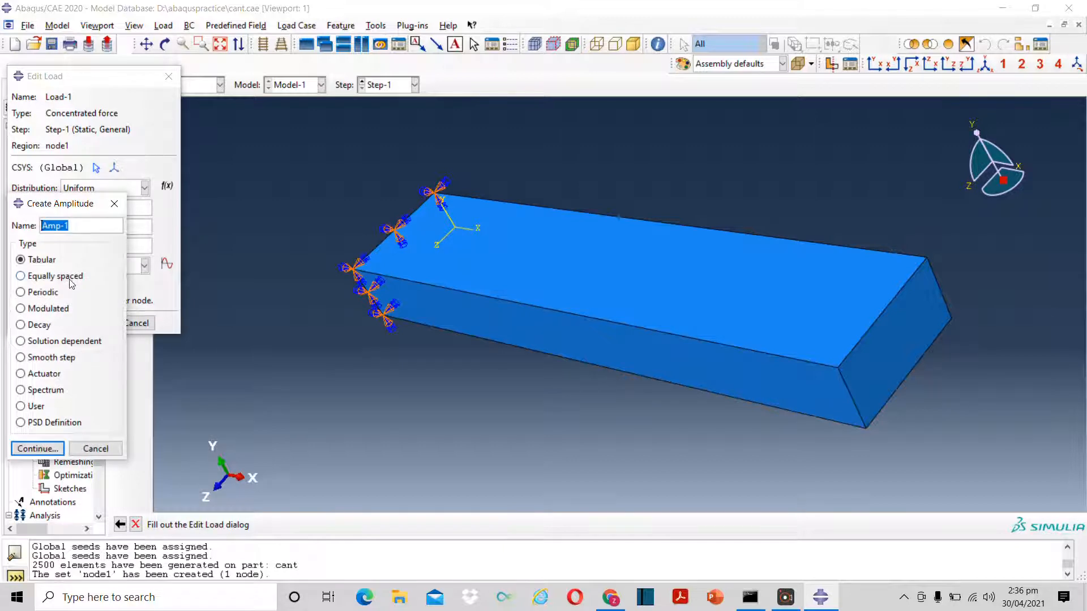
{"action": "left_click", "coordinate": [21, 275]}
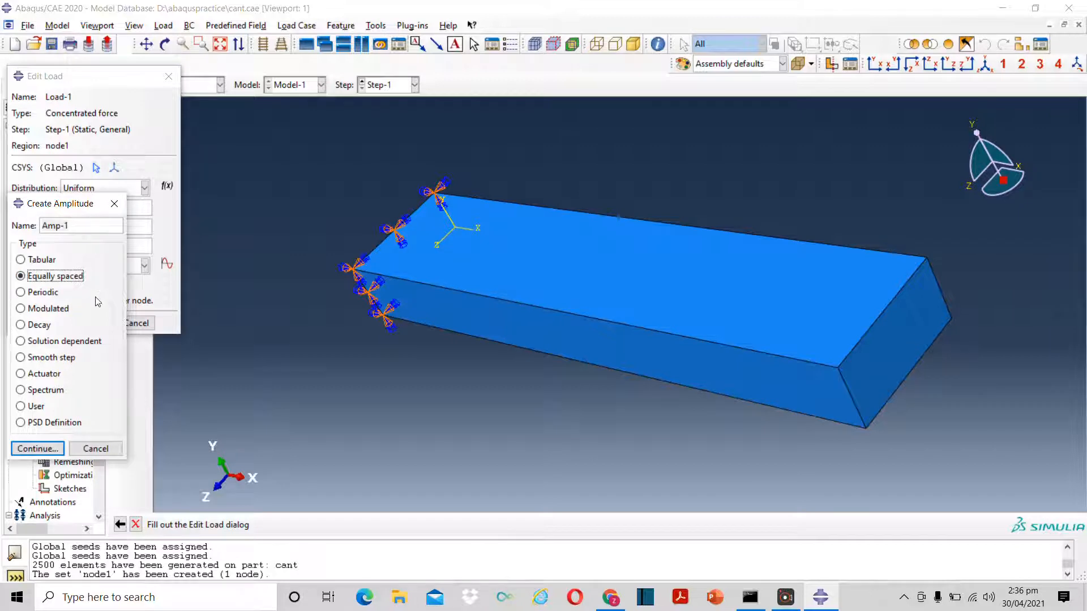
{"action": "mouse_move", "coordinate": [89, 290]}
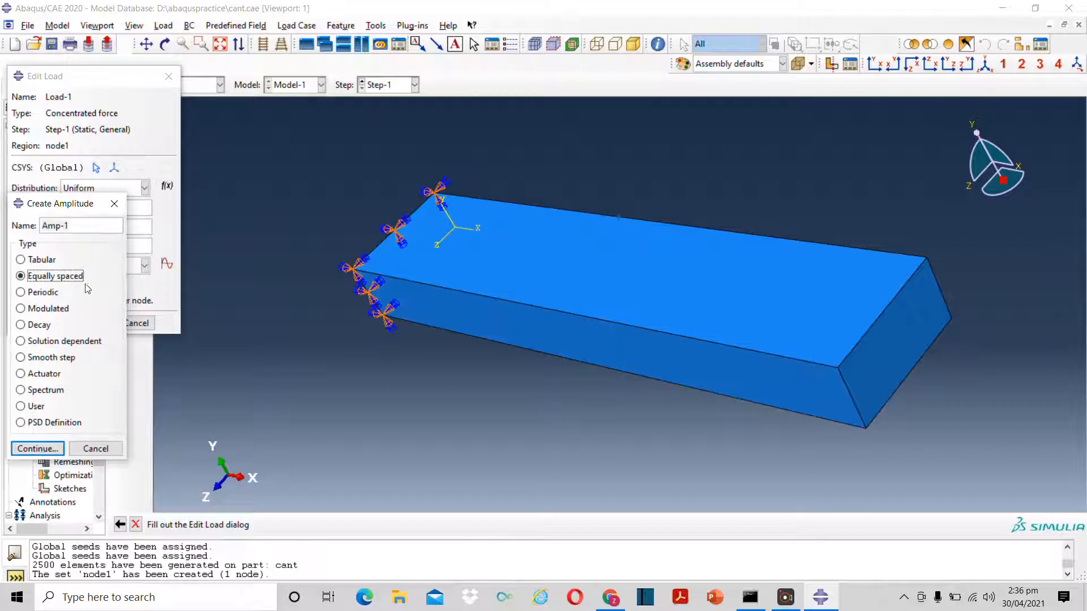
{"action": "mouse_move", "coordinate": [10, 244]}
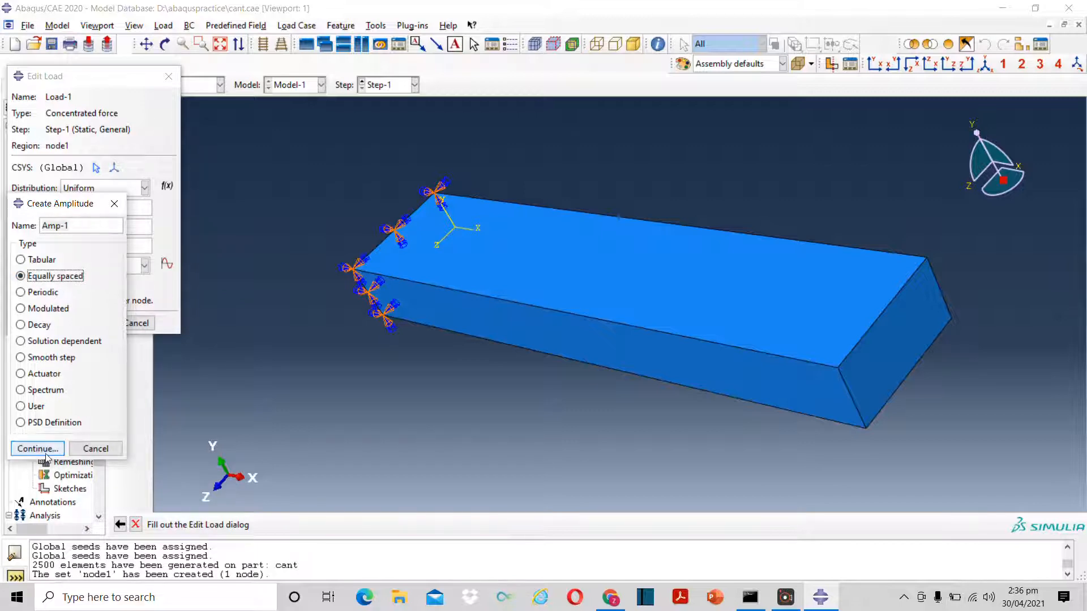
{"action": "left_click", "coordinate": [37, 449]}
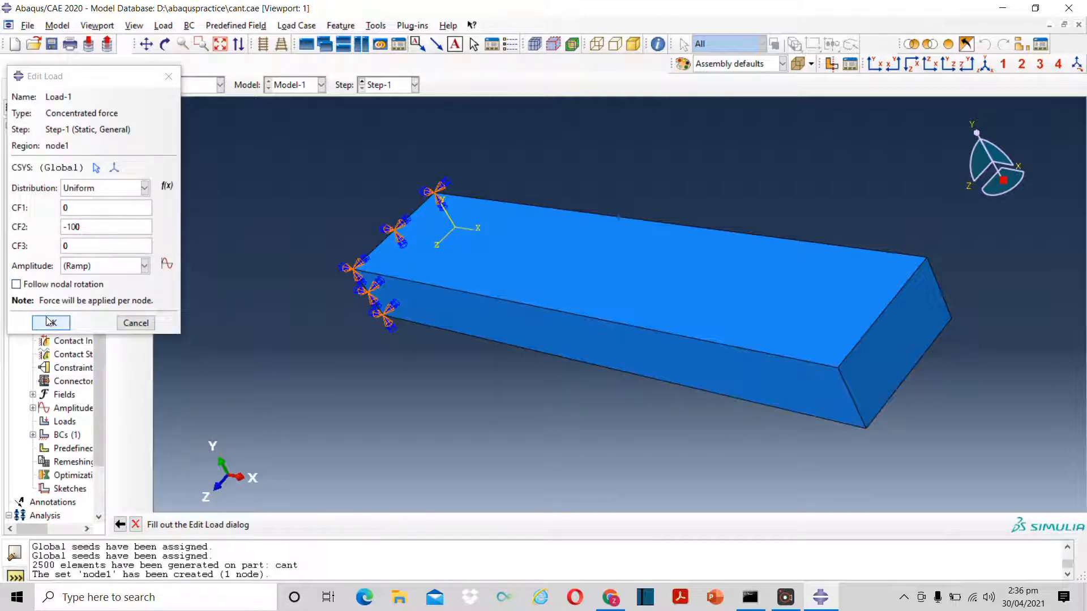
Confirm Load-1 as a downward 100-unit force on node1 at the beam's free end
{"action": "left_click", "coordinate": [50, 322]}
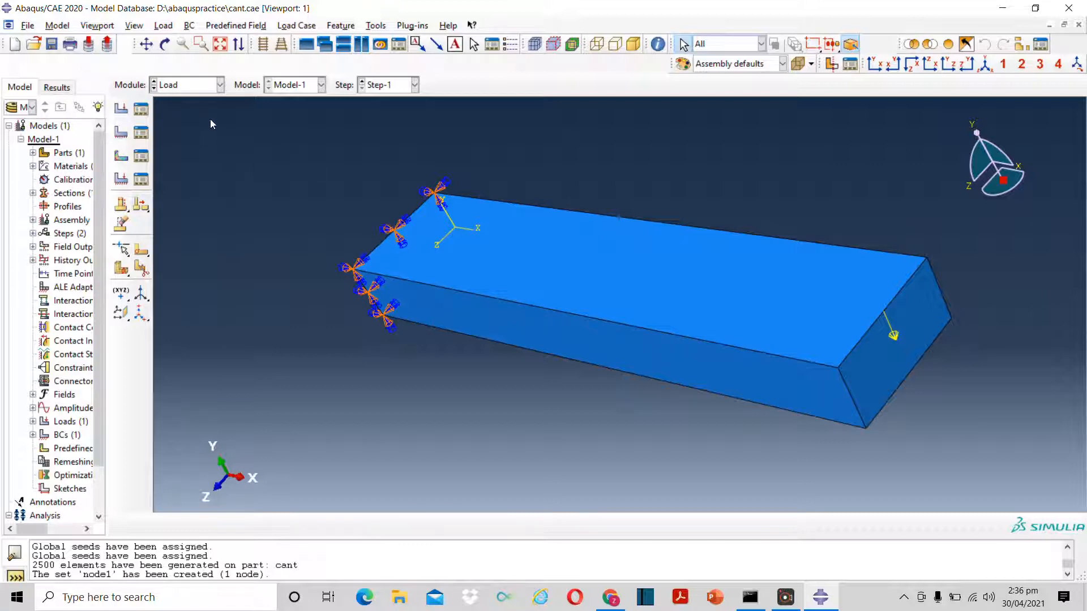
{"action": "mouse_move", "coordinate": [173, 105]}
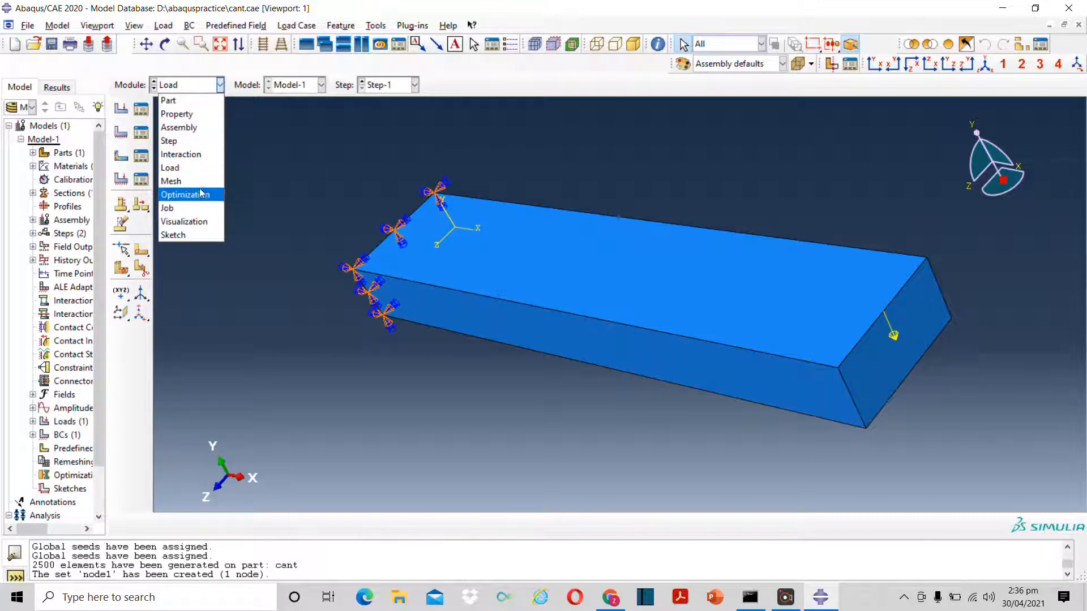
{"action": "mouse_move", "coordinate": [197, 208]}
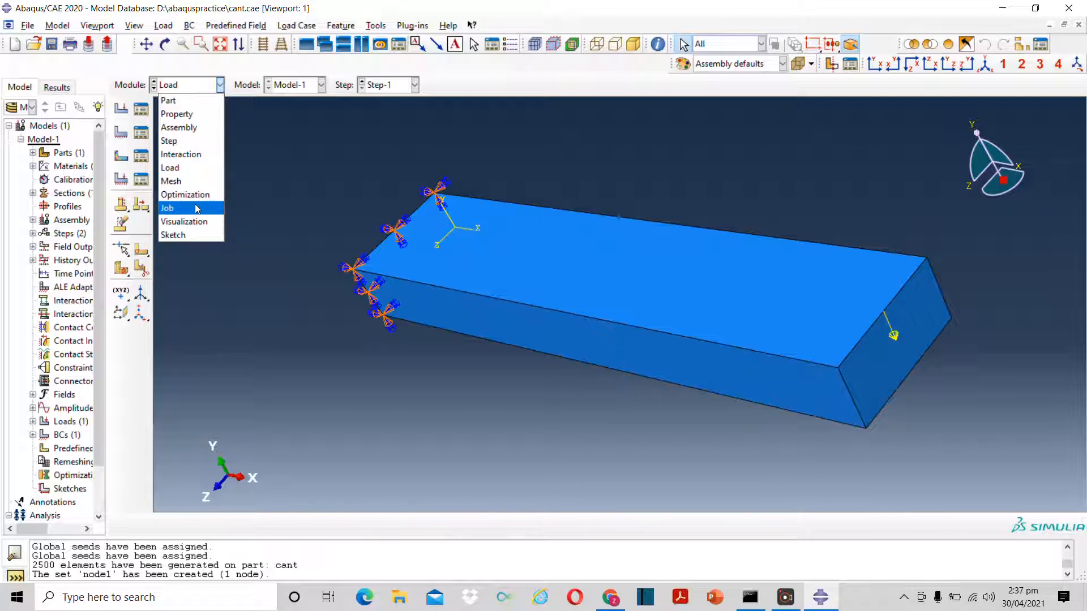
In the Job module, create Job-1 as a full analysis of Model-1
{"action": "left_click", "coordinate": [167, 208]}
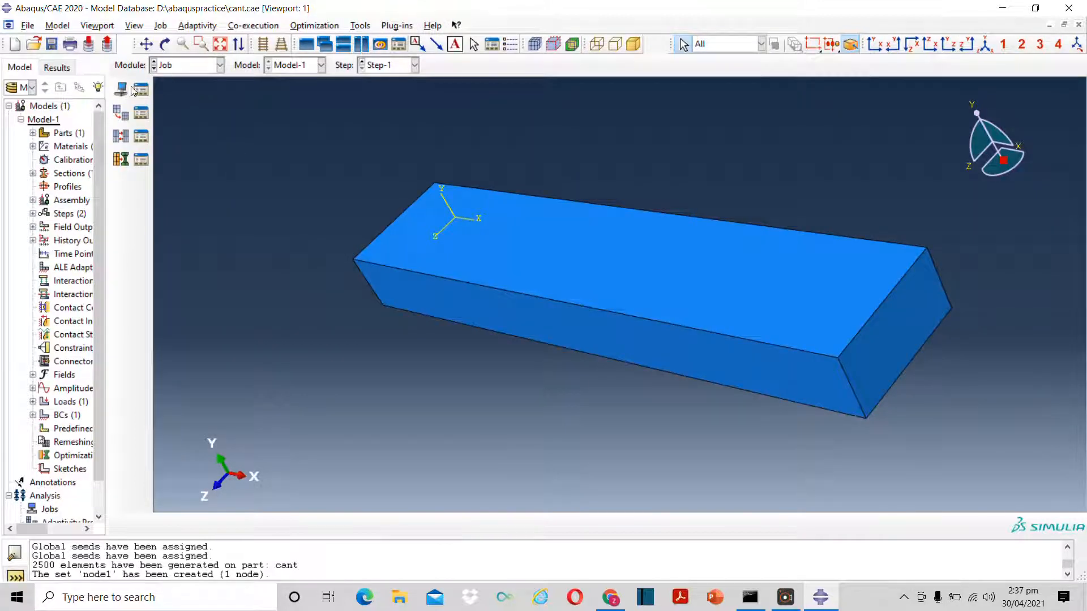
{"action": "left_click", "coordinate": [120, 89]}
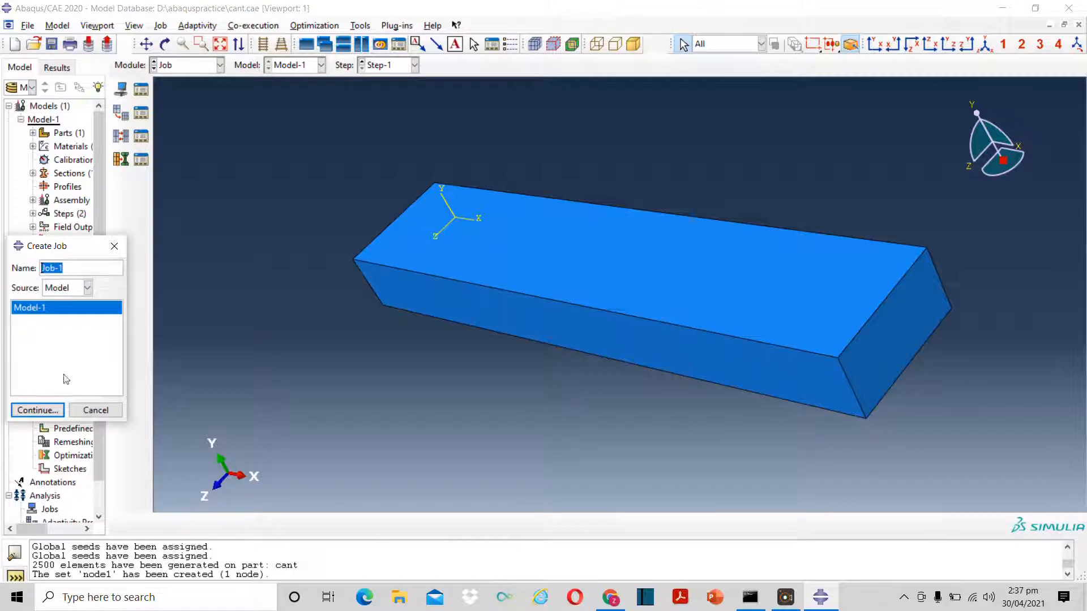
{"action": "left_click", "coordinate": [37, 410]}
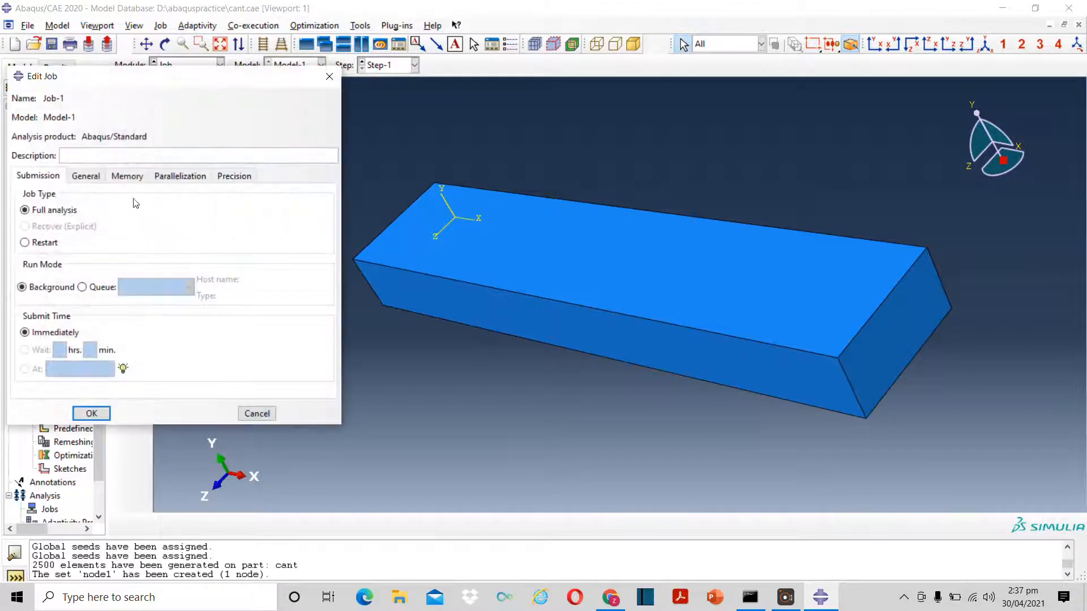
{"action": "left_click", "coordinate": [91, 413]}
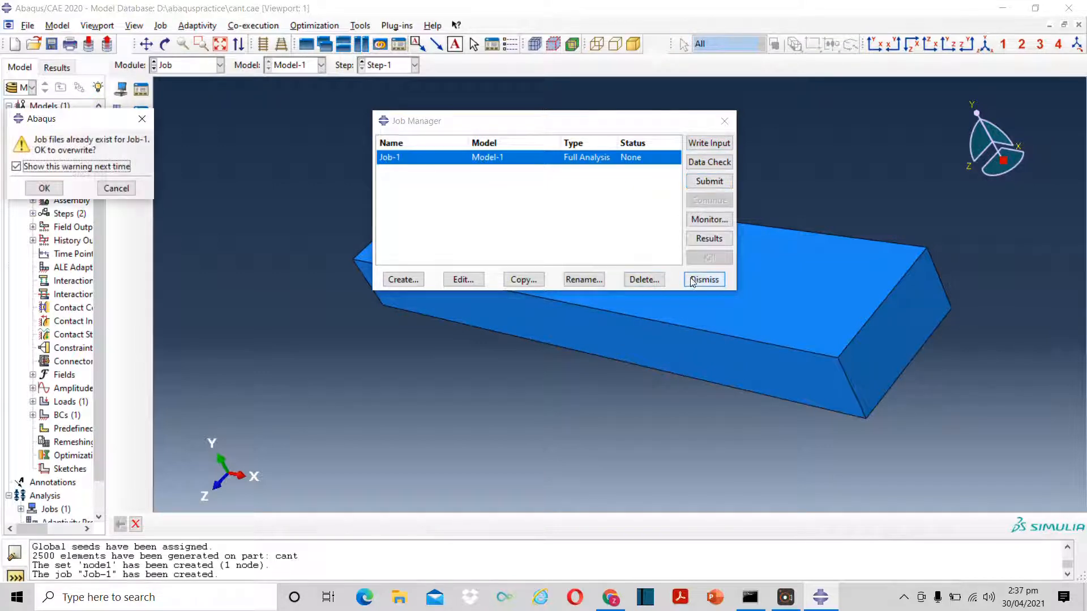
Allow overwriting Job-1's existing files and open its completed results
{"action": "left_click", "coordinate": [44, 188]}
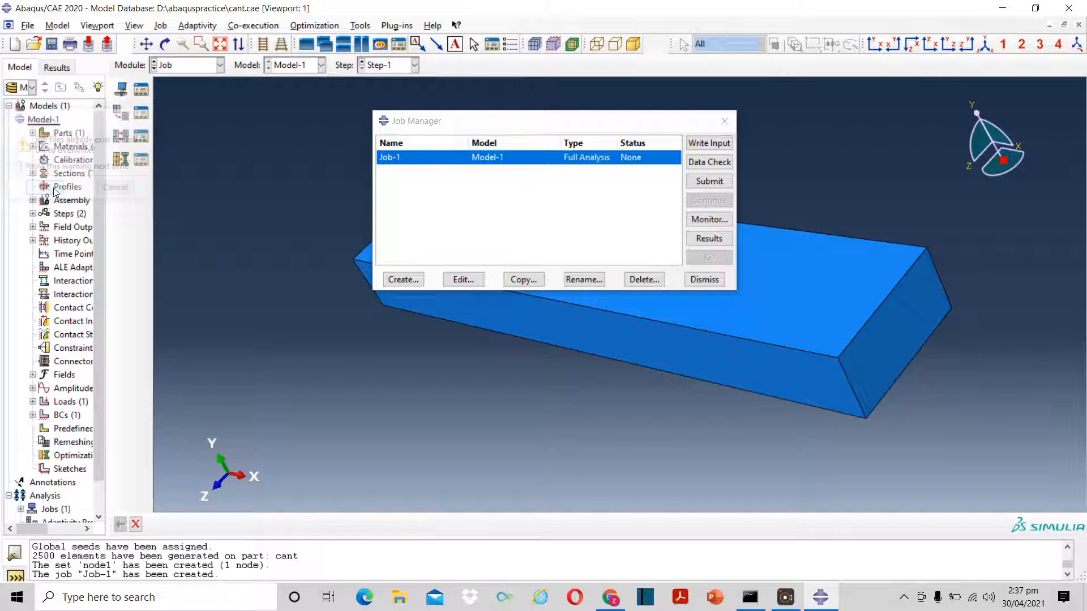
{"action": "left_click", "coordinate": [708, 181]}
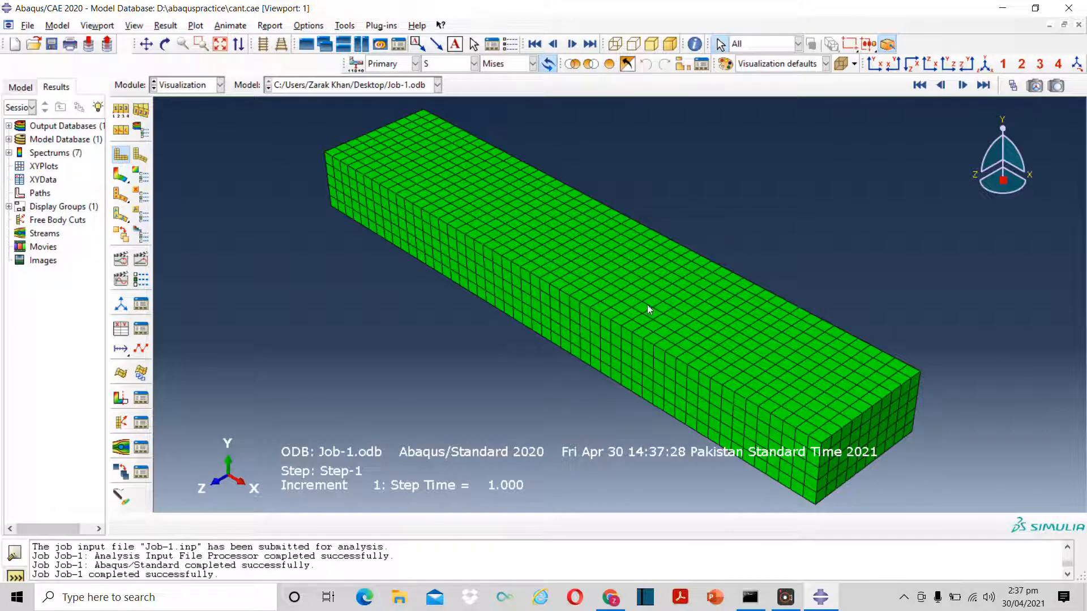
Show the beam's deformed shape and rotate to a side-on view of the downward bend
{"action": "left_click", "coordinate": [642, 339]}
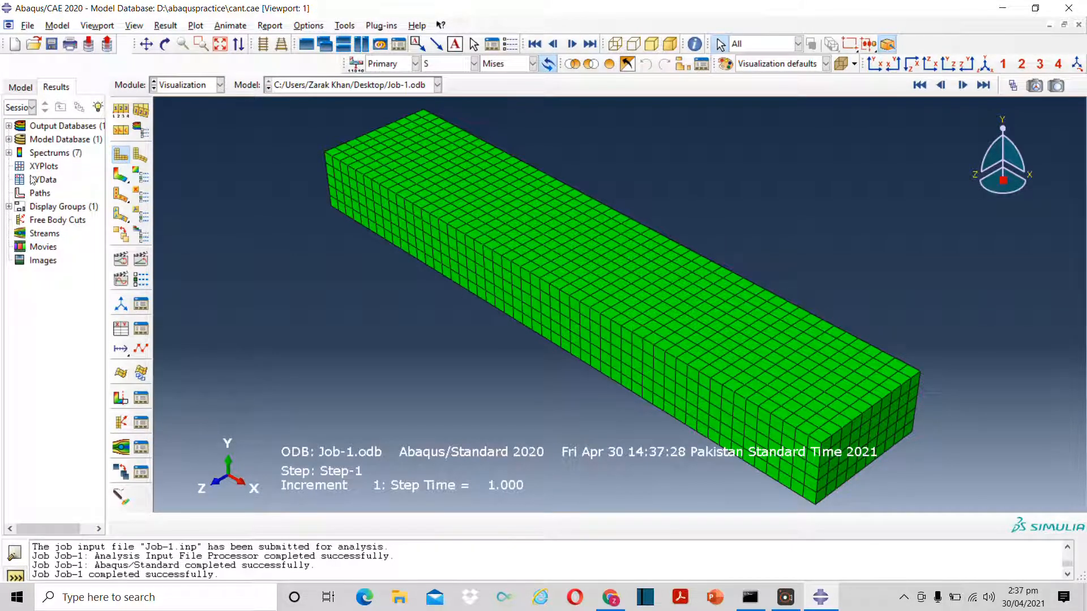
{"action": "mouse_move", "coordinate": [141, 156]}
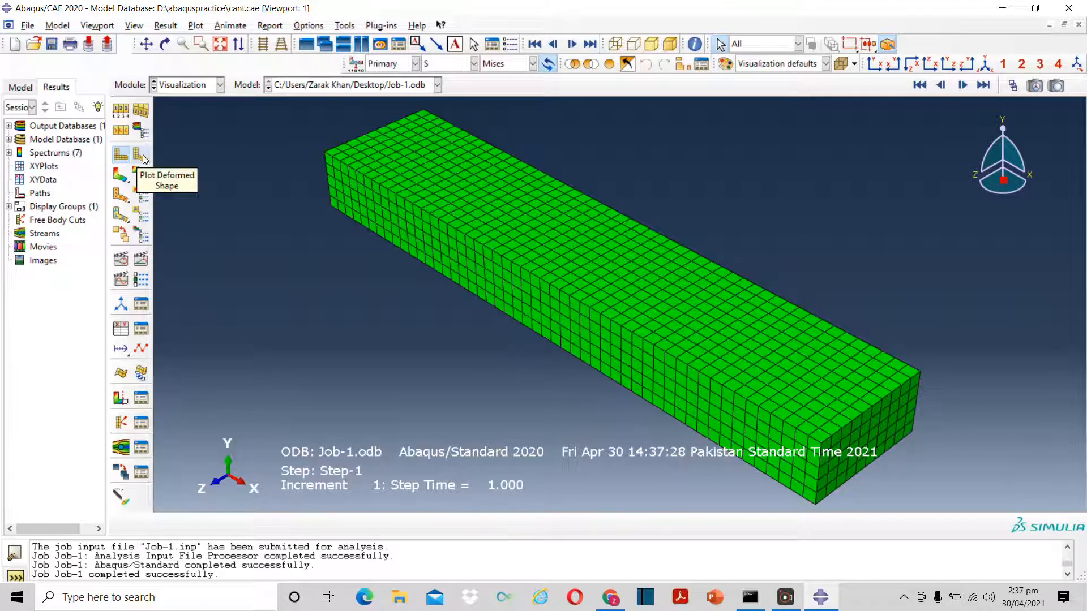
{"action": "left_click", "coordinate": [120, 155]}
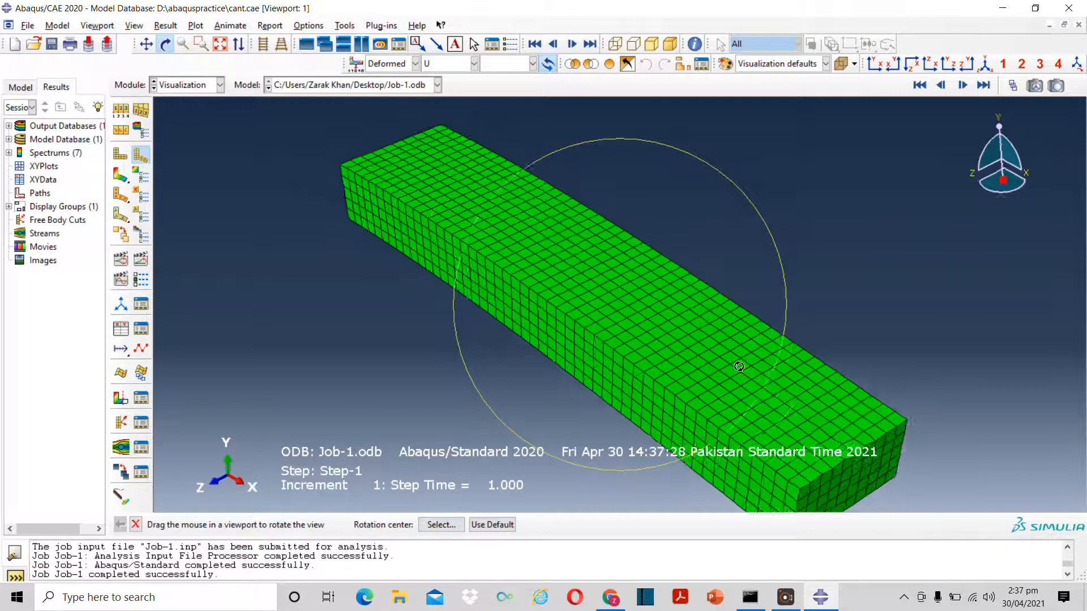
{"action": "left_click_drag", "start_coordinate": [738, 366], "coordinate": [828, 270]}
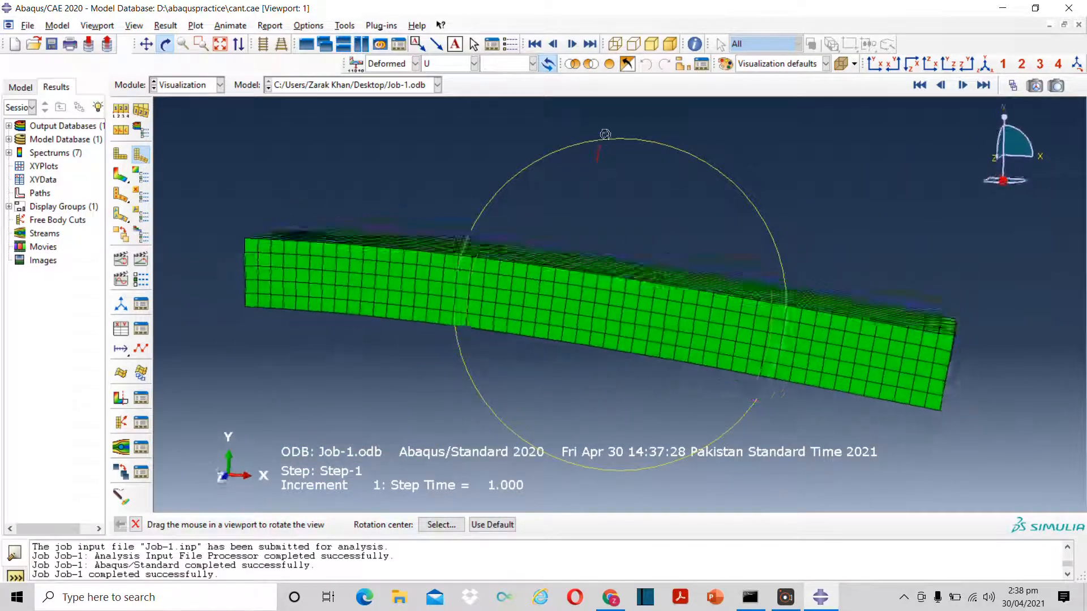
{"action": "left_click_drag", "start_coordinate": [606, 134], "coordinate": [602, 142]}
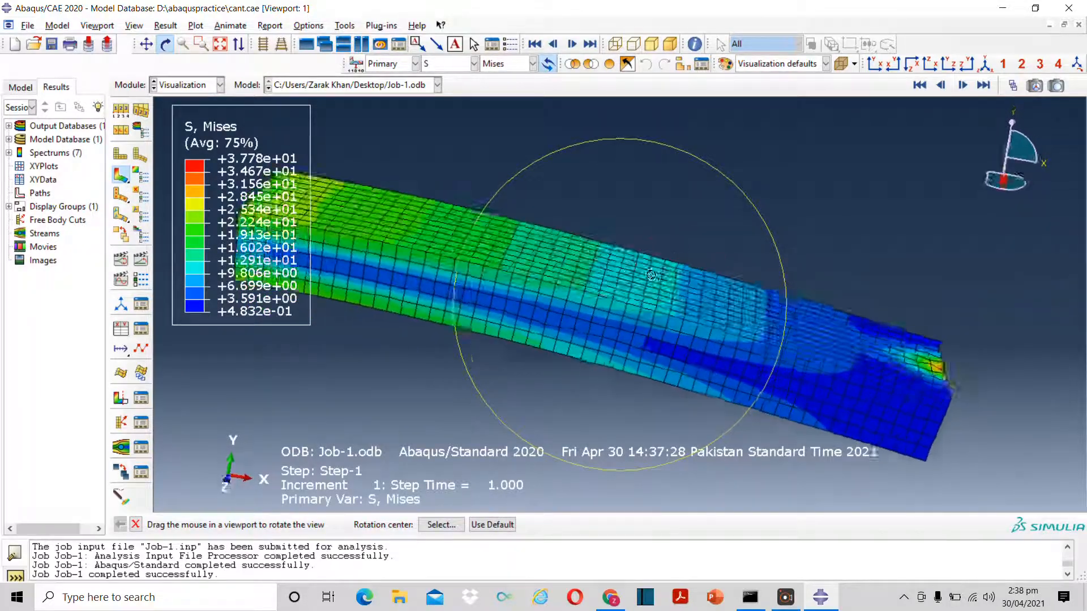
Orbit the Mises-contoured beam to view the top face and the loaded end's stress peak
{"action": "left_click_drag", "start_coordinate": [648, 276], "coordinate": [595, 247]}
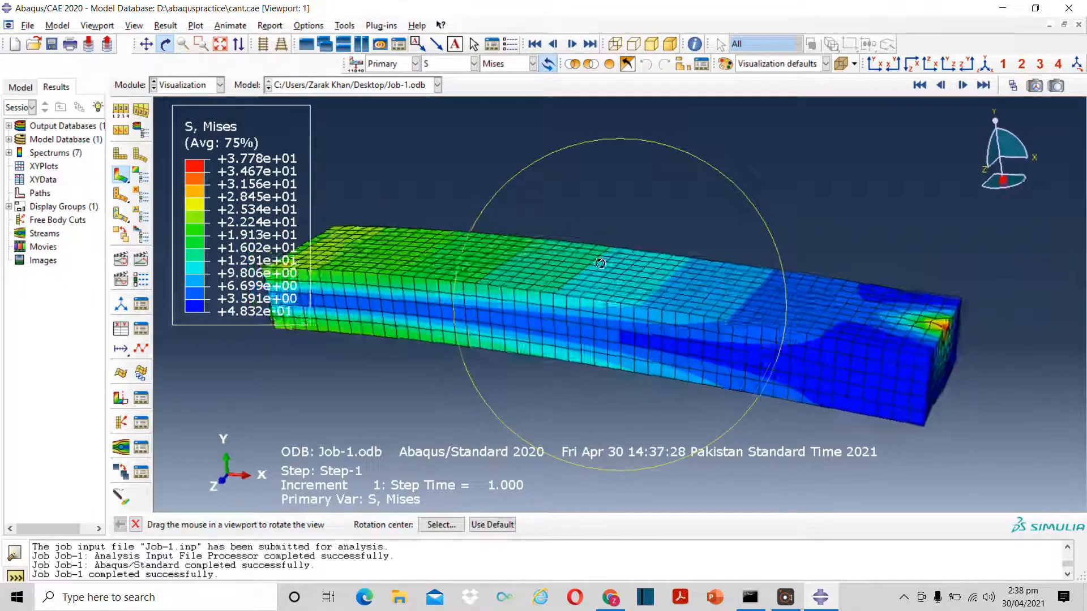
{"action": "left_click_drag", "start_coordinate": [601, 263], "coordinate": [579, 274]}
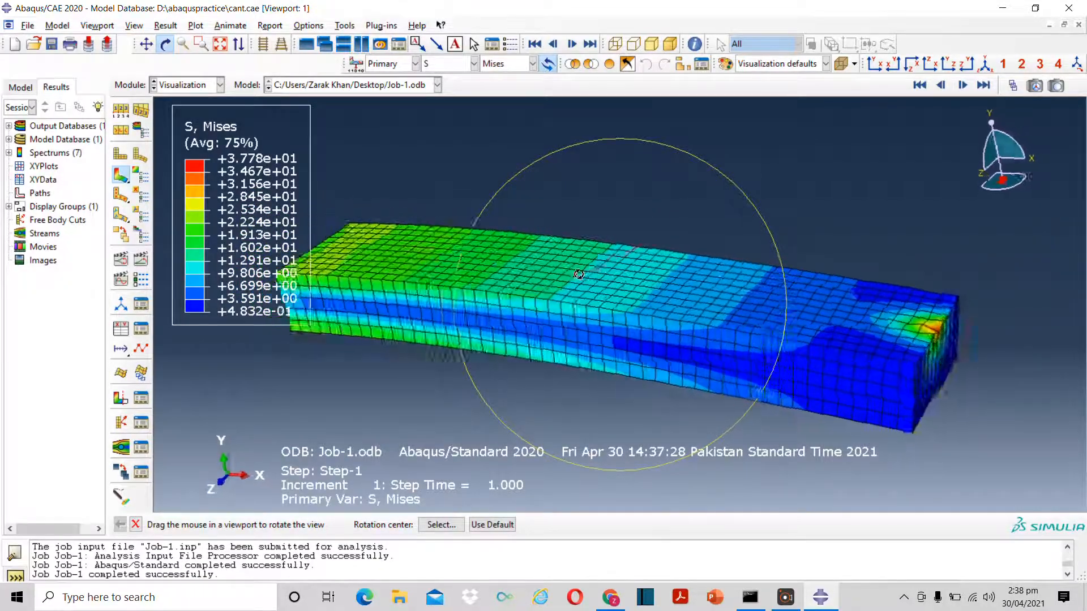
{"action": "left_click_drag", "start_coordinate": [579, 274], "coordinate": [498, 300]}
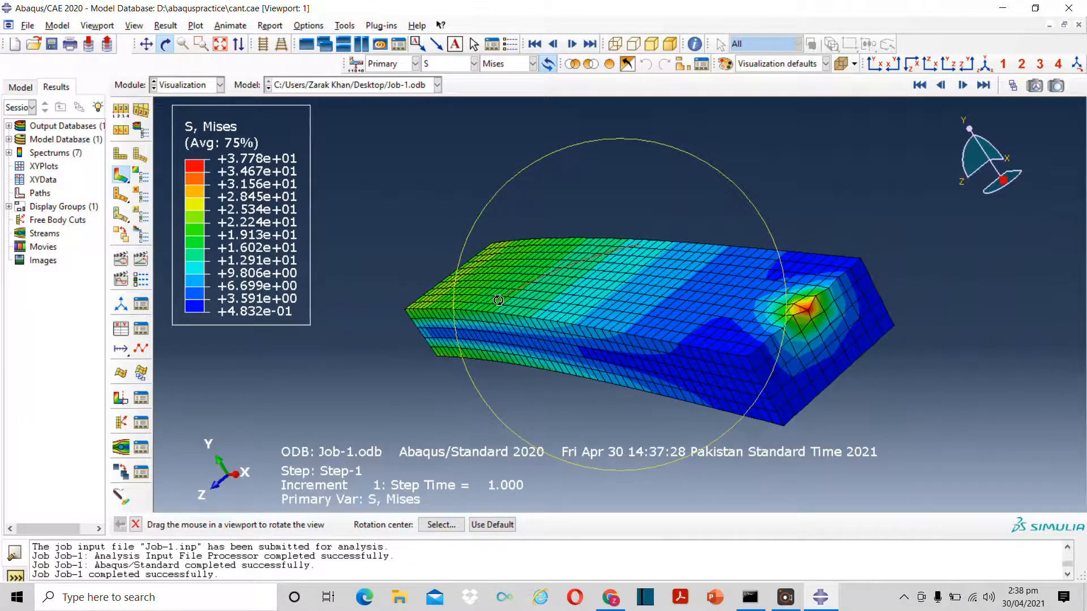
{"action": "left_click_drag", "start_coordinate": [498, 299], "coordinate": [686, 251]}
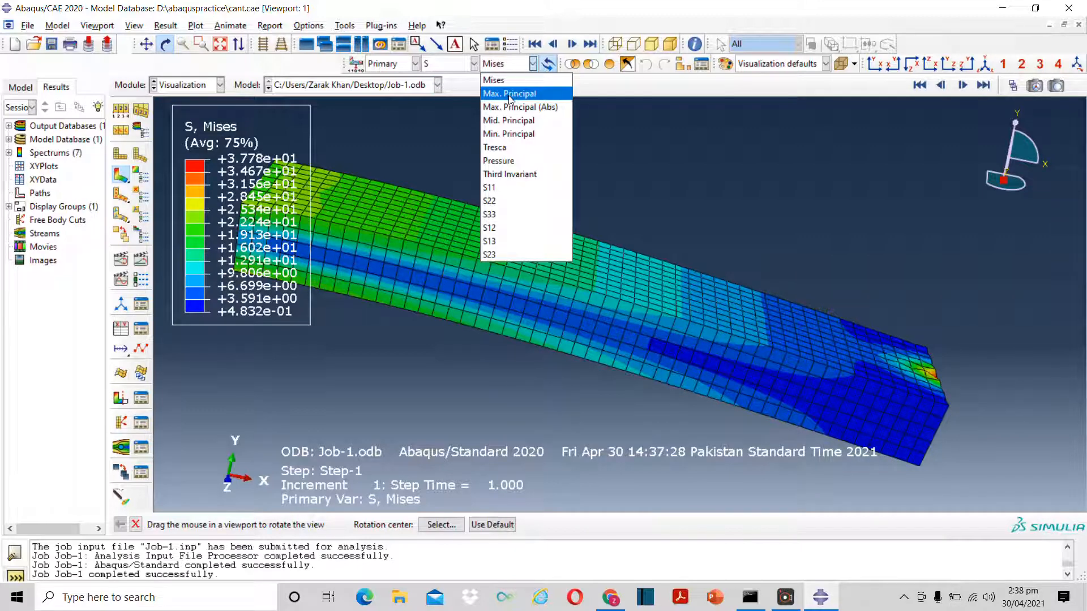
Plot Max. Principal, then Tresca, then Pressure stress contours on the deformed beam
{"action": "left_click", "coordinate": [508, 93]}
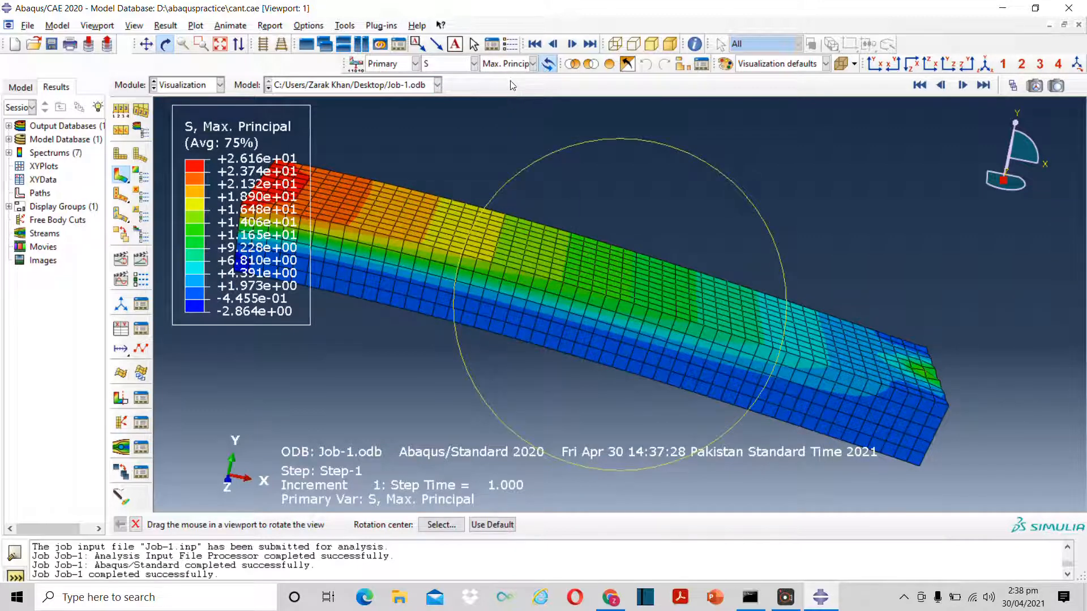
{"action": "left_click", "coordinate": [509, 63]}
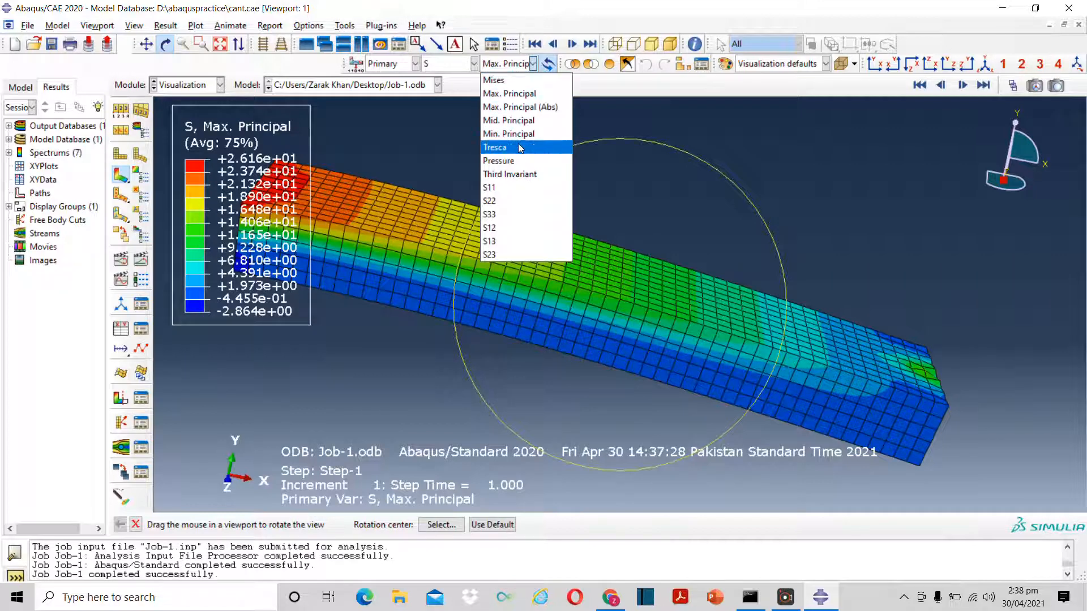
{"action": "left_click", "coordinate": [495, 147]}
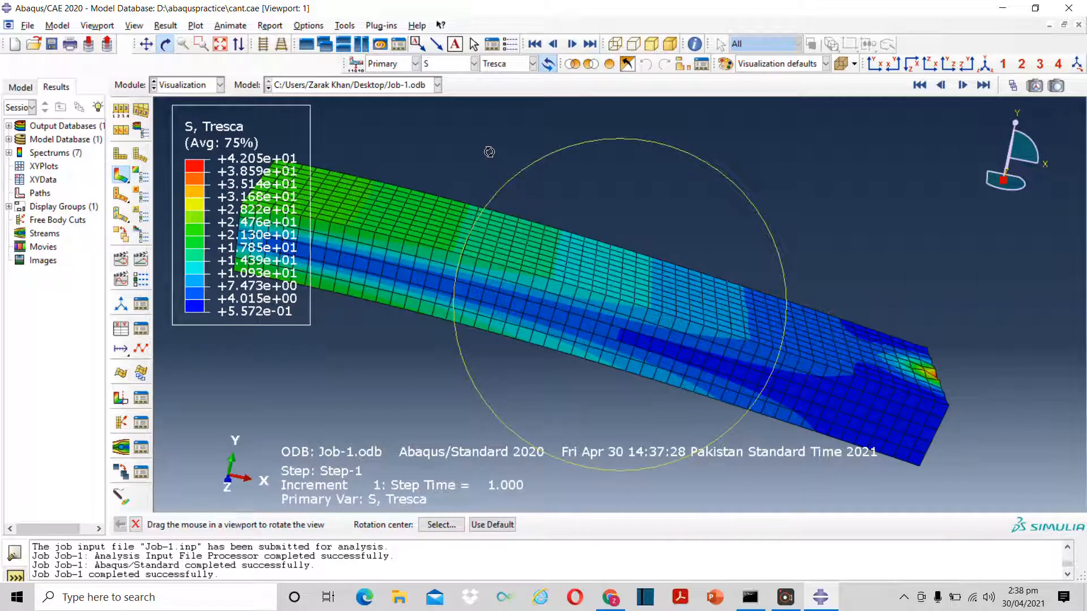
{"action": "left_click", "coordinate": [528, 63]}
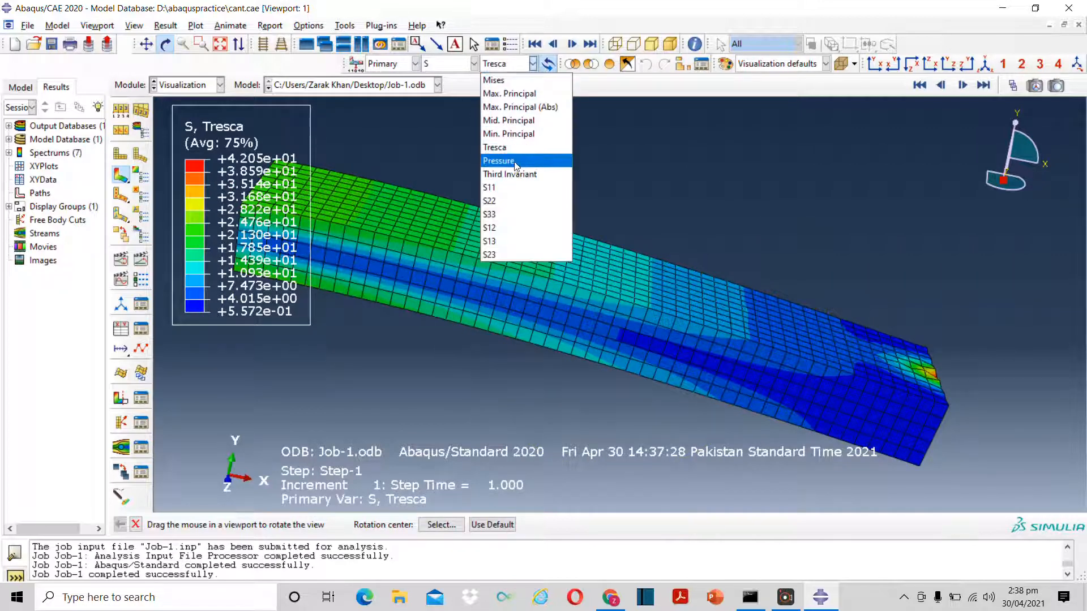
{"action": "left_click", "coordinate": [498, 160]}
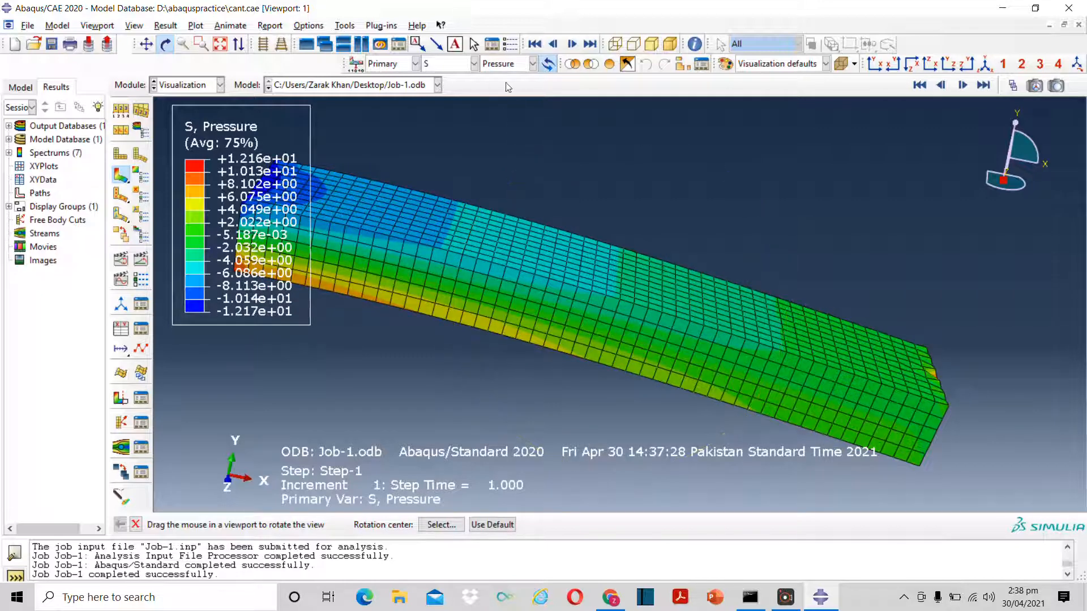
{"action": "left_click", "coordinate": [533, 63]}
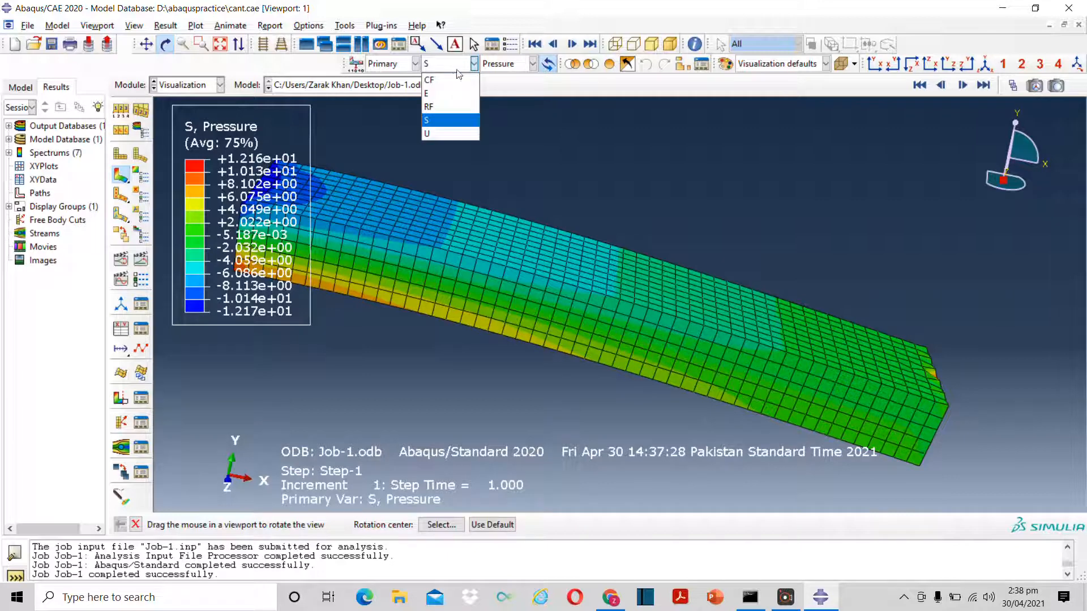
Plot displacement contours, briefly showing U1, then Magnitude peaking about 0.109 at the free end
{"action": "left_click", "coordinate": [427, 133]}
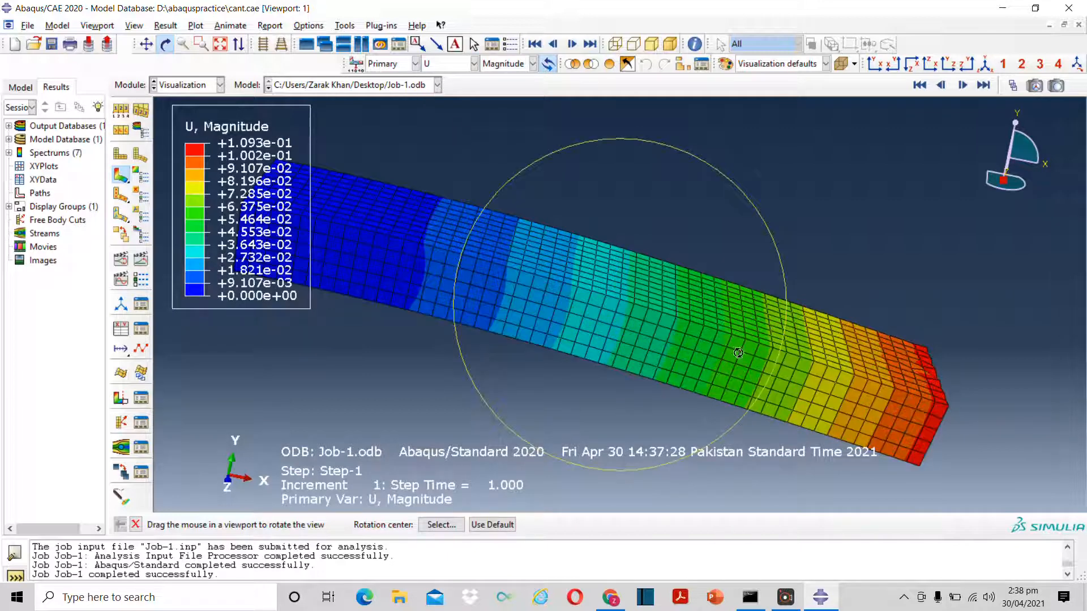
{"action": "left_click_drag", "start_coordinate": [738, 352], "coordinate": [930, 400]}
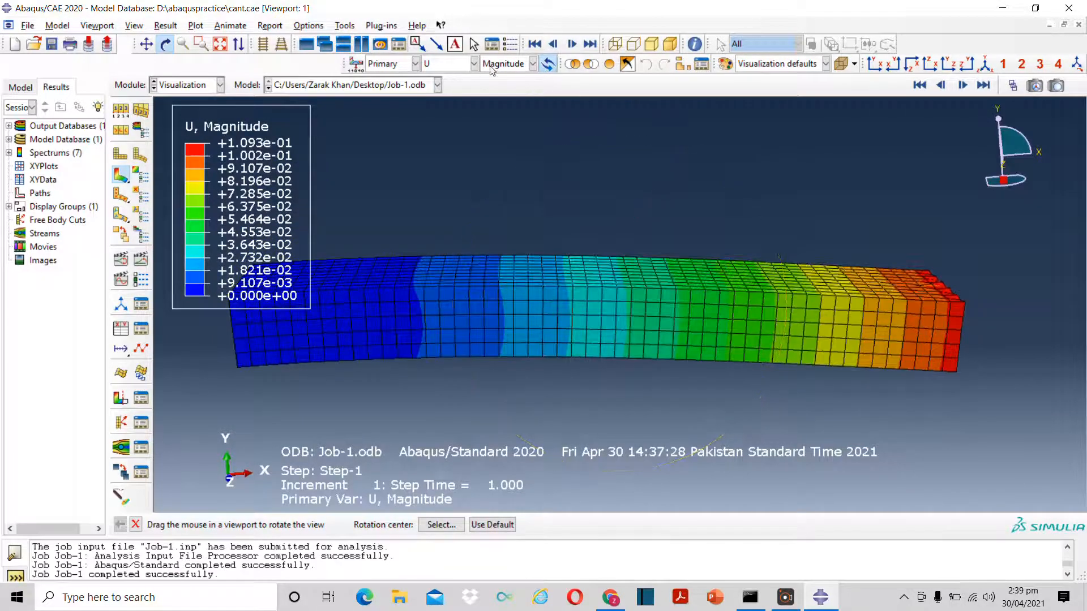
{"action": "left_click", "coordinate": [532, 64]}
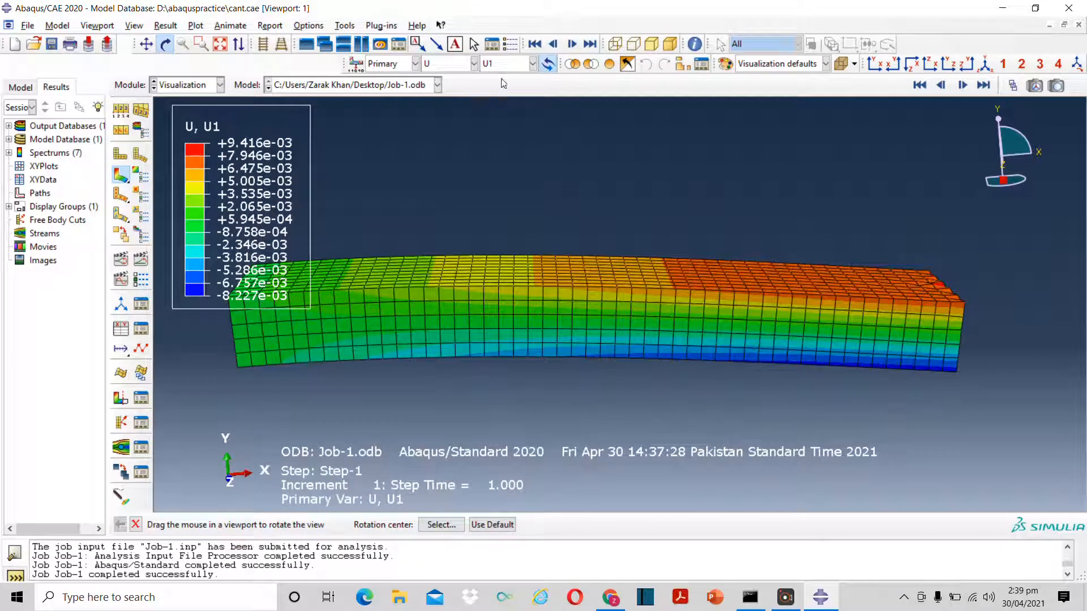
{"action": "left_click", "coordinate": [537, 63]}
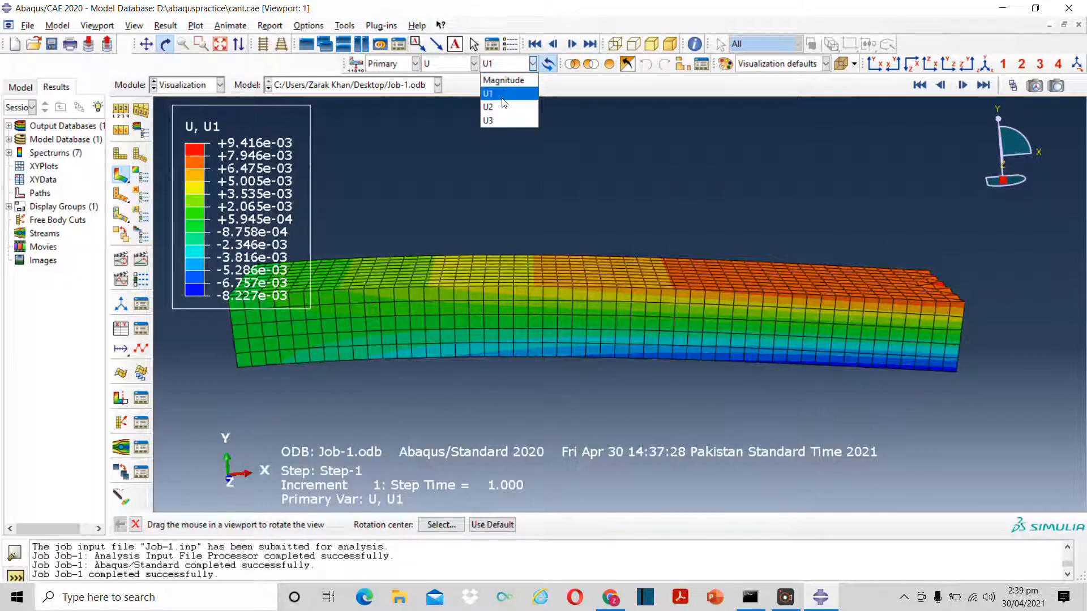
{"action": "left_click", "coordinate": [487, 107]}
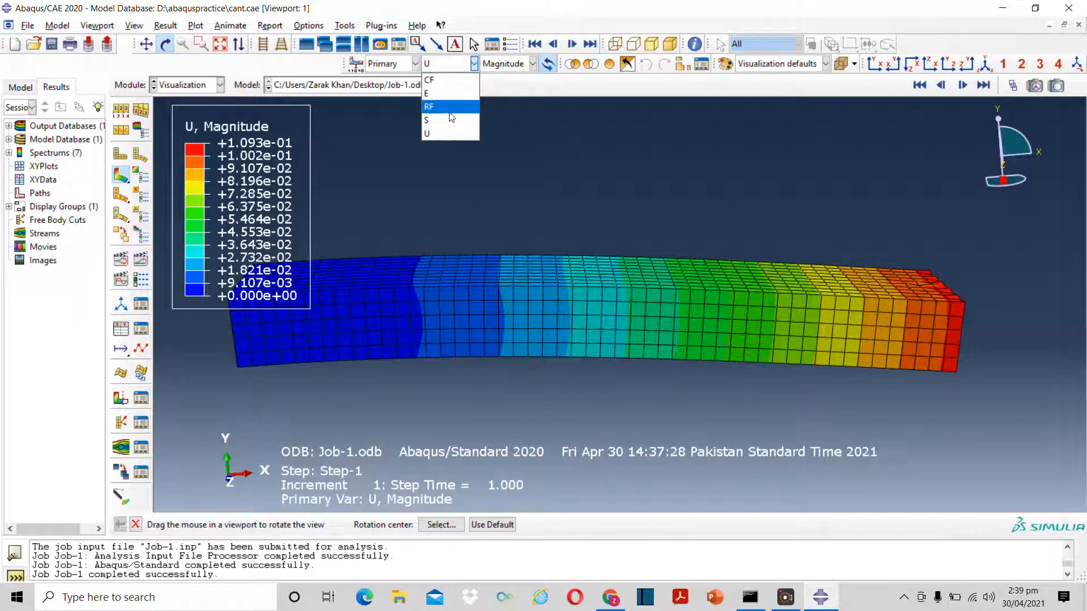
Plot reaction force, return to Mises stress, and orbit to view the top surface
{"action": "left_click", "coordinate": [429, 105]}
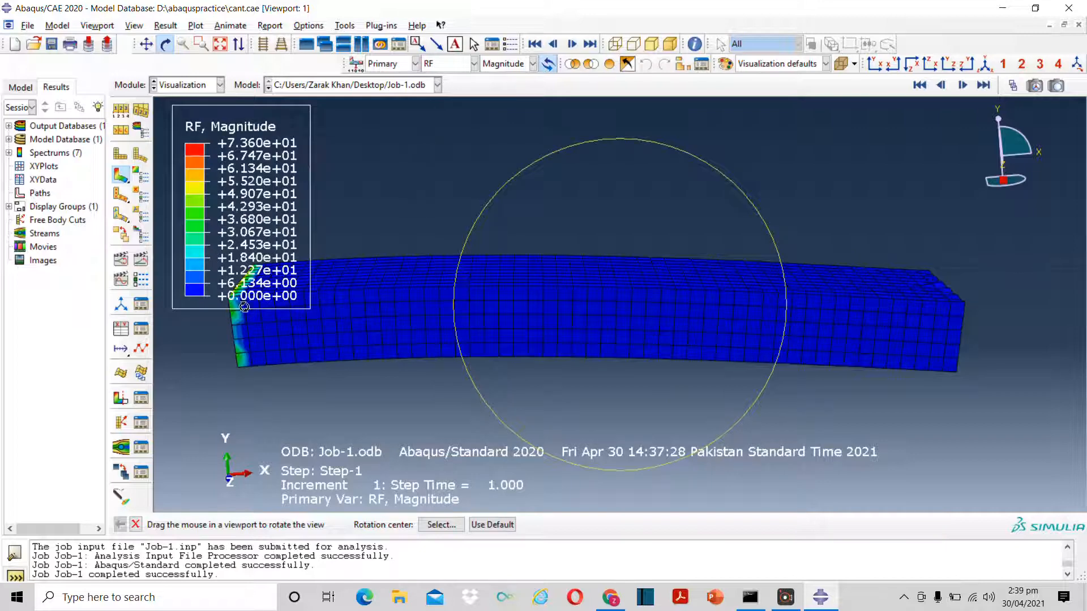
{"action": "left_click", "coordinate": [475, 63]}
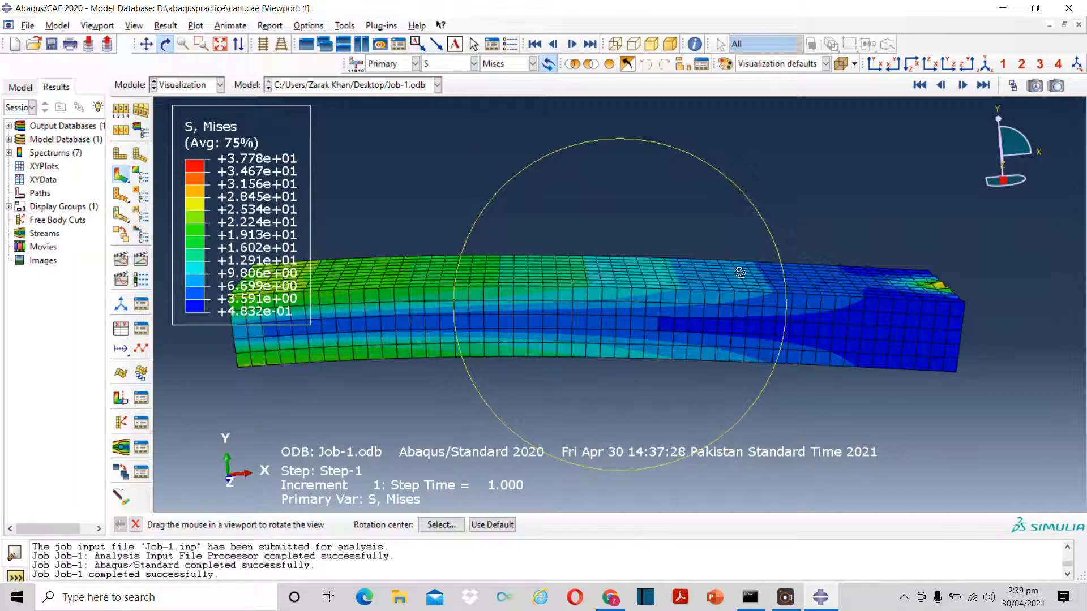
{"action": "left_click_drag", "start_coordinate": [740, 272], "coordinate": [448, 340]}
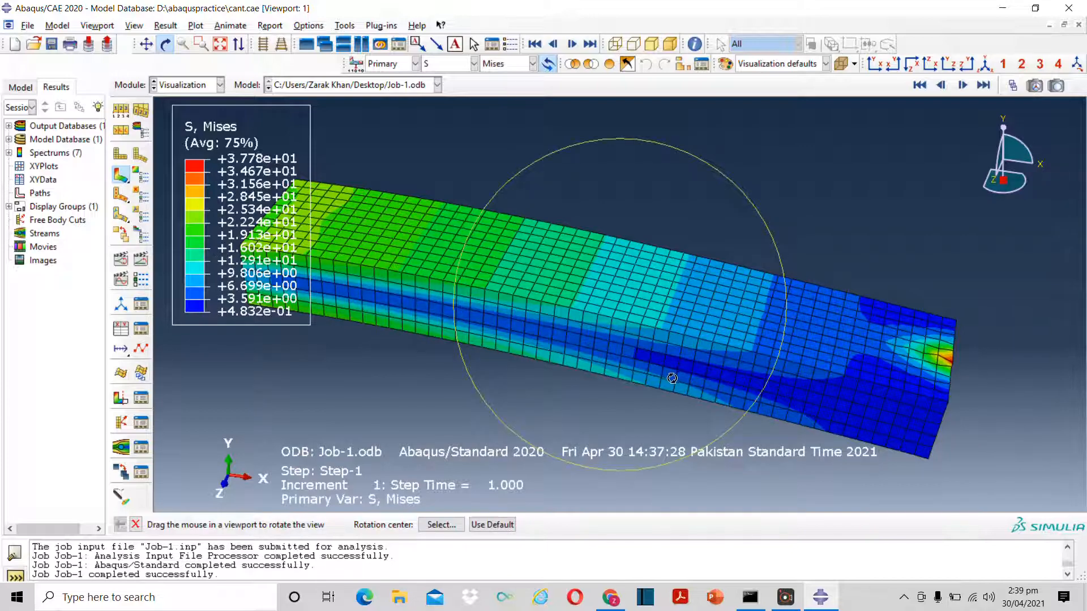
{"action": "left_click_drag", "start_coordinate": [673, 377], "coordinate": [746, 353]}
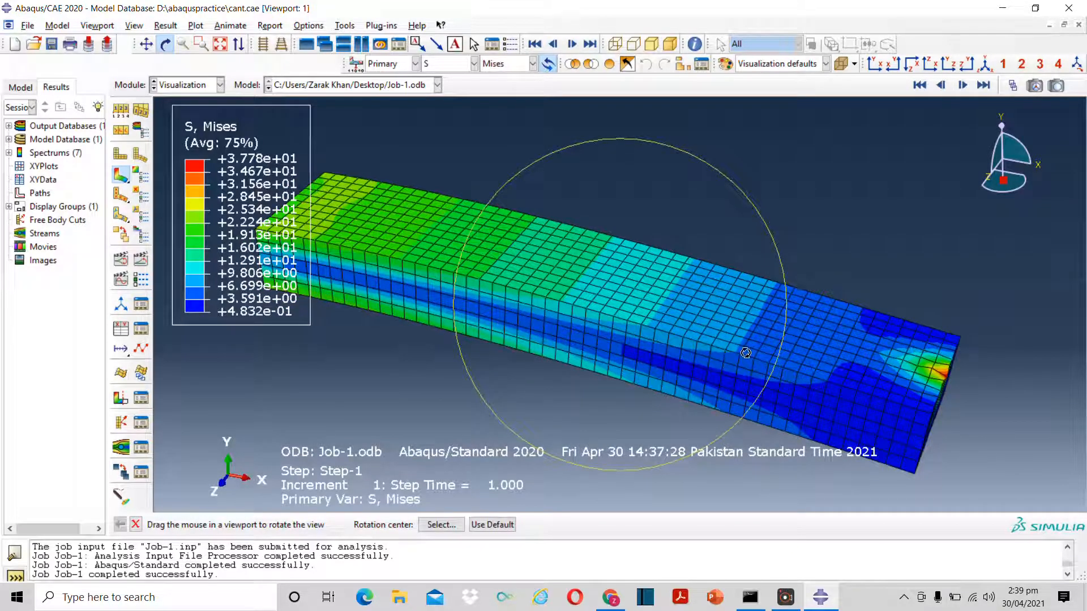